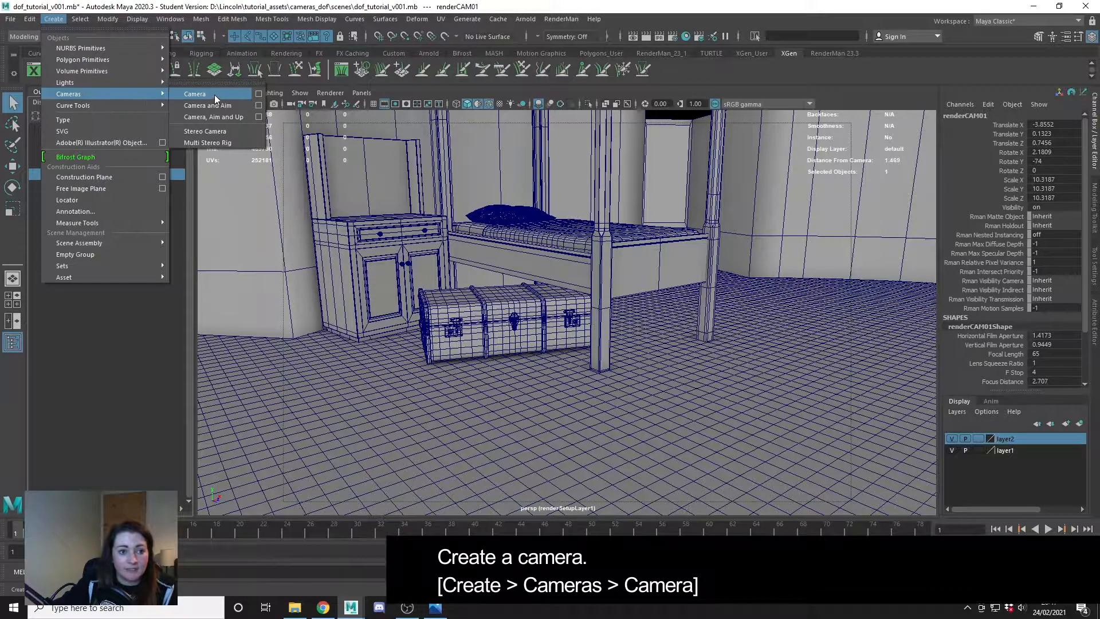
mouse_move(214, 116)
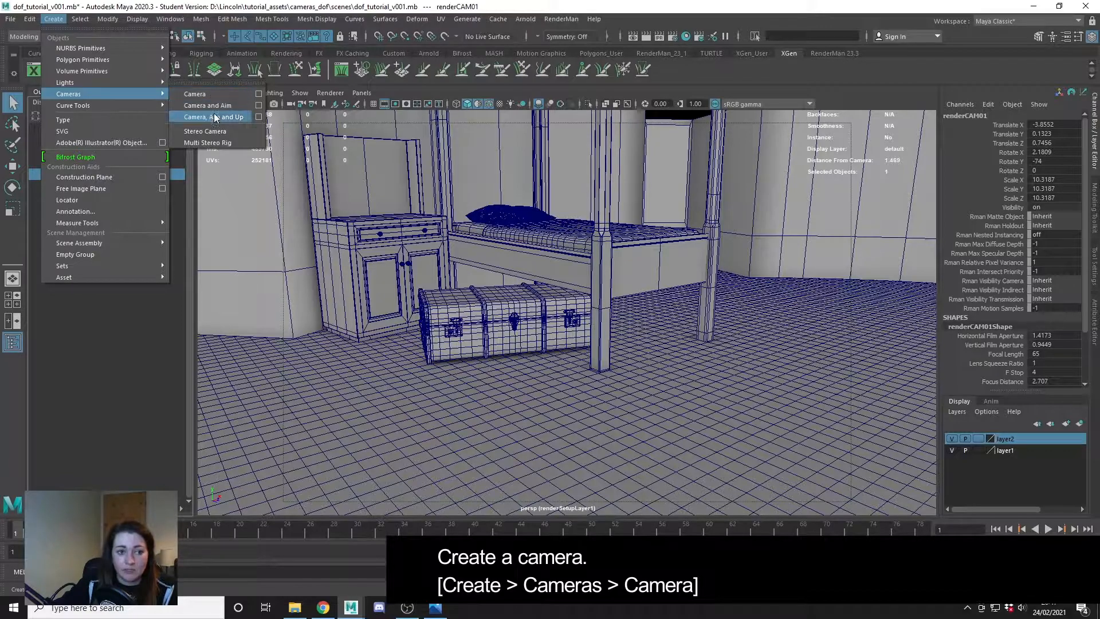
mouse_move(194, 93)
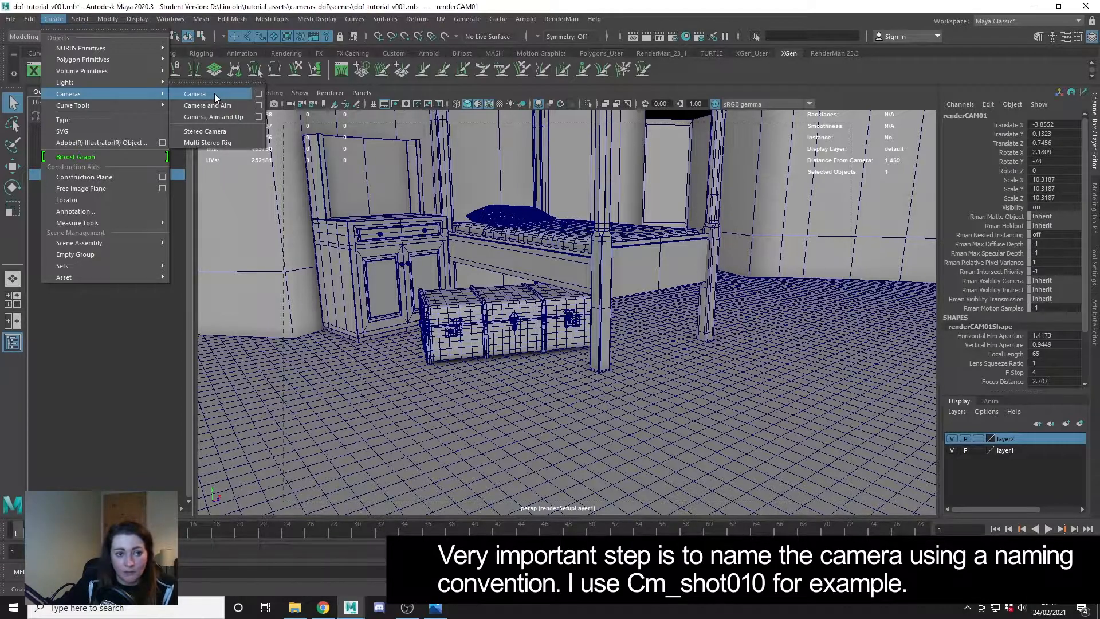
Add a plain camera and rename camera1 to CM_shot010 in the Outliner
click(194, 93)
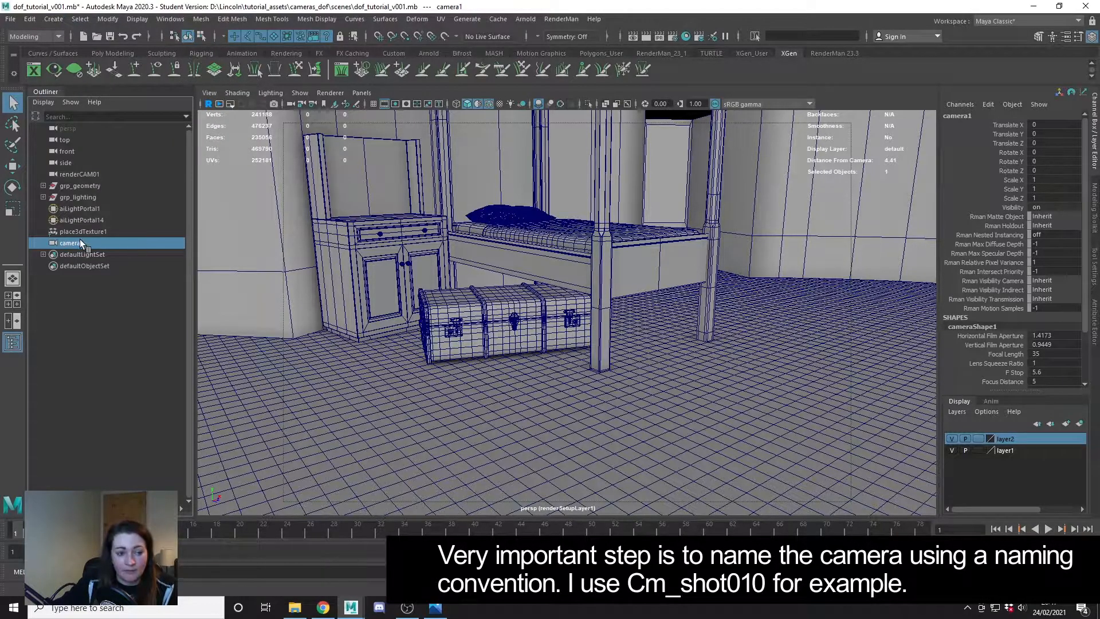
double_click(70, 243)
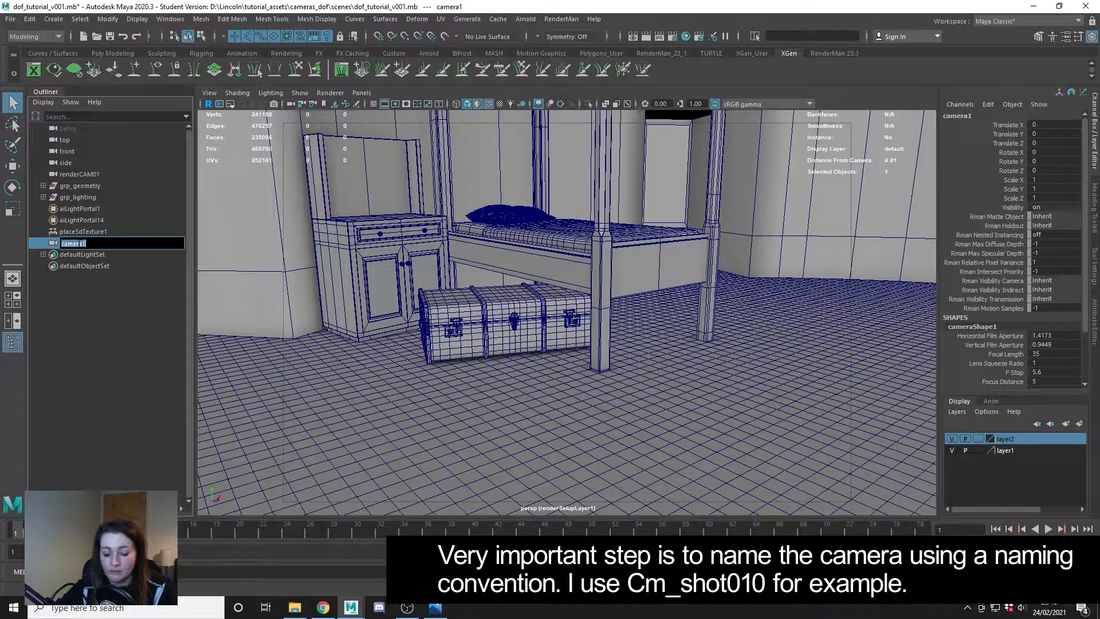
text(c)
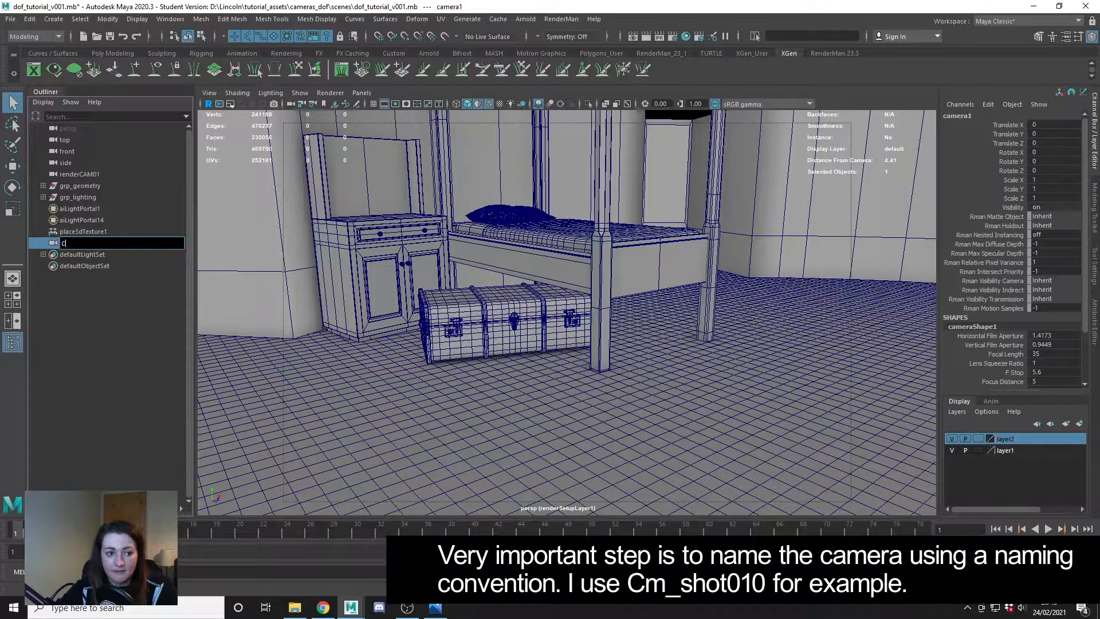
text(M_)
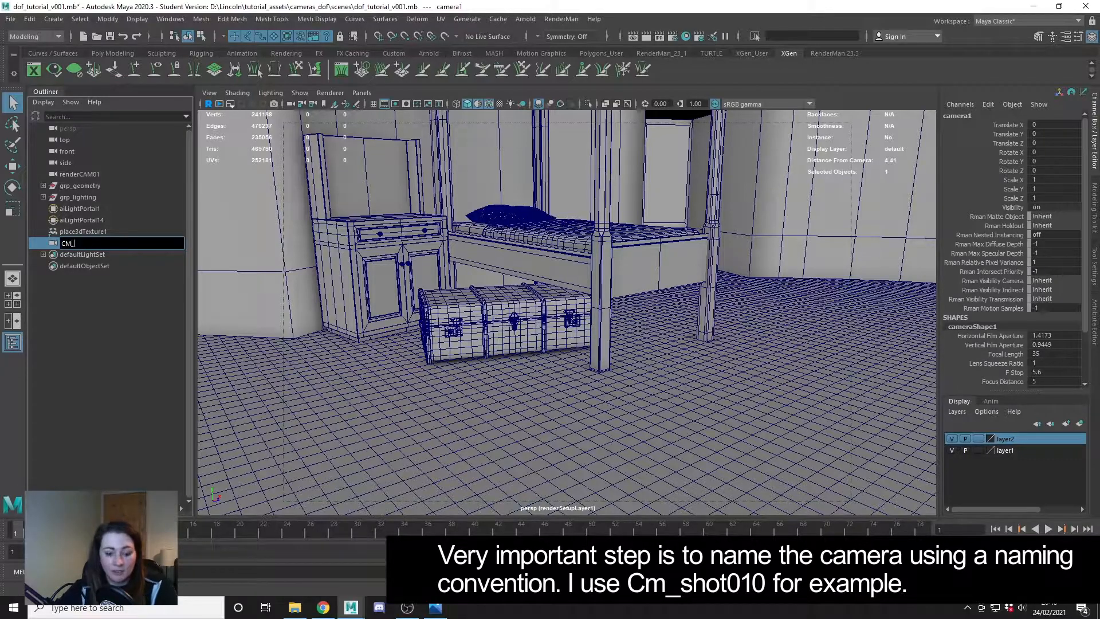
text(shot010)
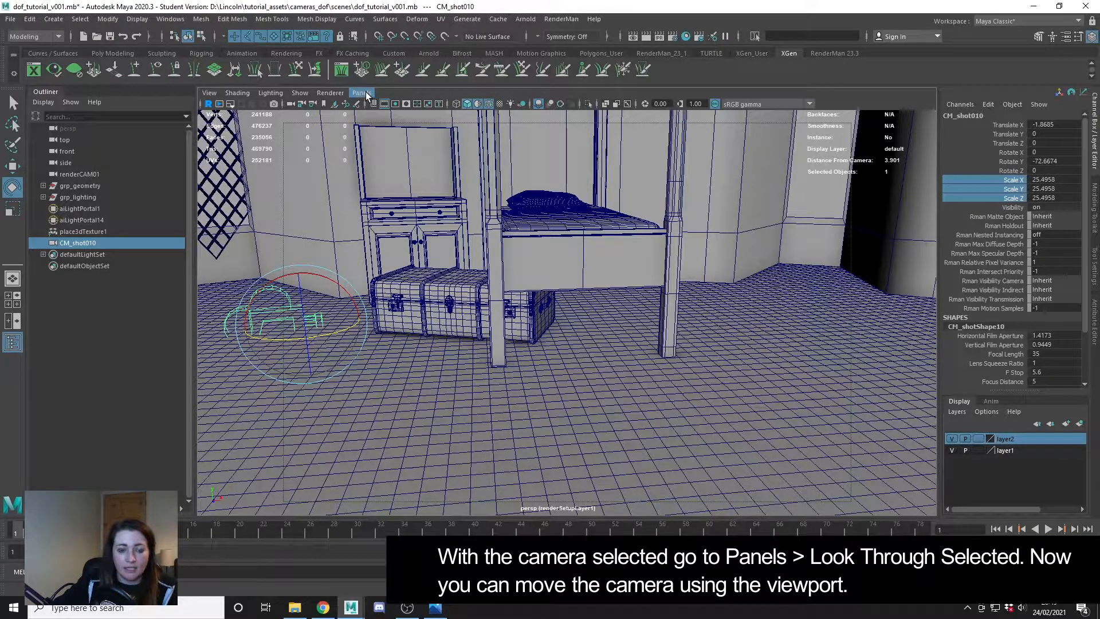
Look through CM_shot010 and swing the view toward the chests under the bed
click(361, 92)
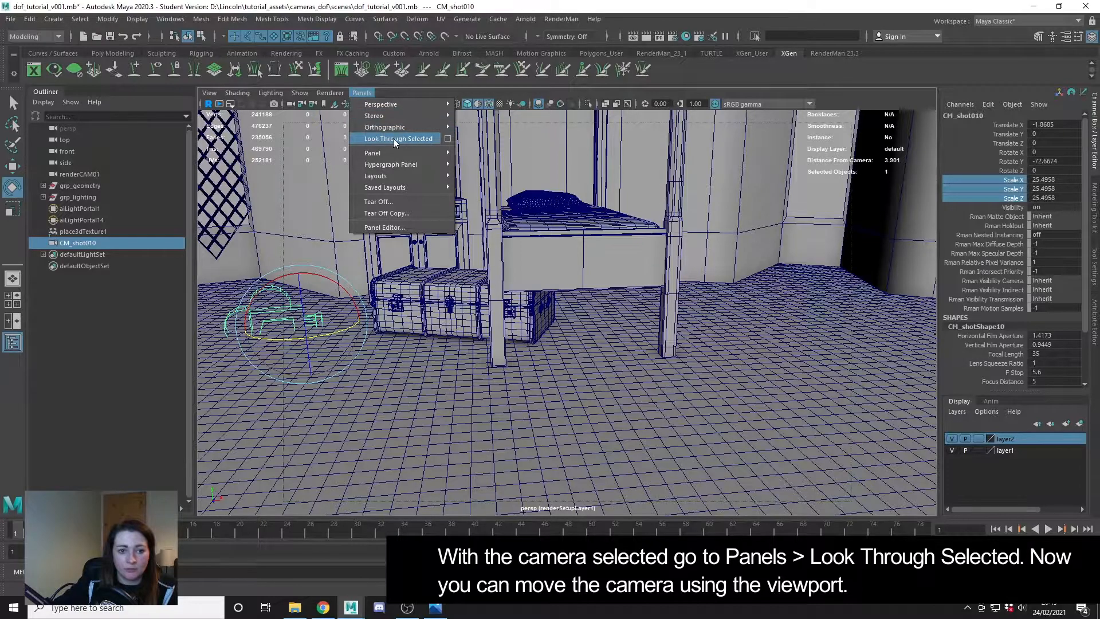
click(398, 138)
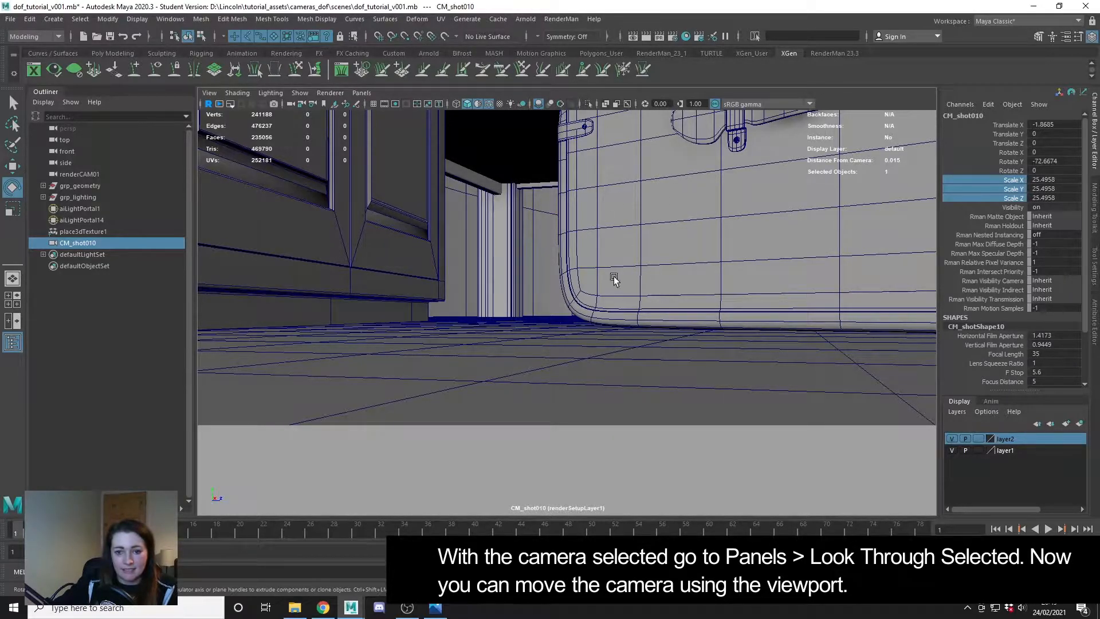
drag(613, 281, 700, 294)
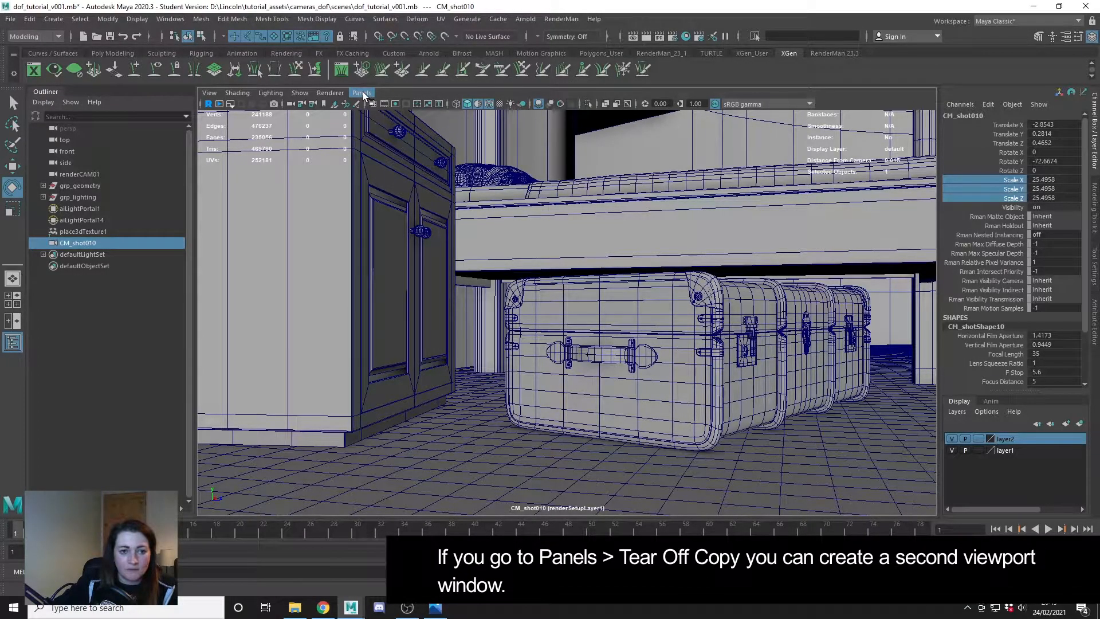
Tear off a floating copy of the camera view and return the main viewport to perspective
click(362, 92)
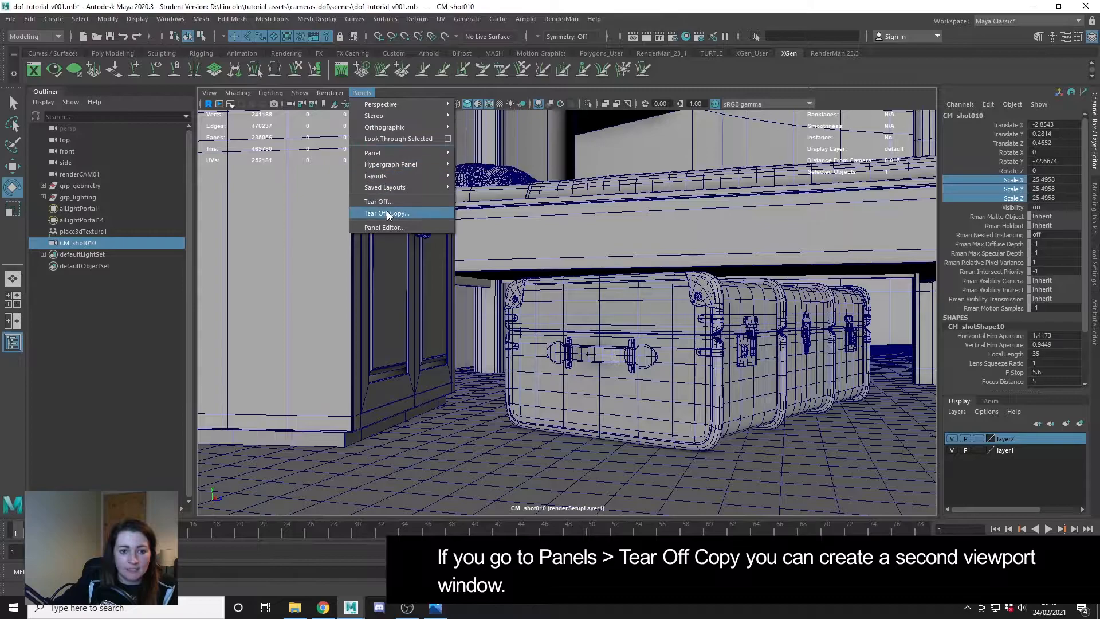
click(385, 213)
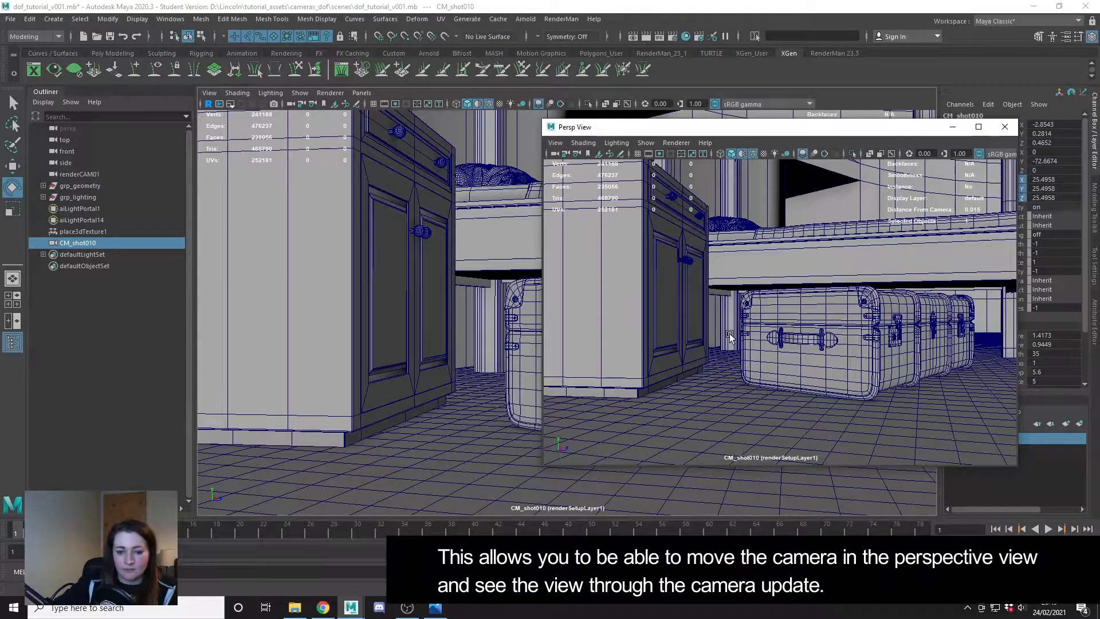
mouse_move(375, 322)
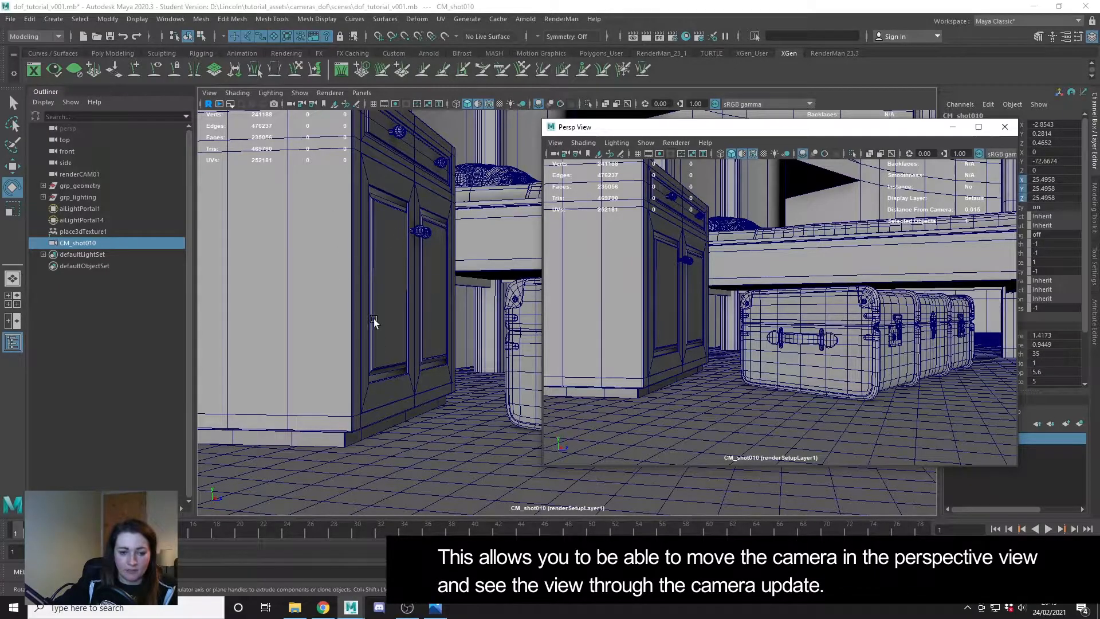
click(362, 92)
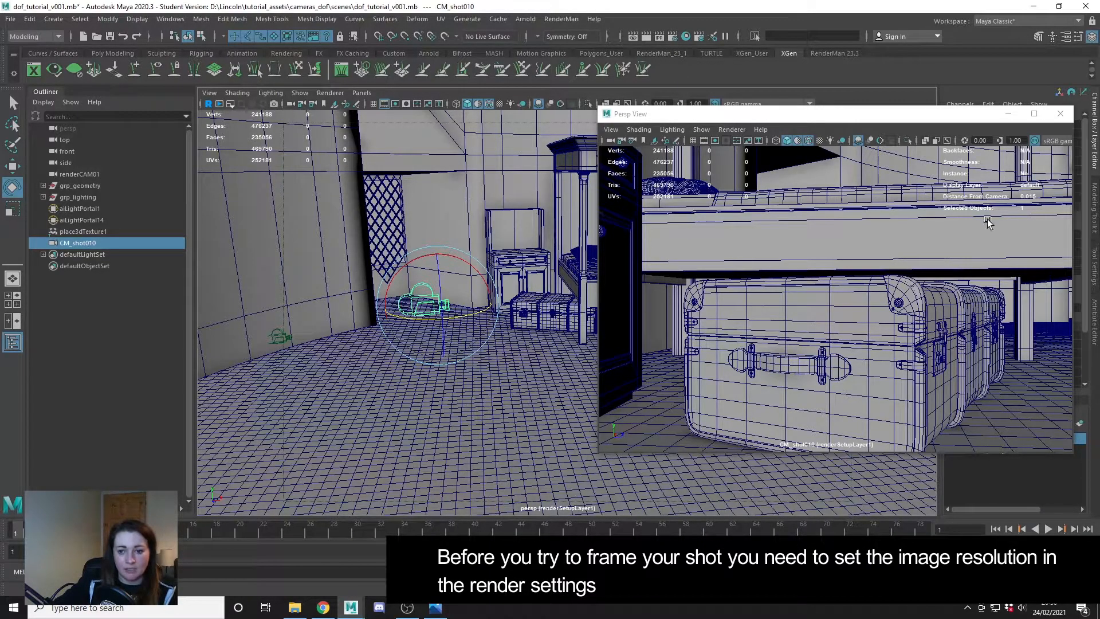
mouse_move(768, 295)
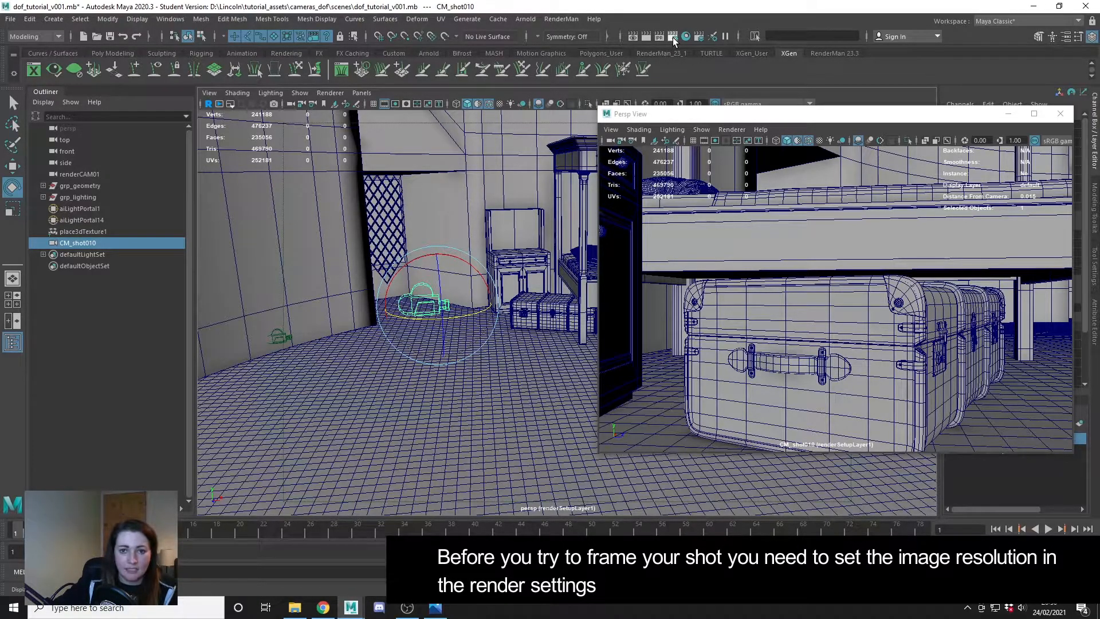
Set the Render Settings image size preset to HD_1080 (1920×1080) and close the window
click(673, 37)
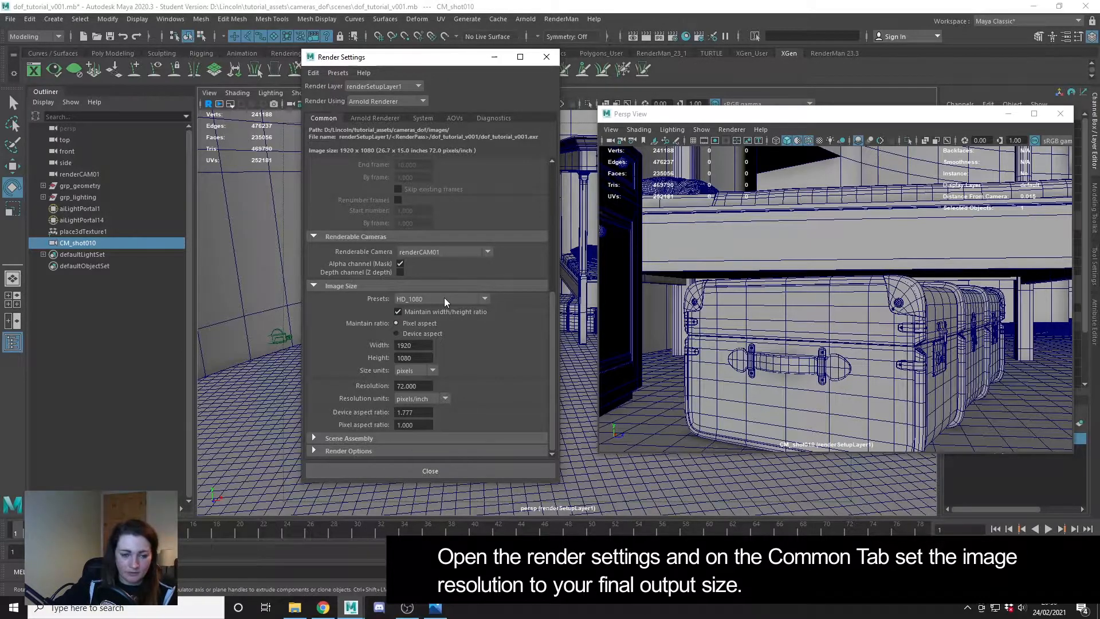
mouse_move(437, 309)
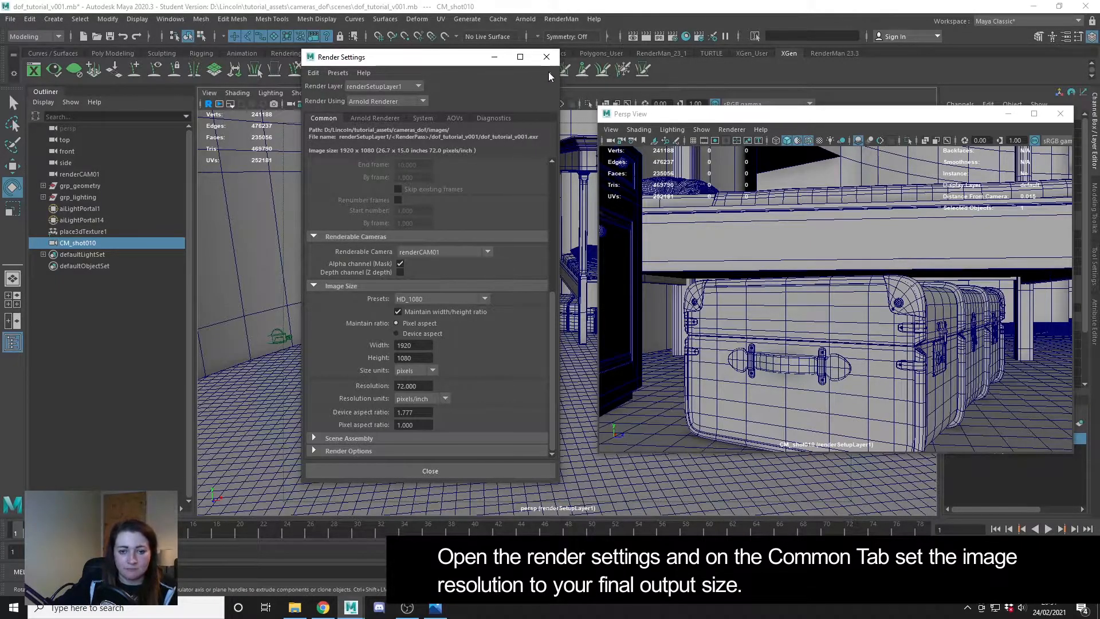
click(430, 471)
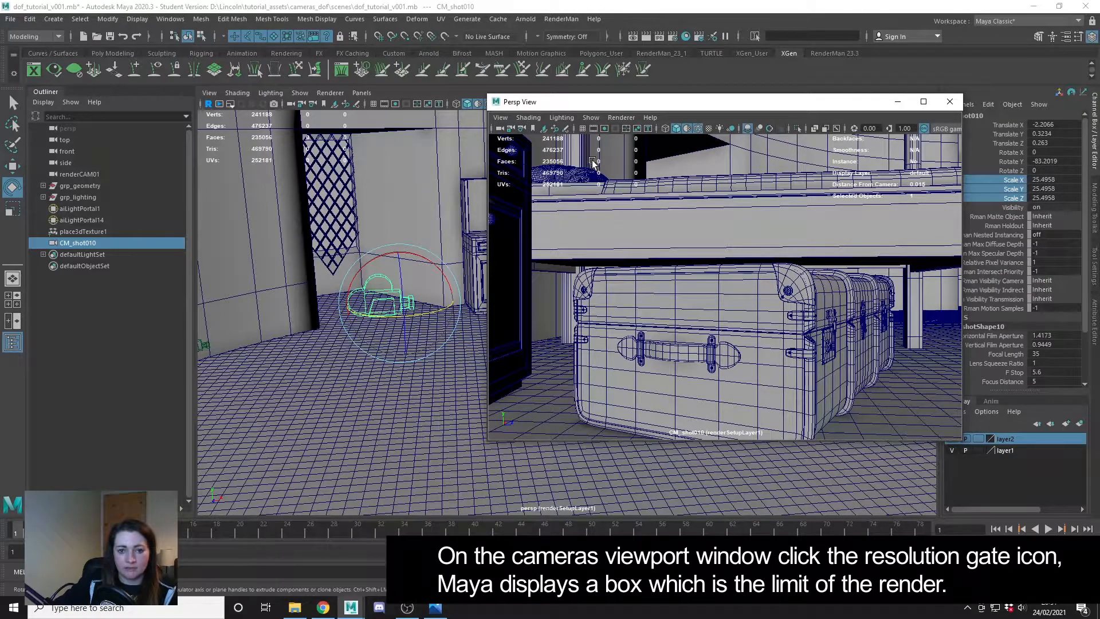
Turn on the resolution gate in the floating camera panel and frame the bed and chests
click(605, 128)
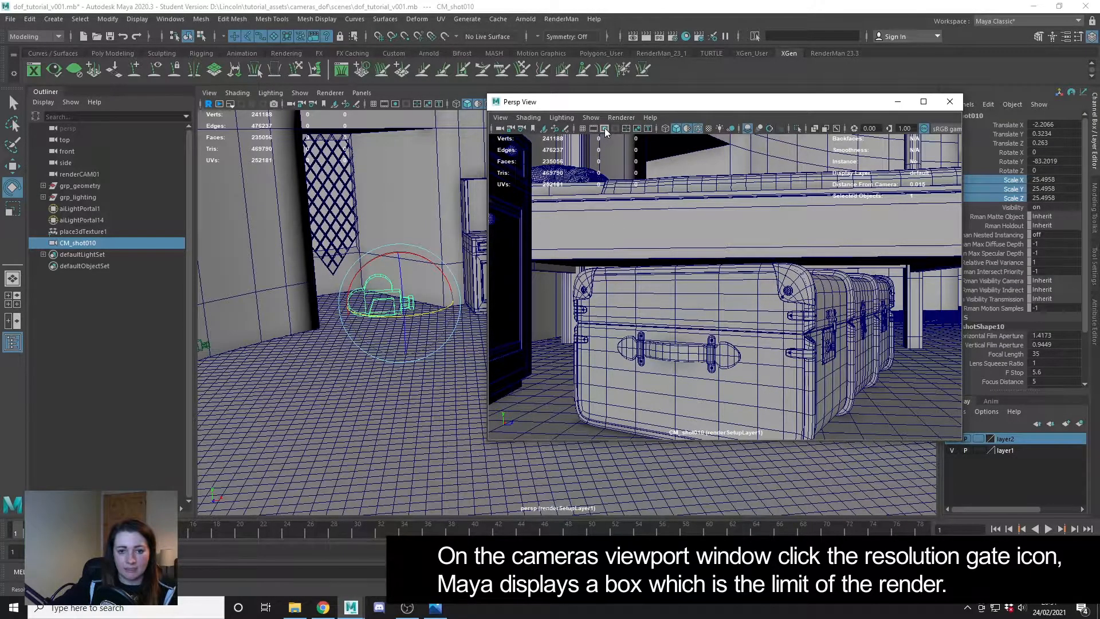
click(605, 128)
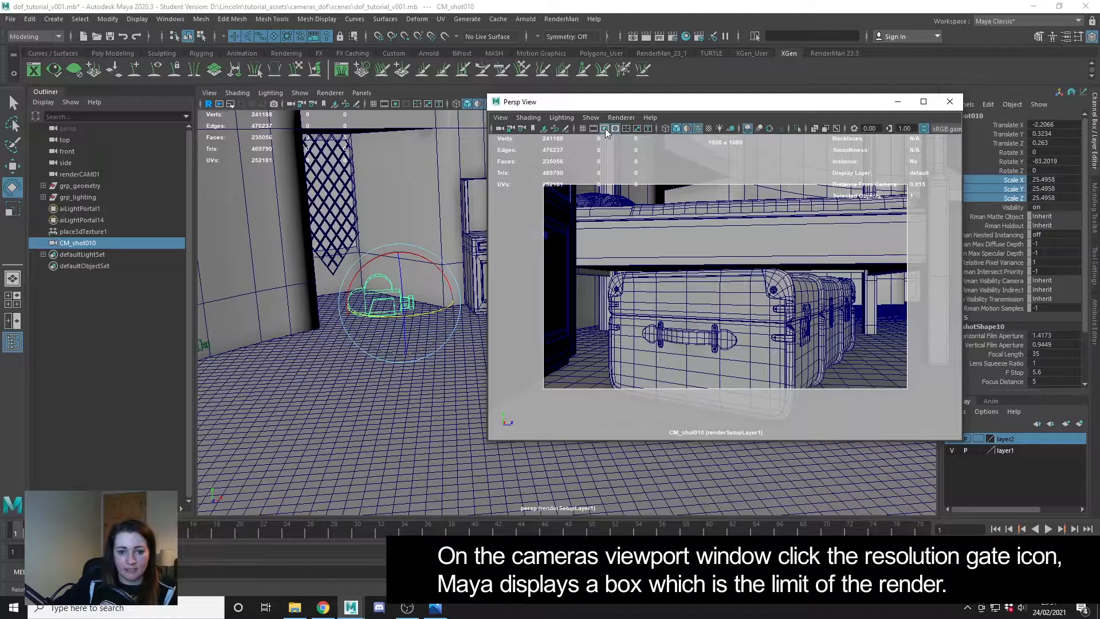
click(603, 128)
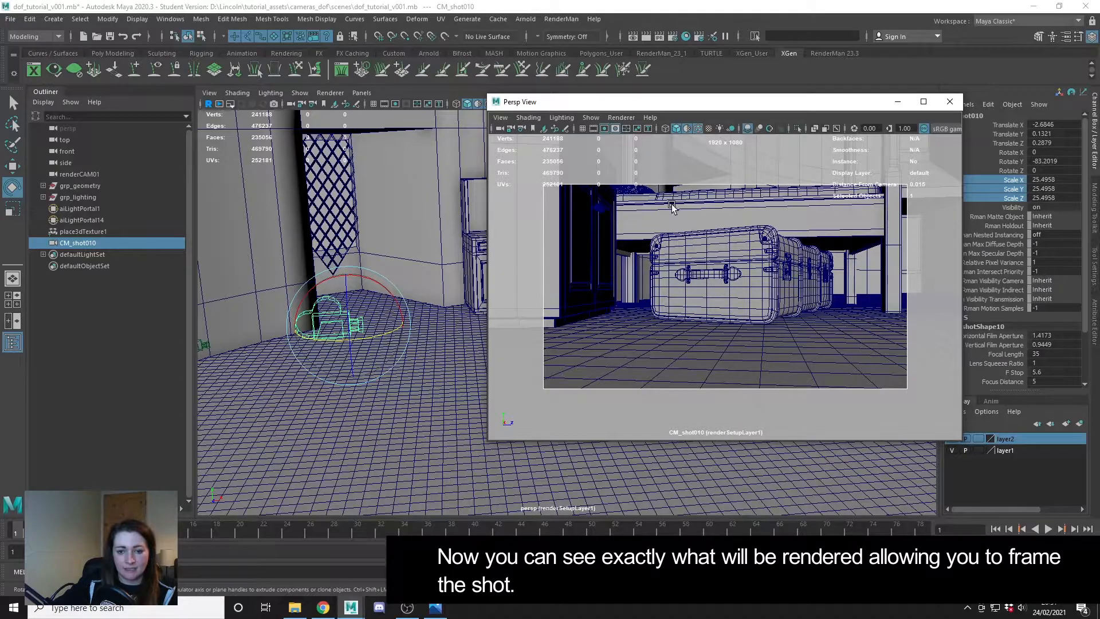
drag(670, 207, 722, 291)
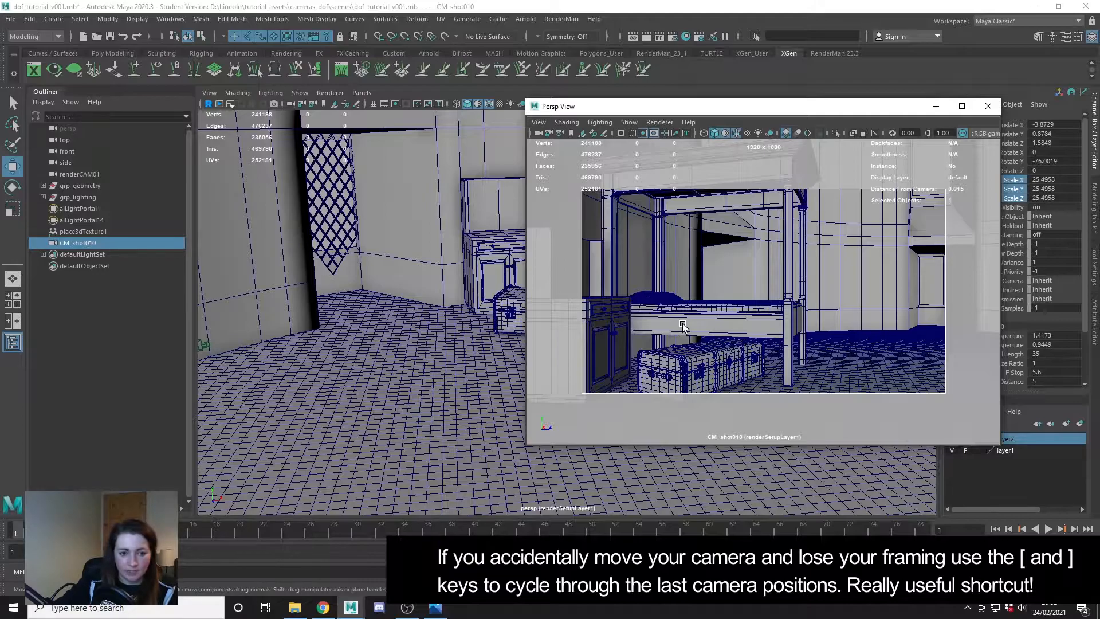
mouse_move(674, 325)
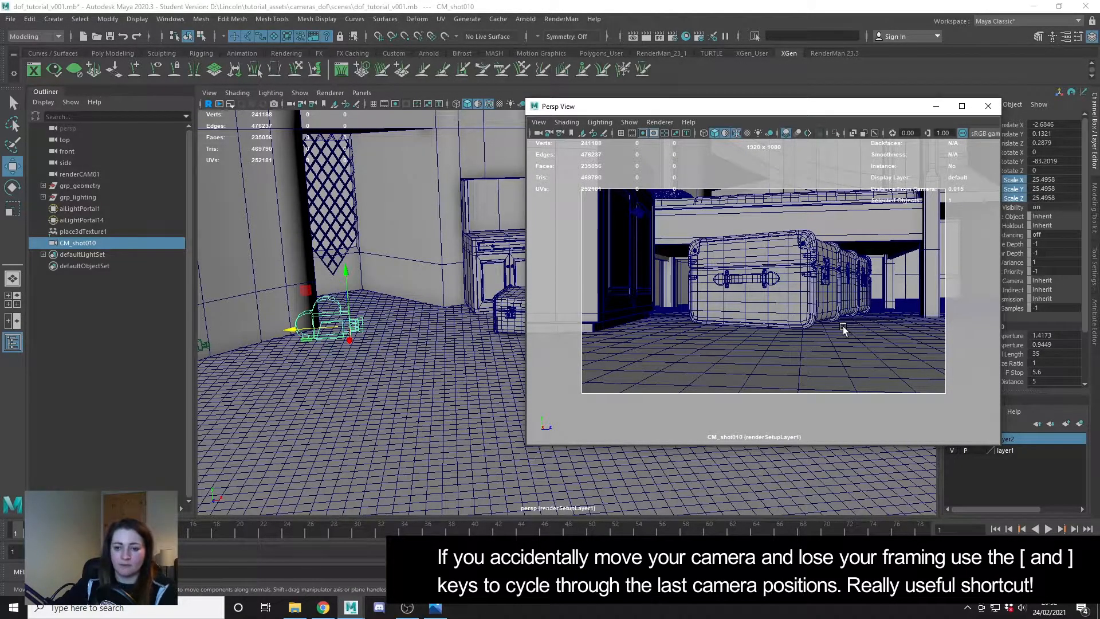
mouse_move(928, 354)
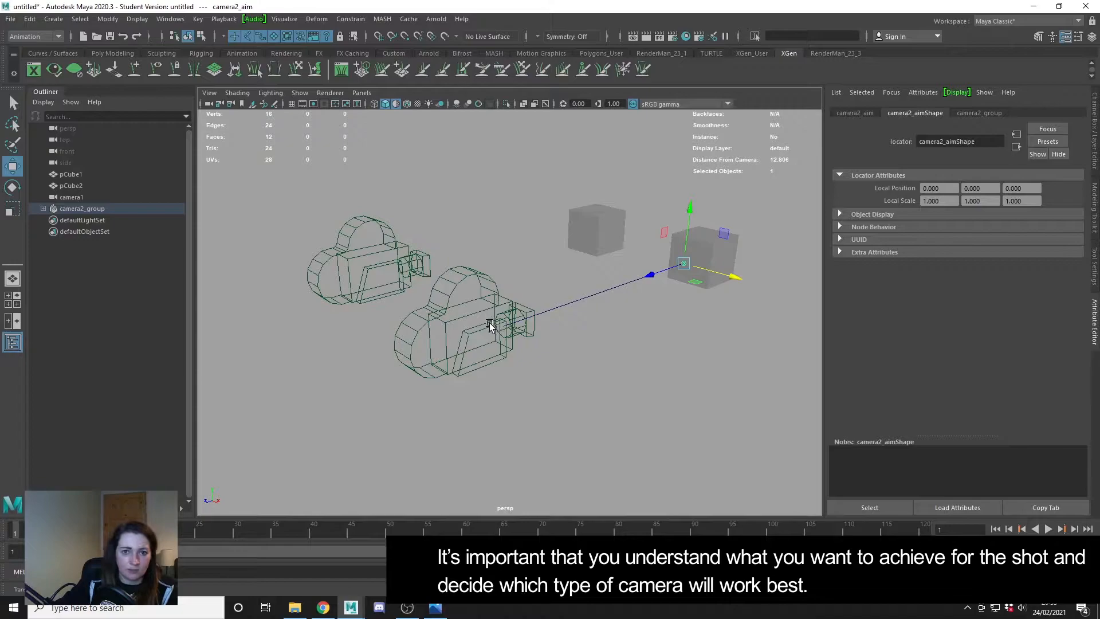
mouse_move(553, 335)
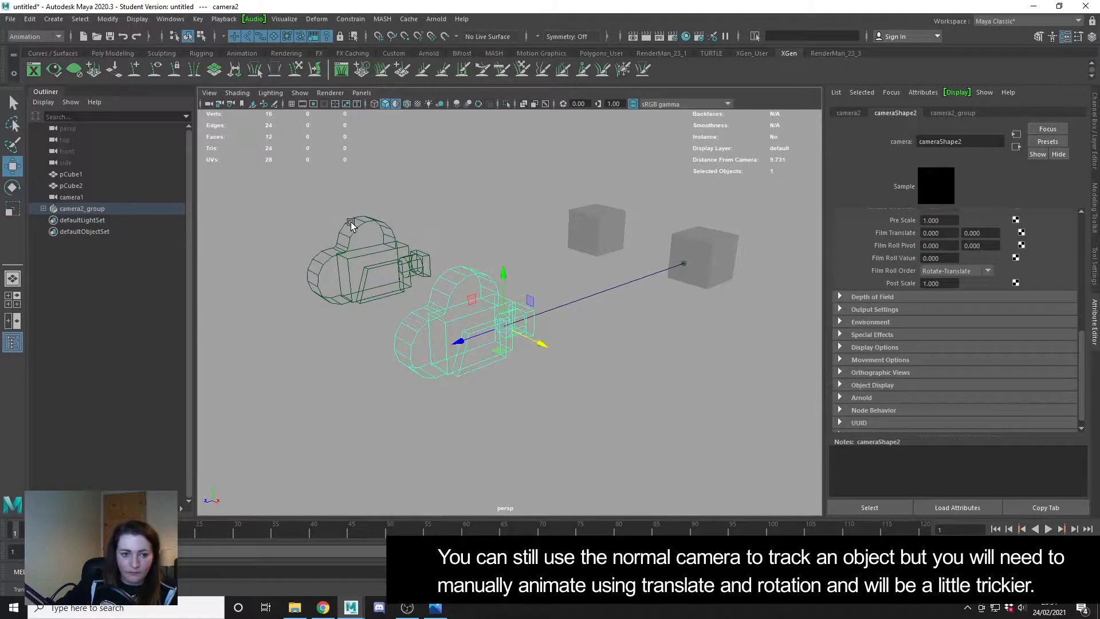
Select the aim camera in the demo scene's Outliner
click(71, 197)
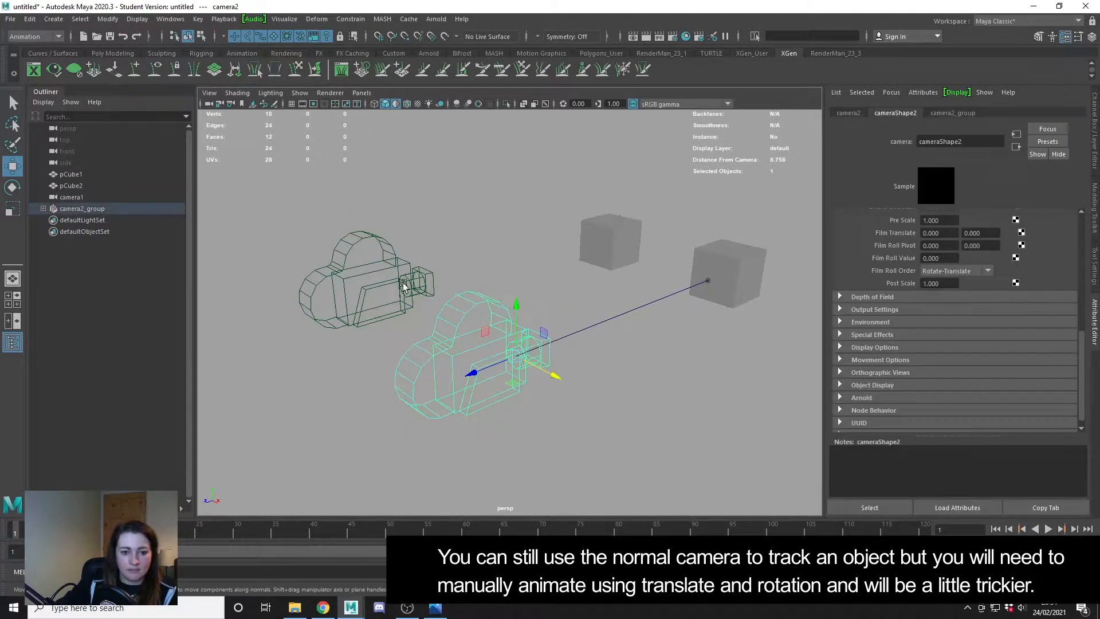
click(71, 198)
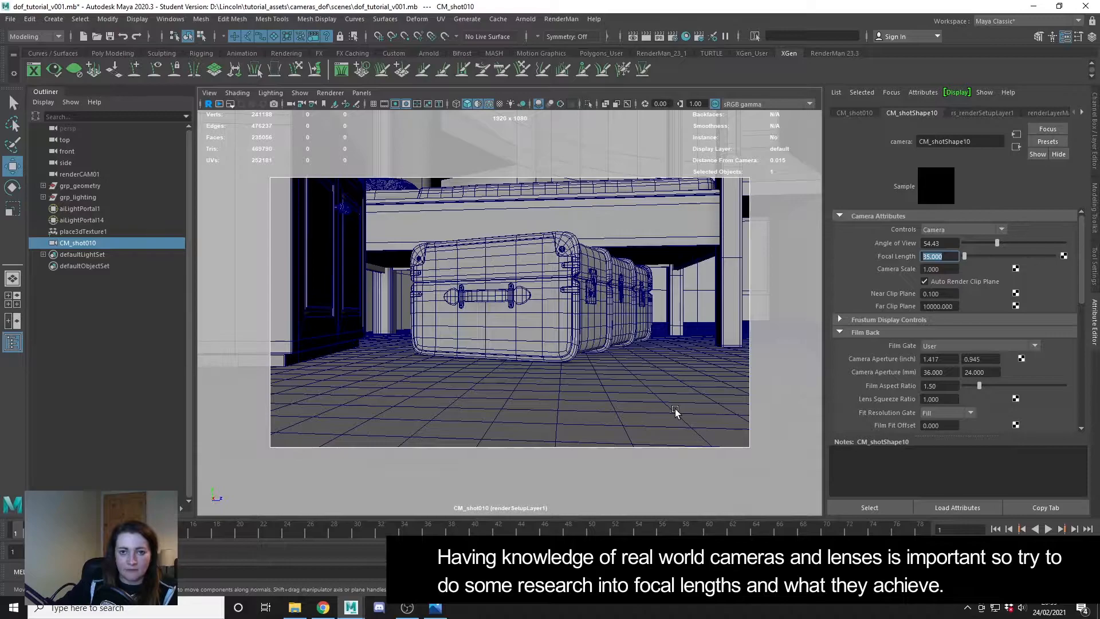
mouse_move(668, 406)
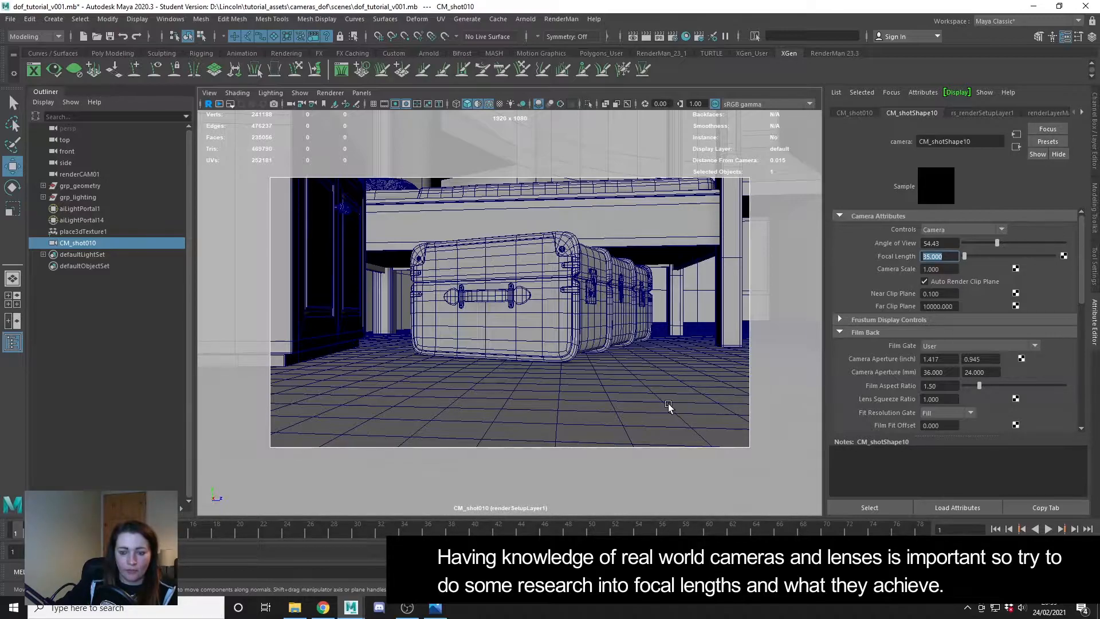
mouse_move(645, 406)
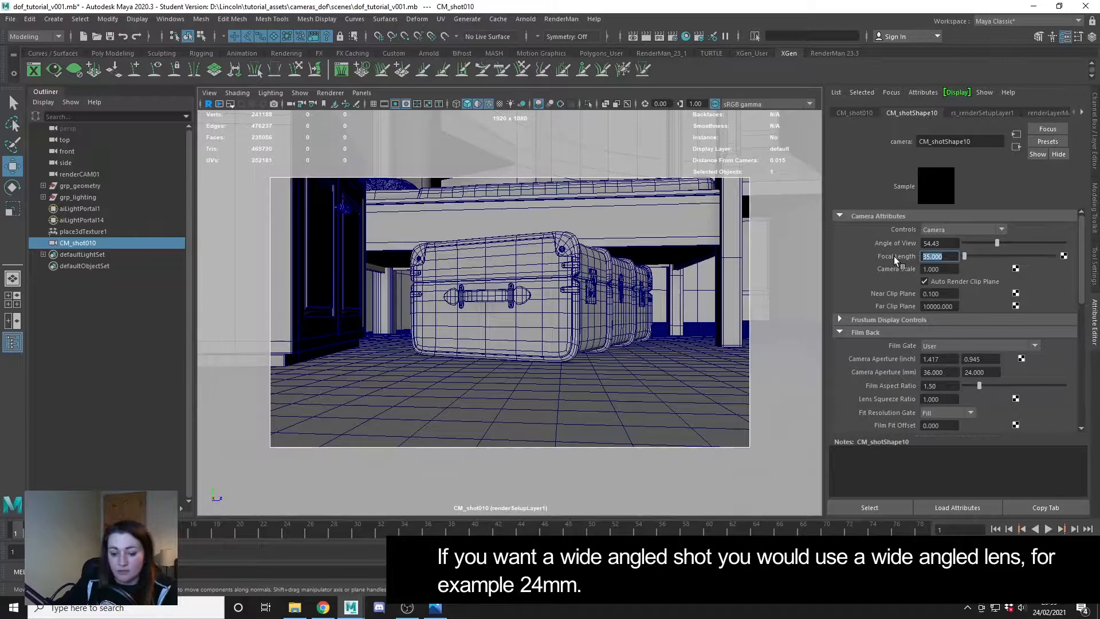
Try a 24 mm focal length on CM_shot010, then settle on 85 mm
text(24)
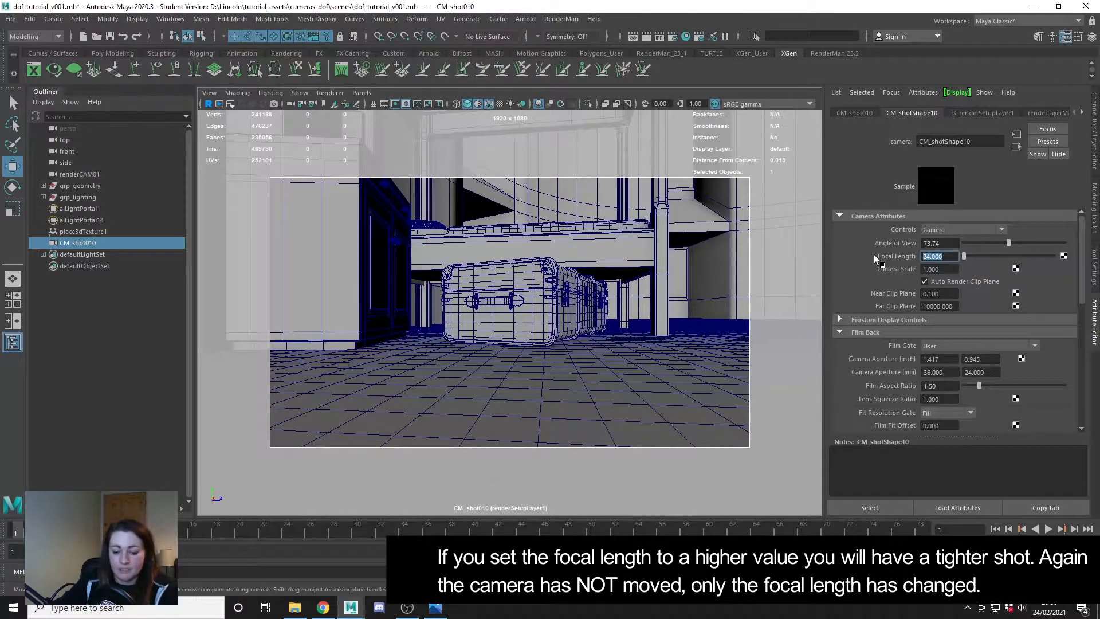
text(85)
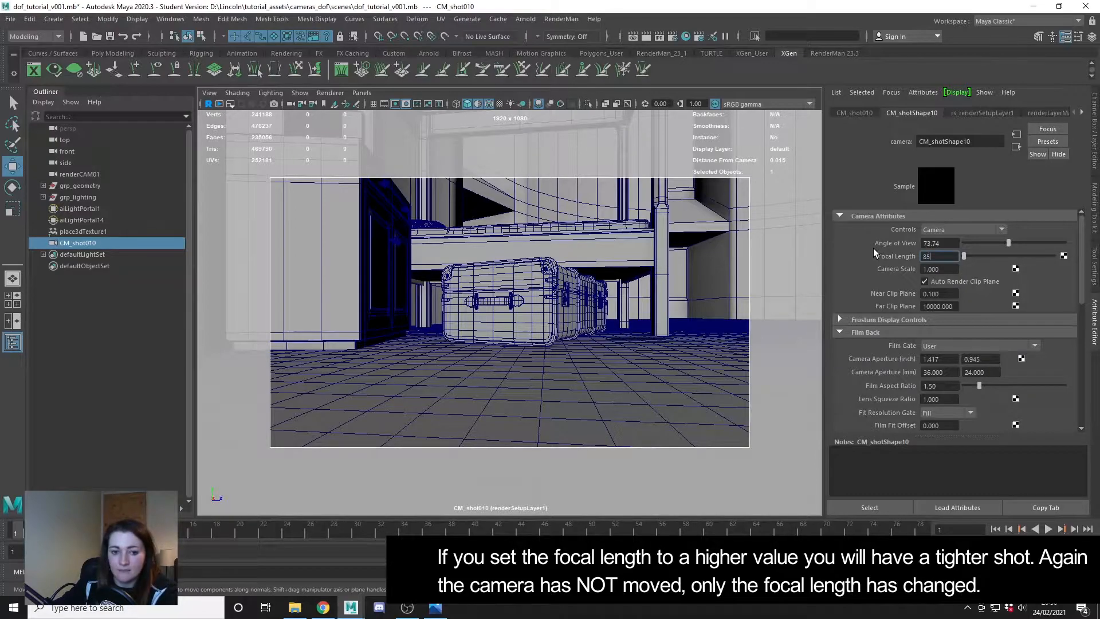
text(85)
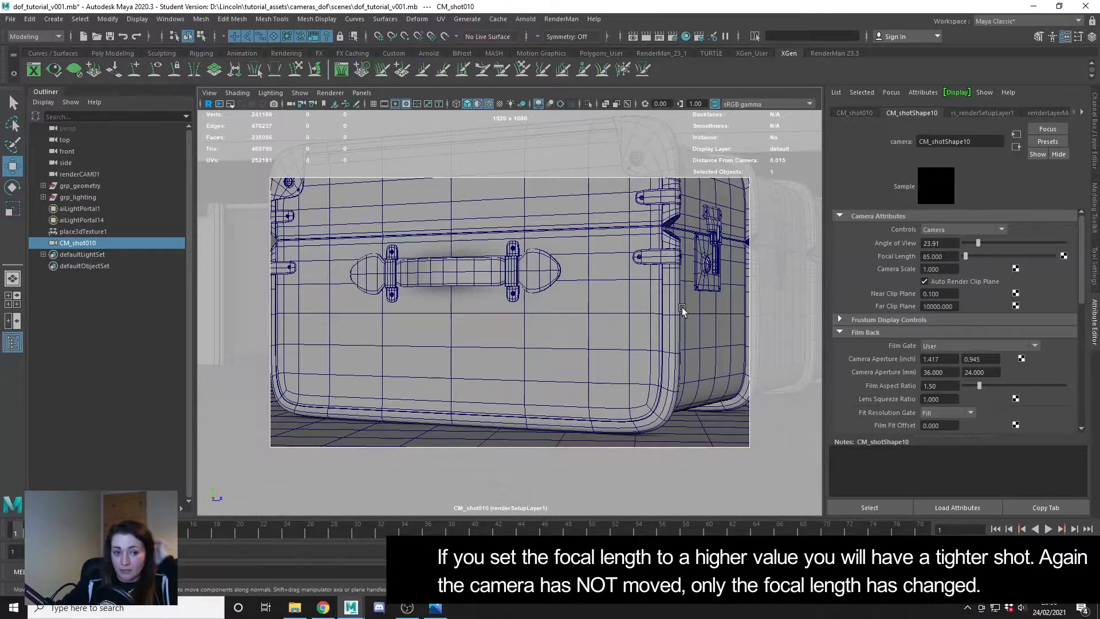
mouse_move(631, 323)
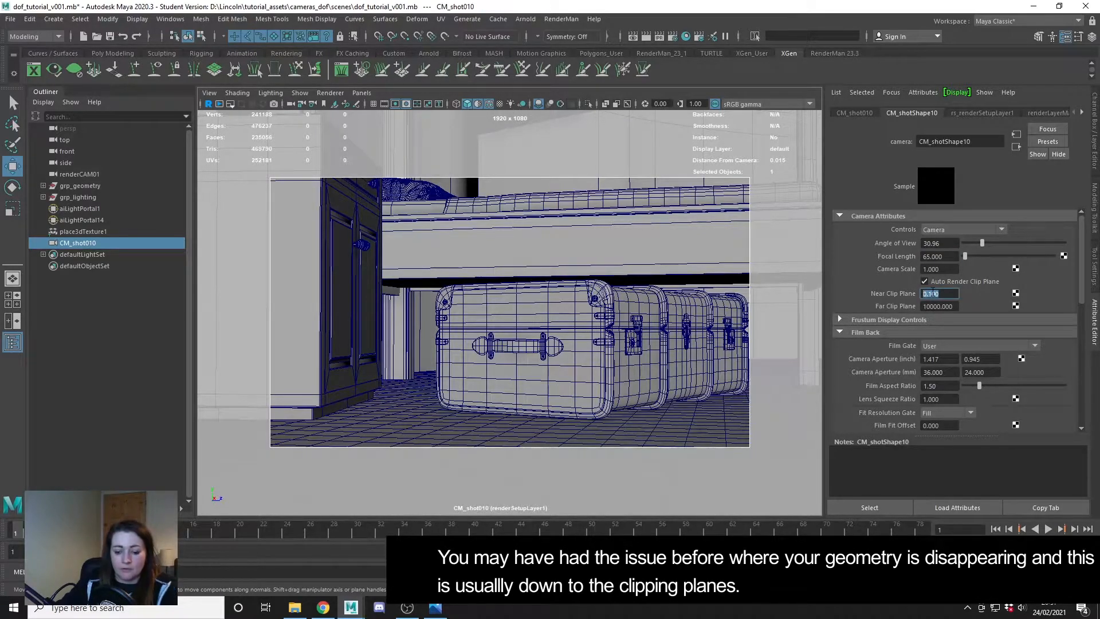
Show clipping with a near clip plane of 4, then set it to 0.01
text(4.010)
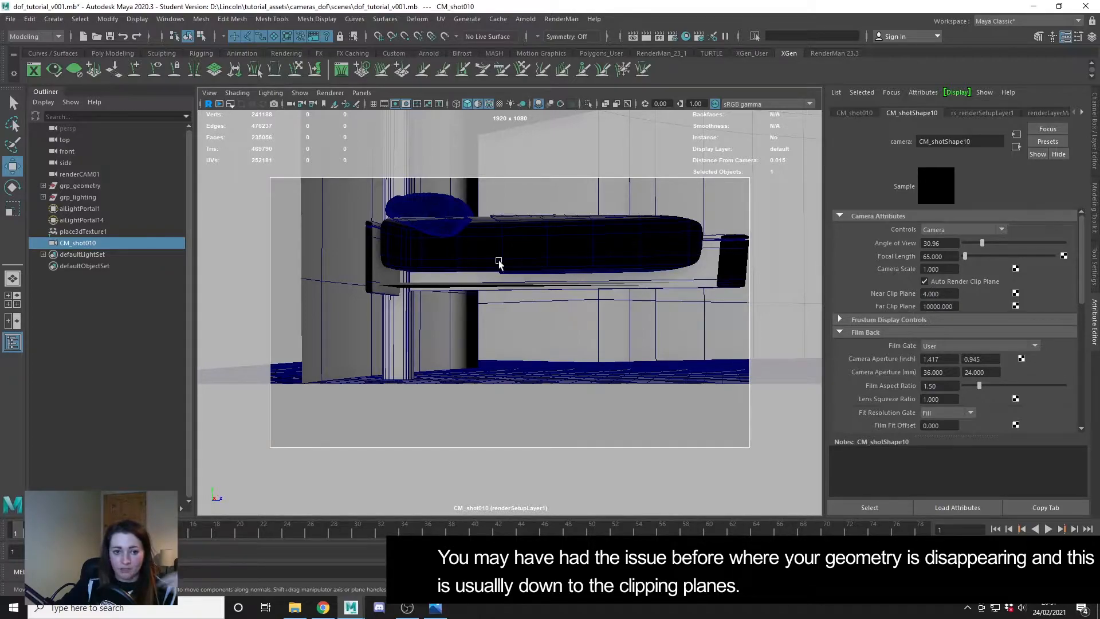
mouse_move(487, 231)
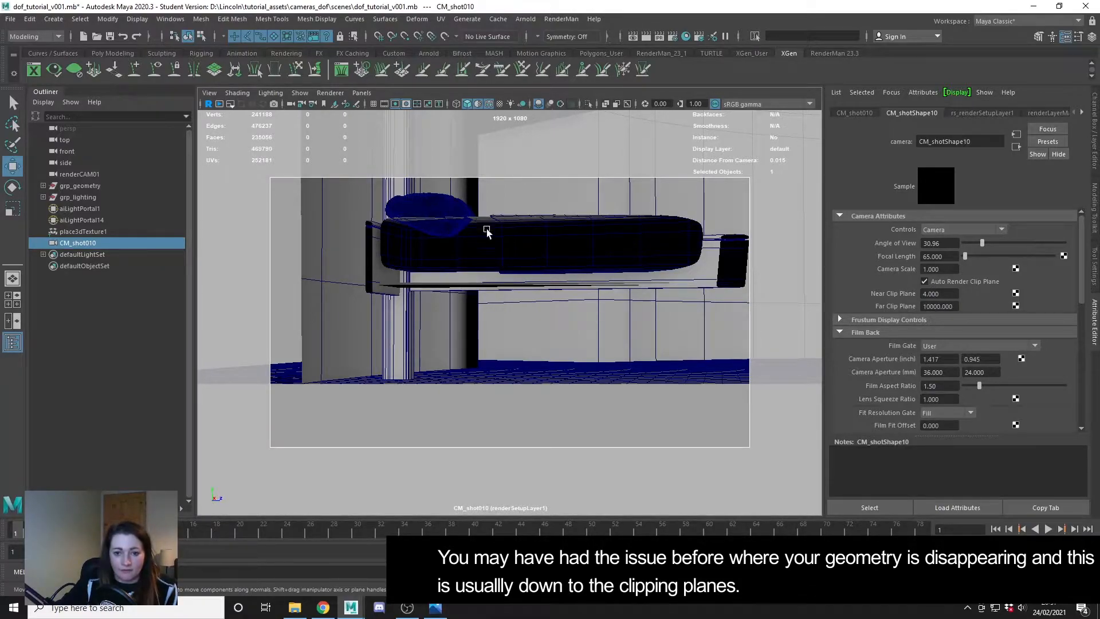
mouse_move(545, 369)
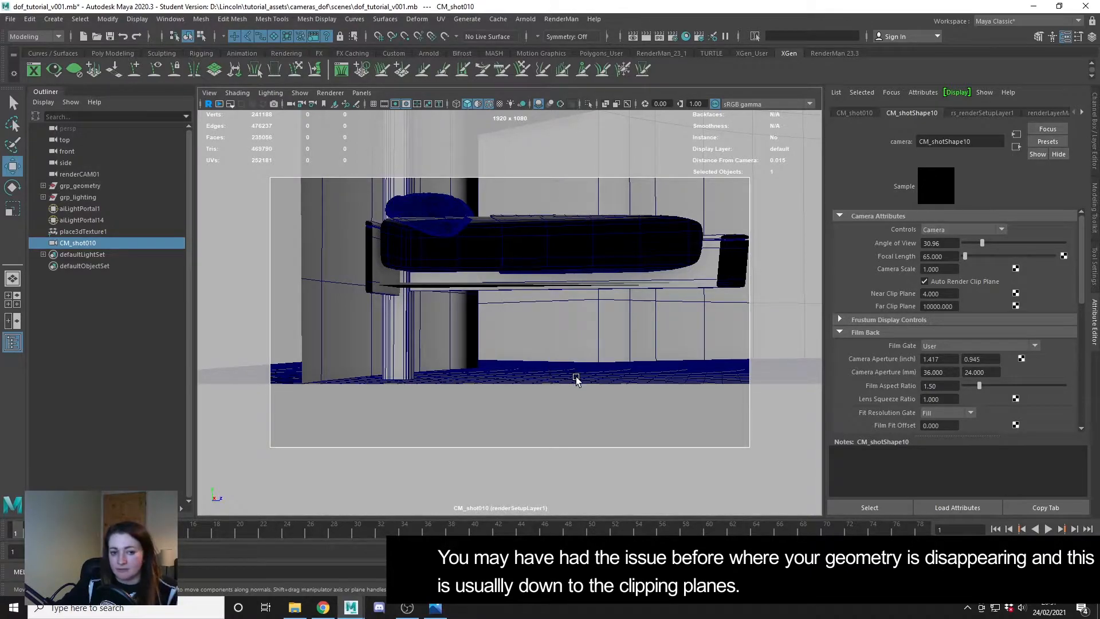
mouse_move(590, 372)
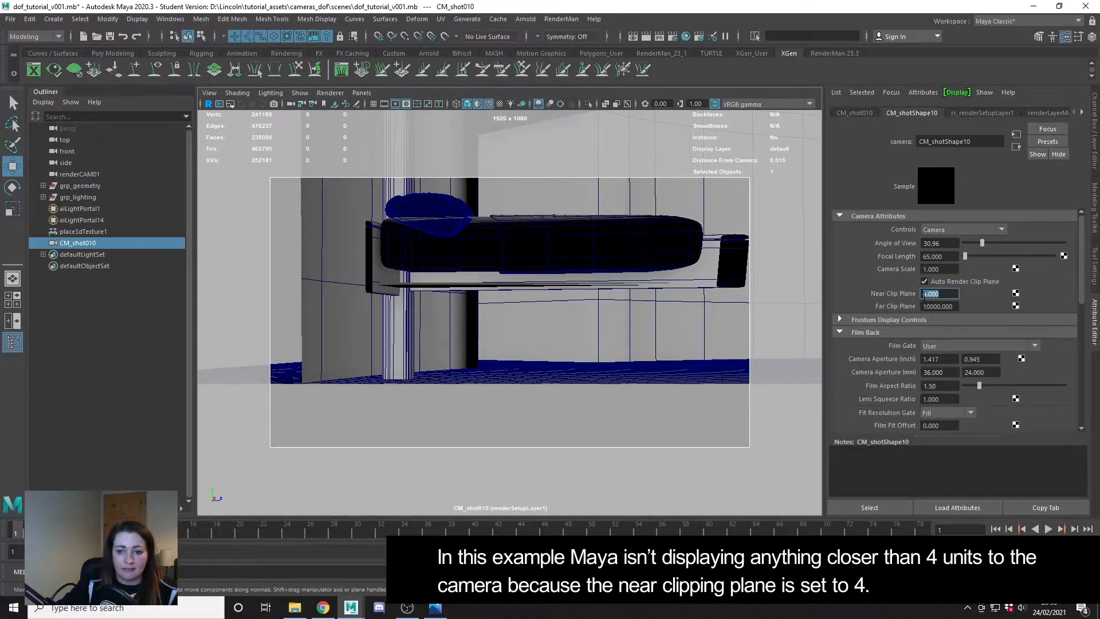
text(4.000)
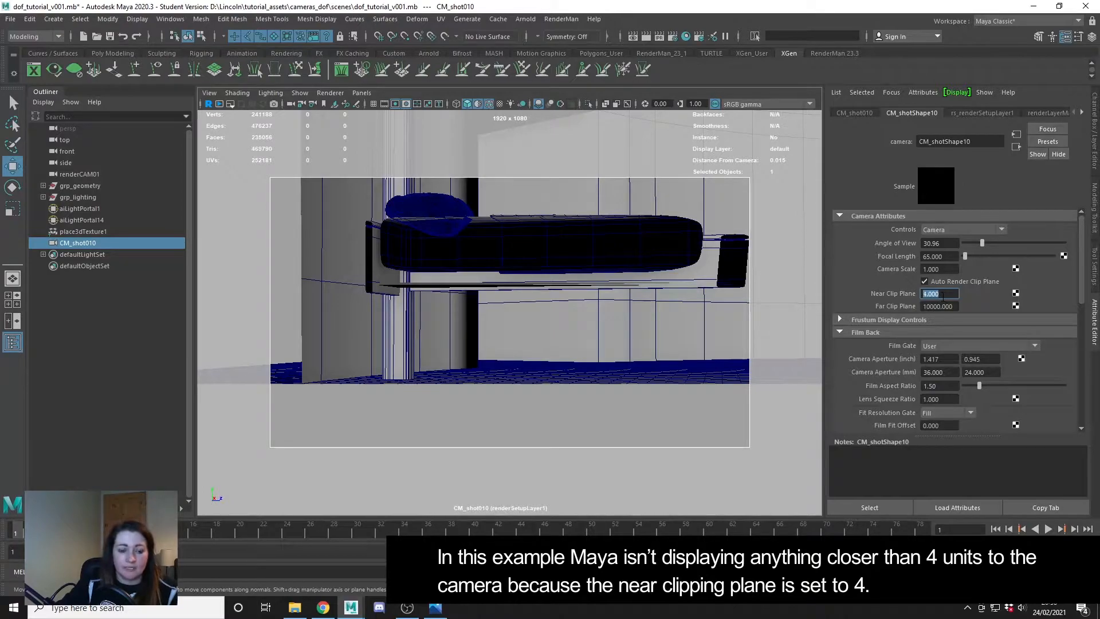
mouse_move(801, 293)
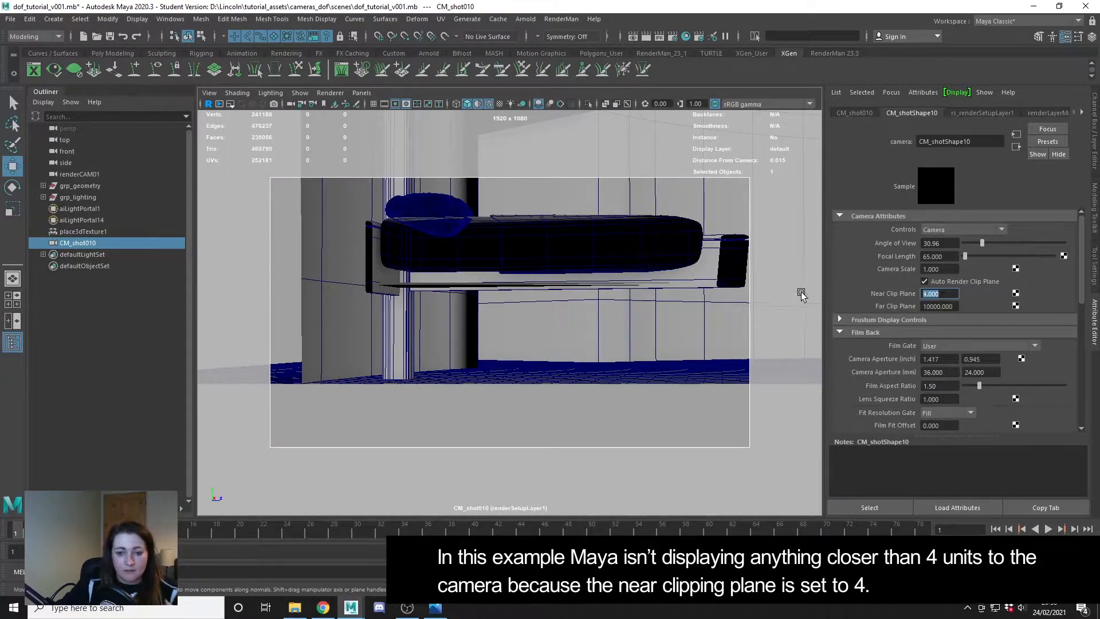
mouse_move(502, 214)
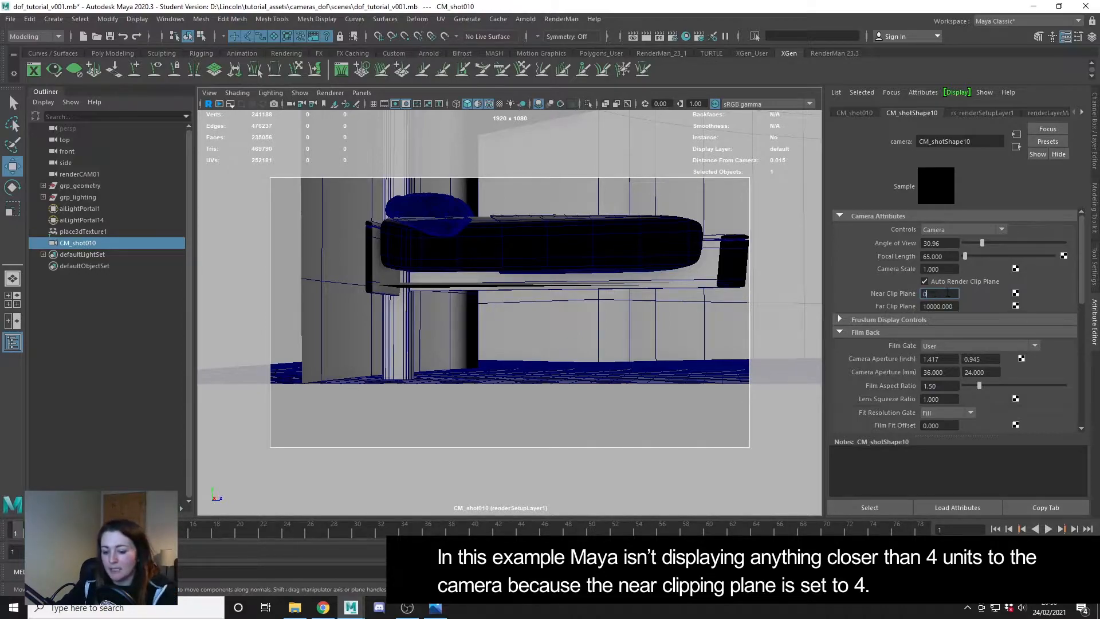
text(0.01)
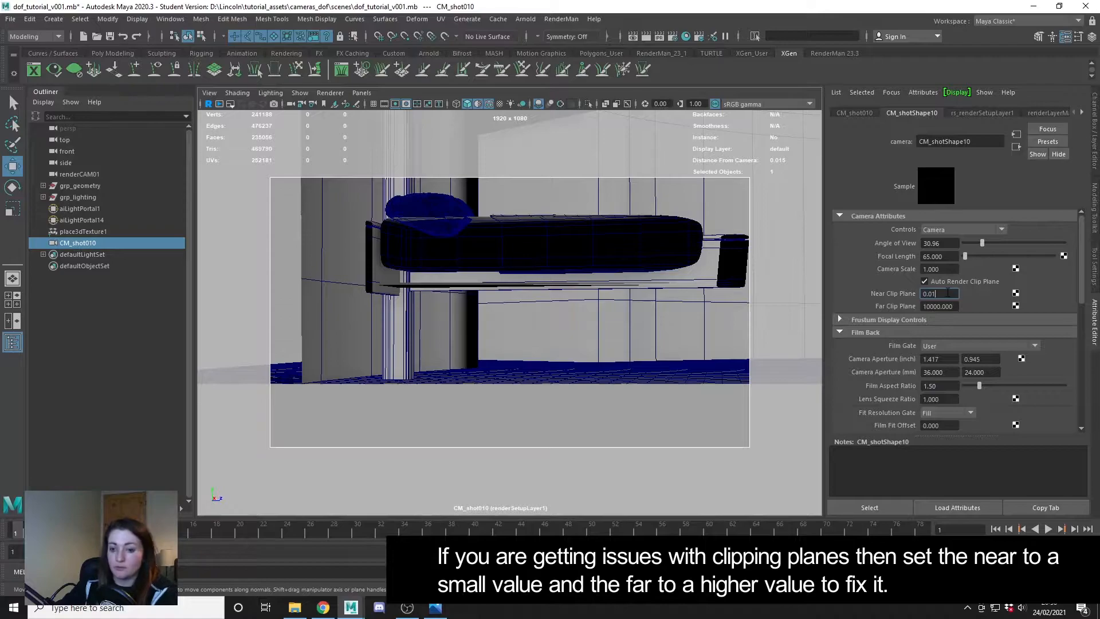
text(0.010)
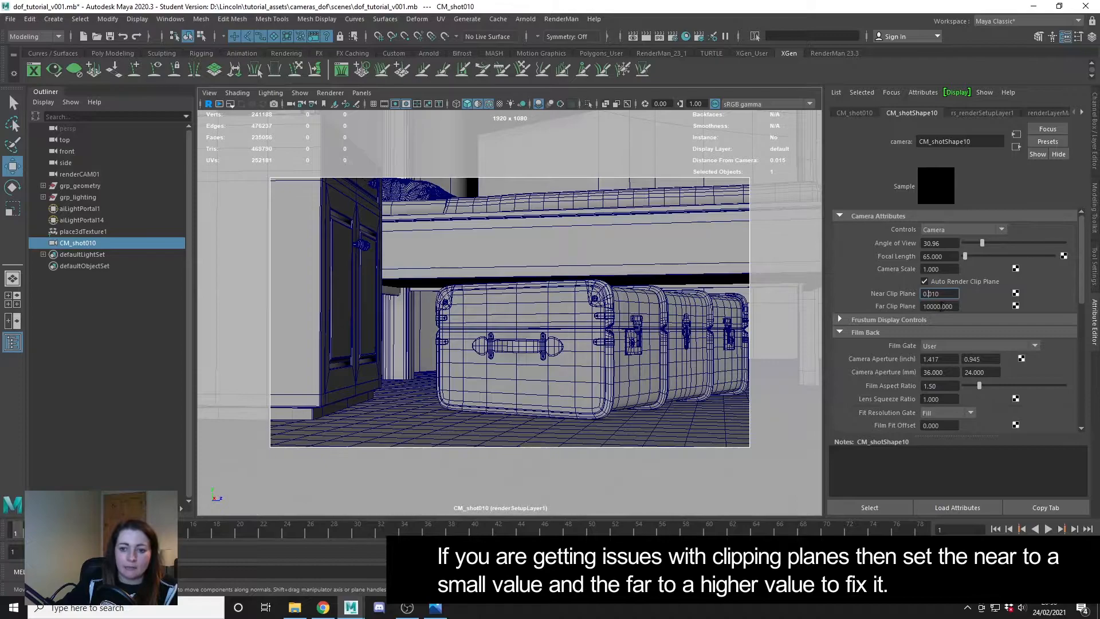
click(938, 306)
text(1000000.000)
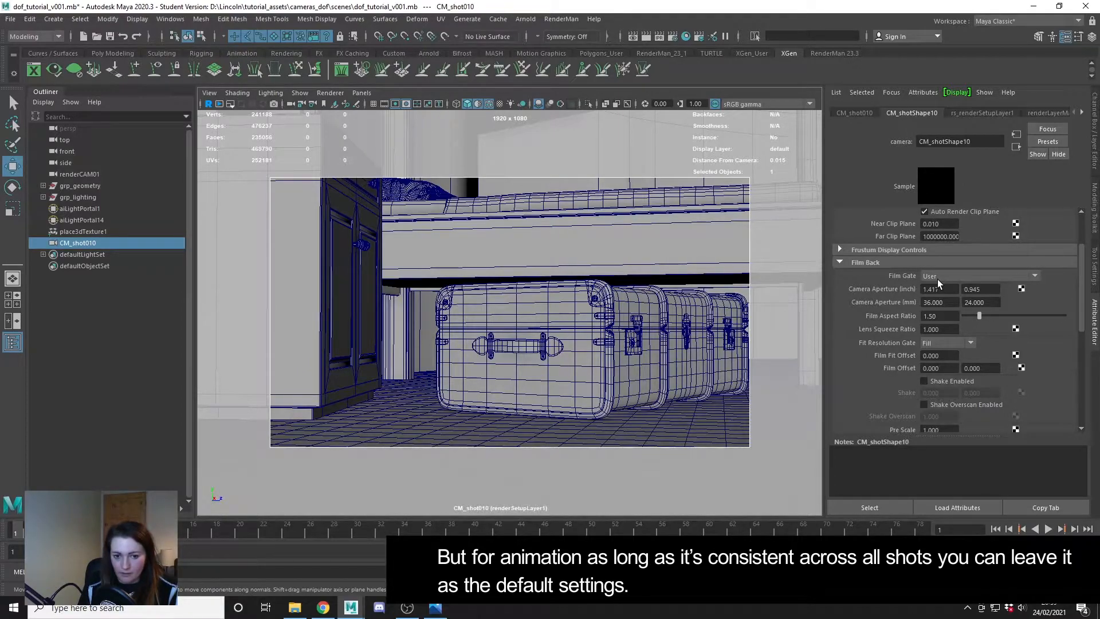
mouse_move(935, 257)
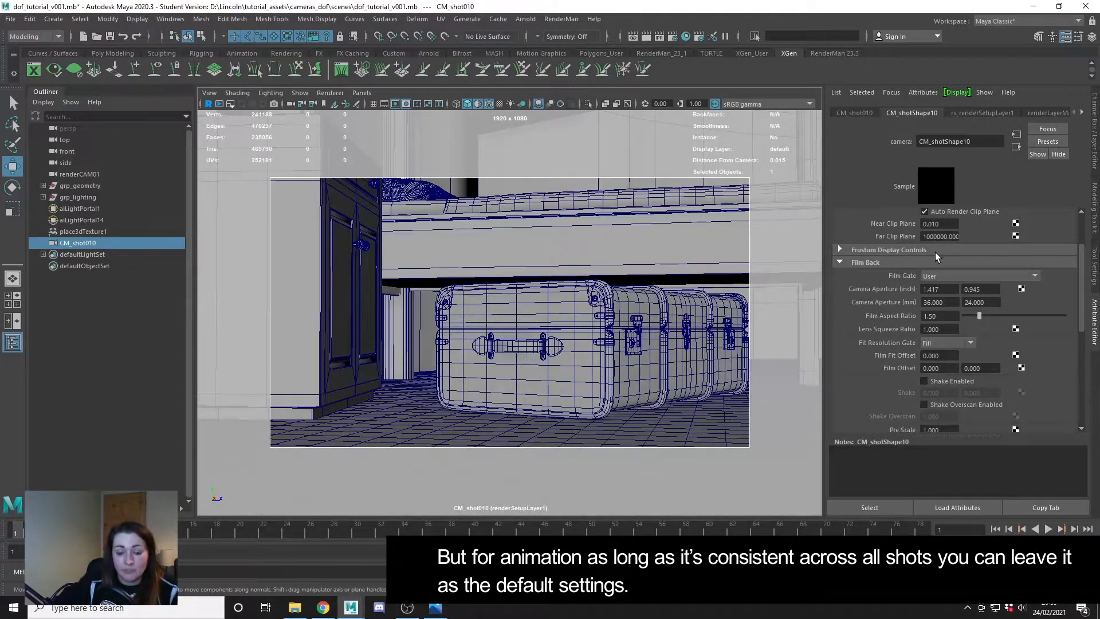
Open the Film Gate preset list and leave it on User
click(978, 275)
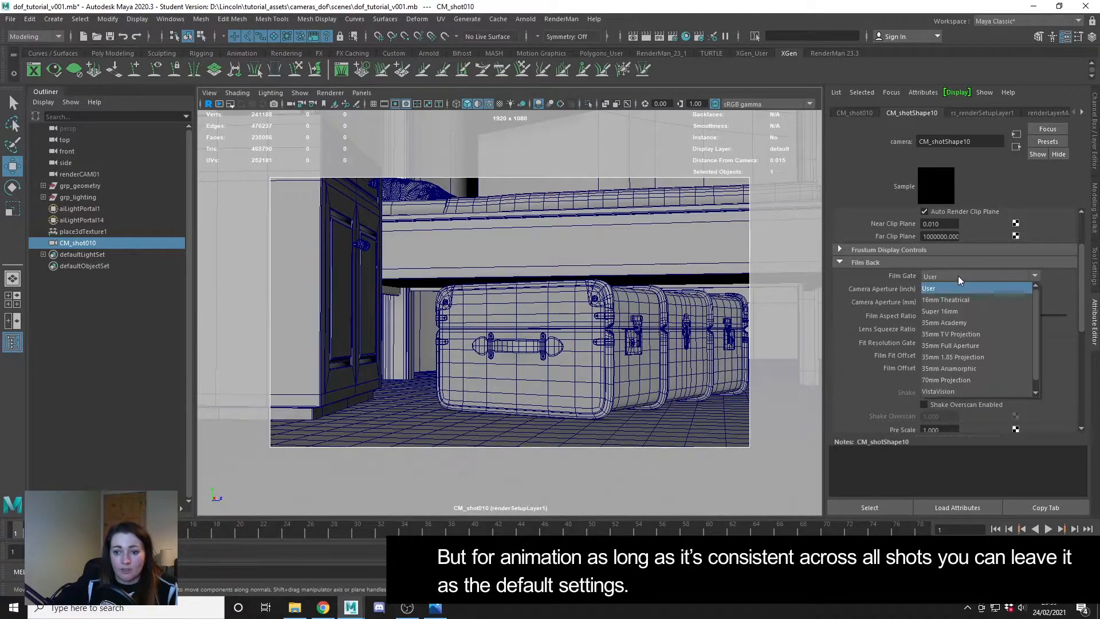
click(929, 288)
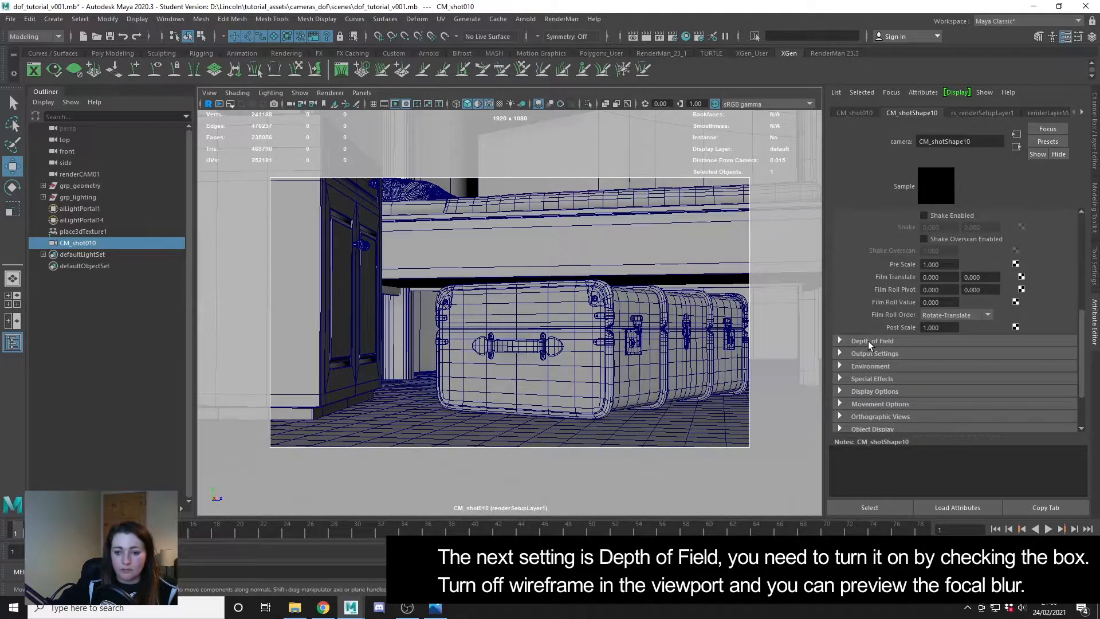
Expand the Depth of Field section and enable Depth Of Field on CM_shot010
click(872, 340)
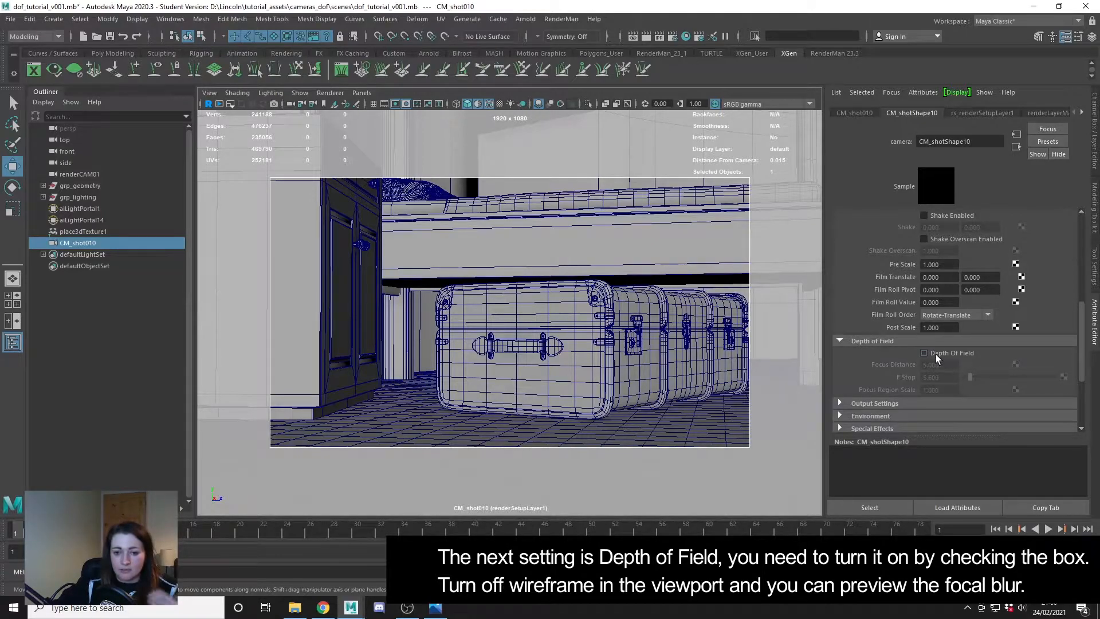
click(925, 353)
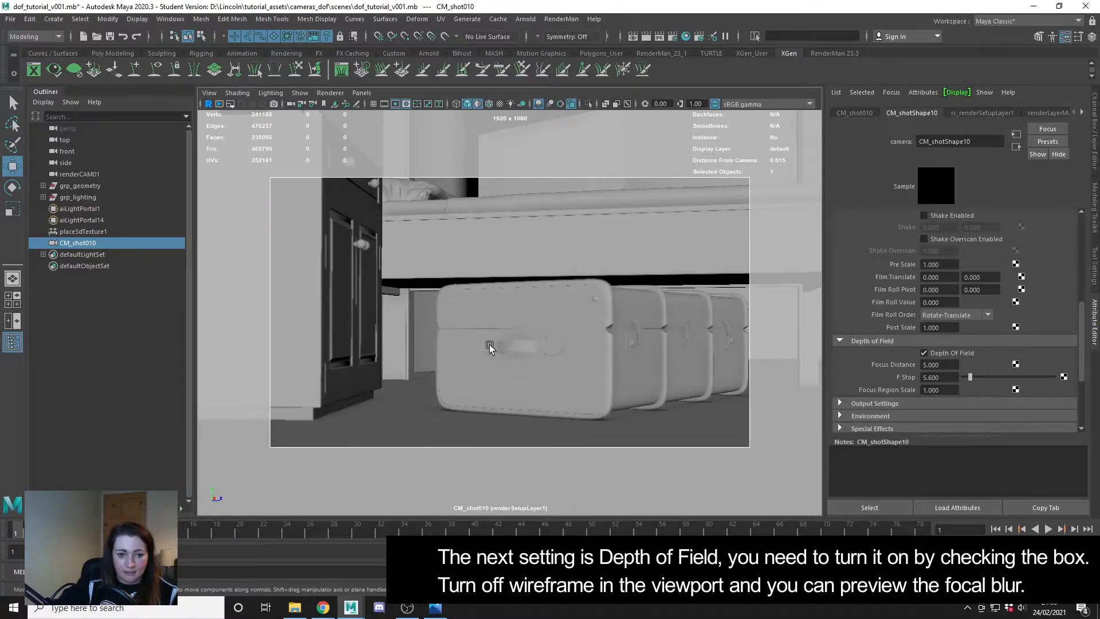
mouse_move(644, 287)
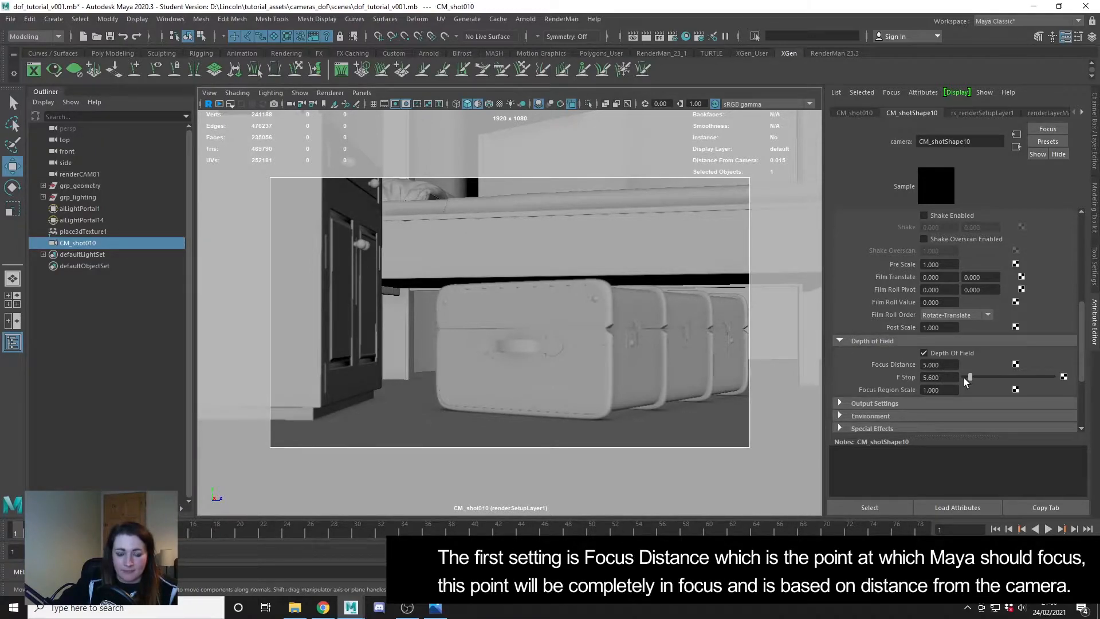
click(938, 365)
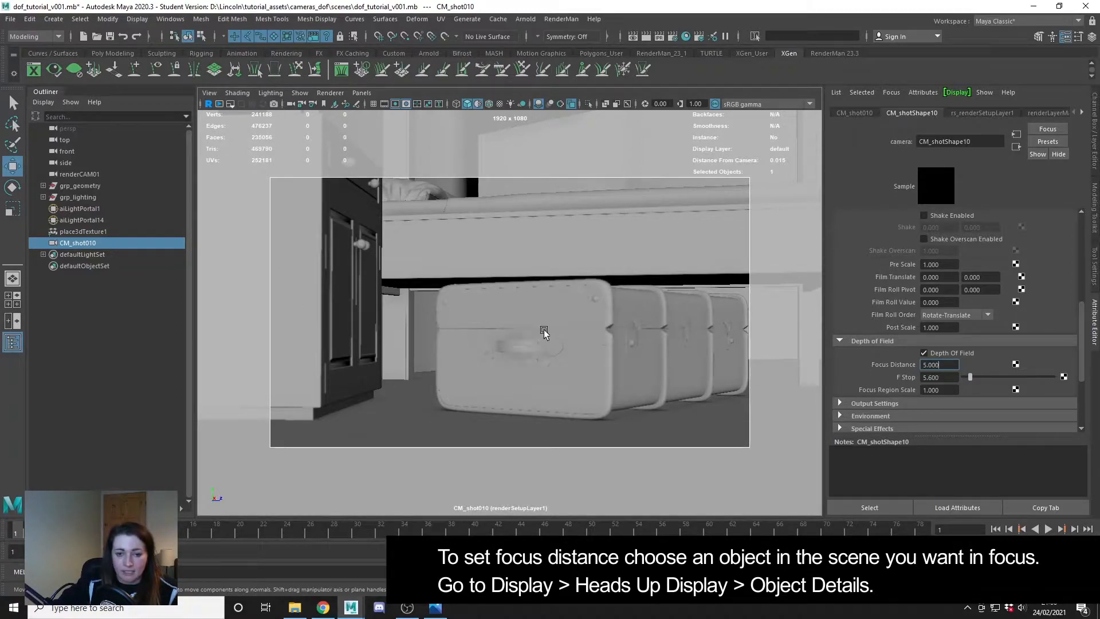
mouse_move(518, 330)
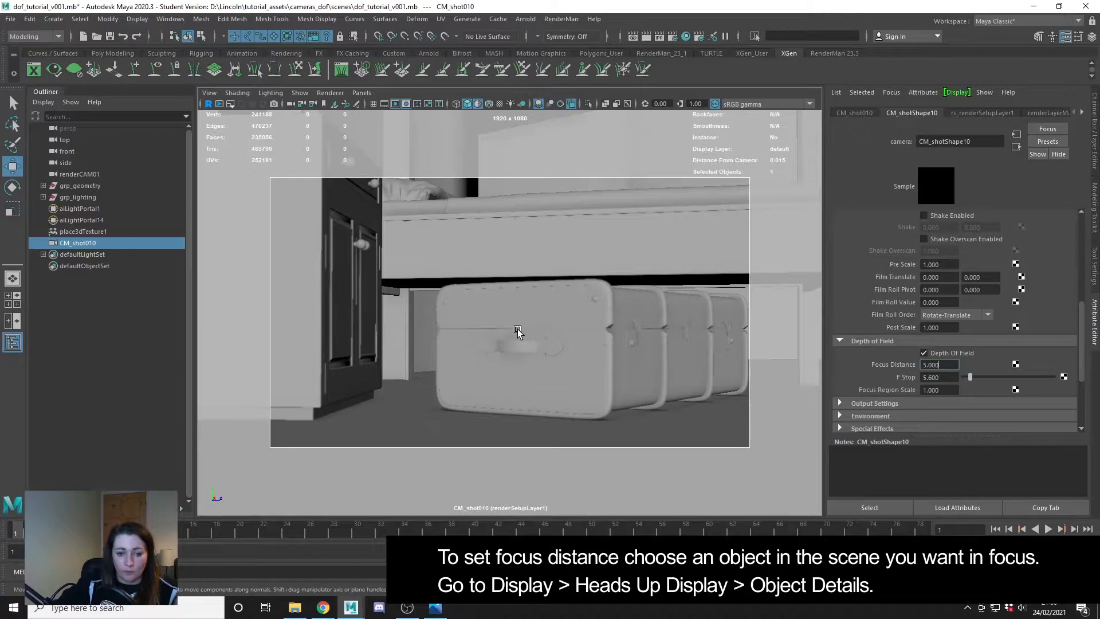
mouse_move(671, 349)
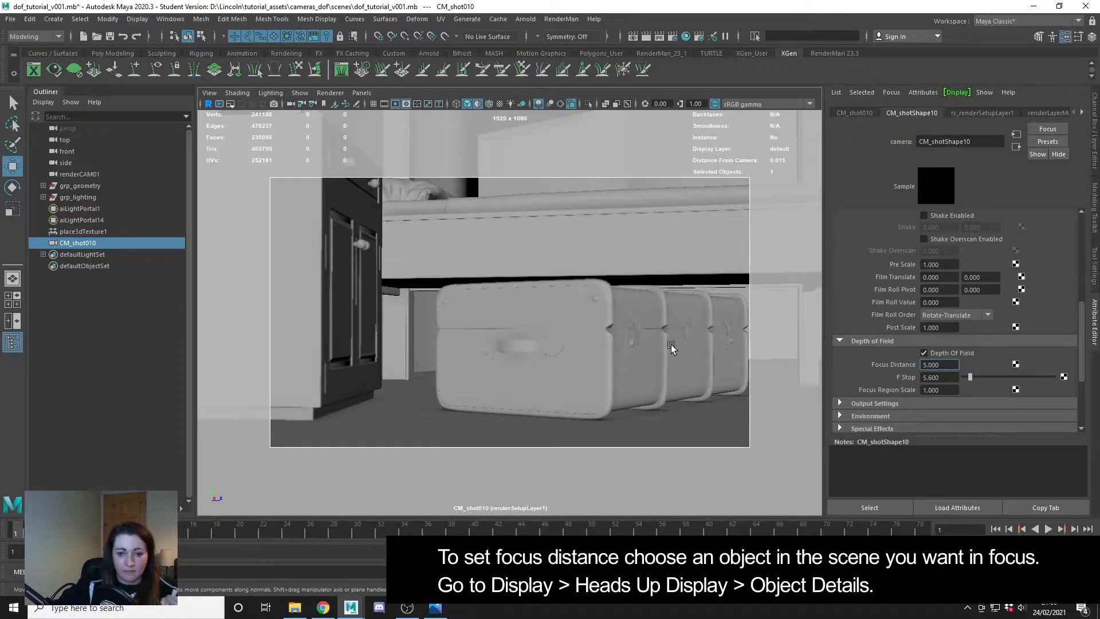
mouse_move(526, 349)
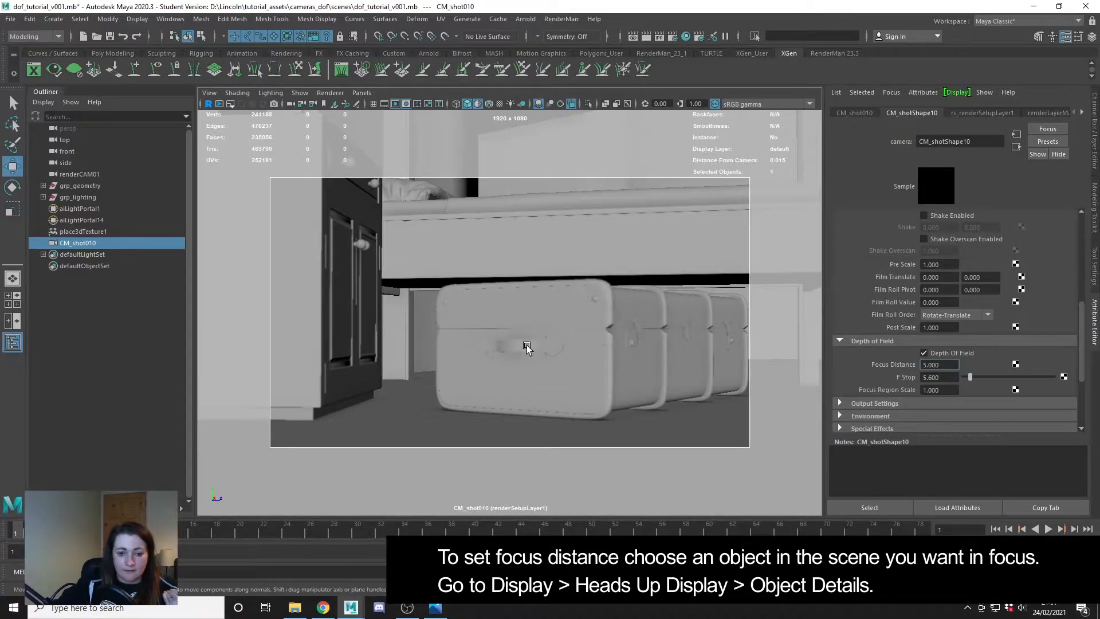
Show the trunk handle's camera distance via Object Details HUD, then set CM_shot010 focus distance to 2.49
click(528, 346)
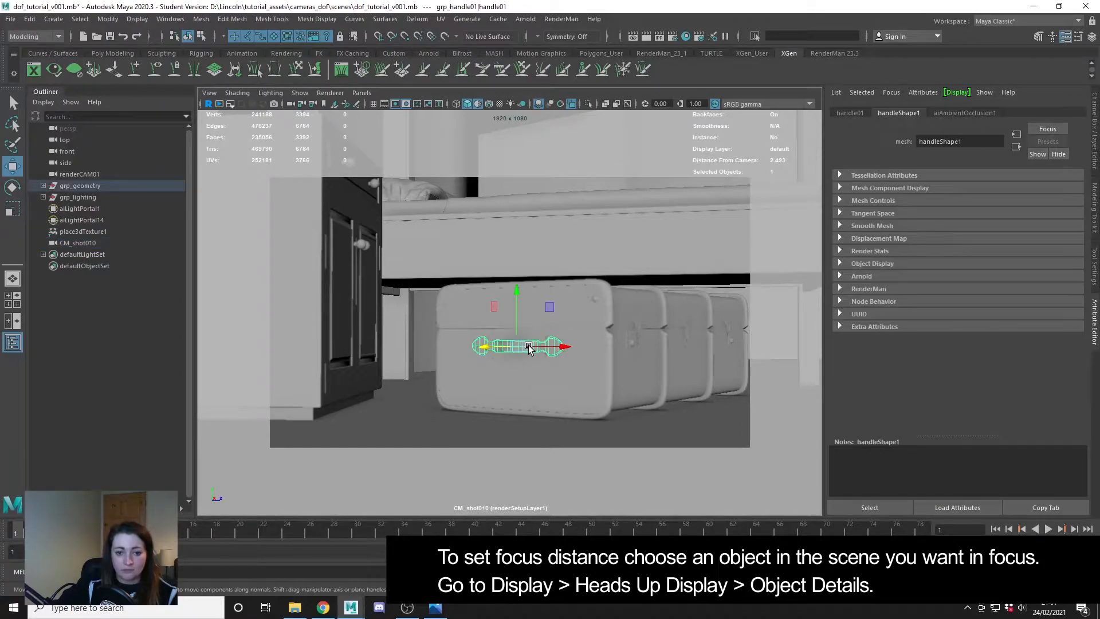
mouse_move(534, 358)
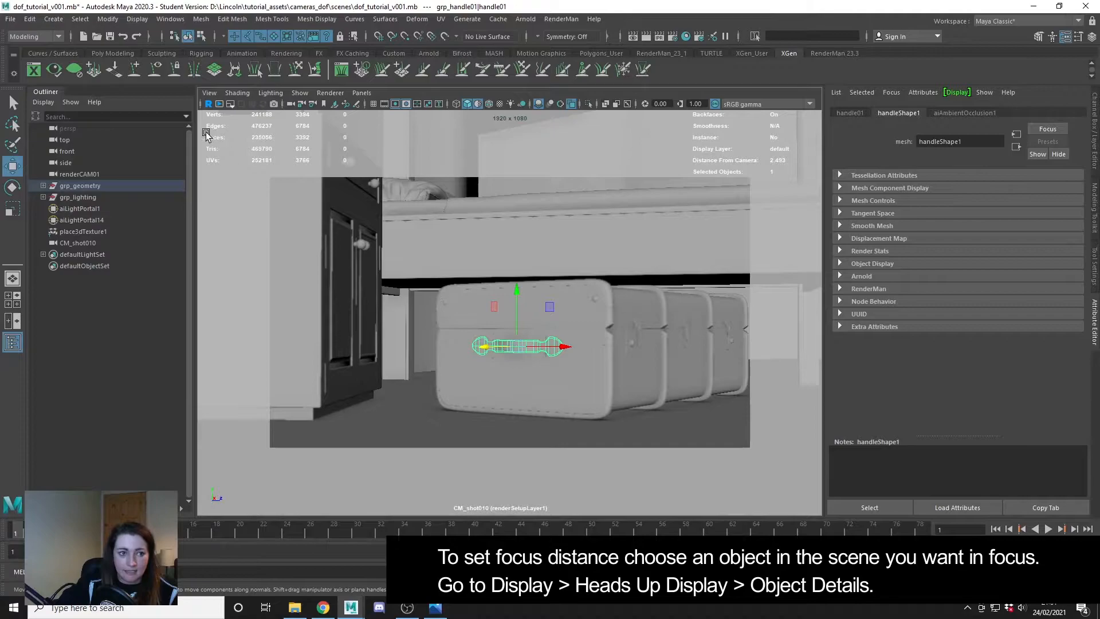
click(137, 19)
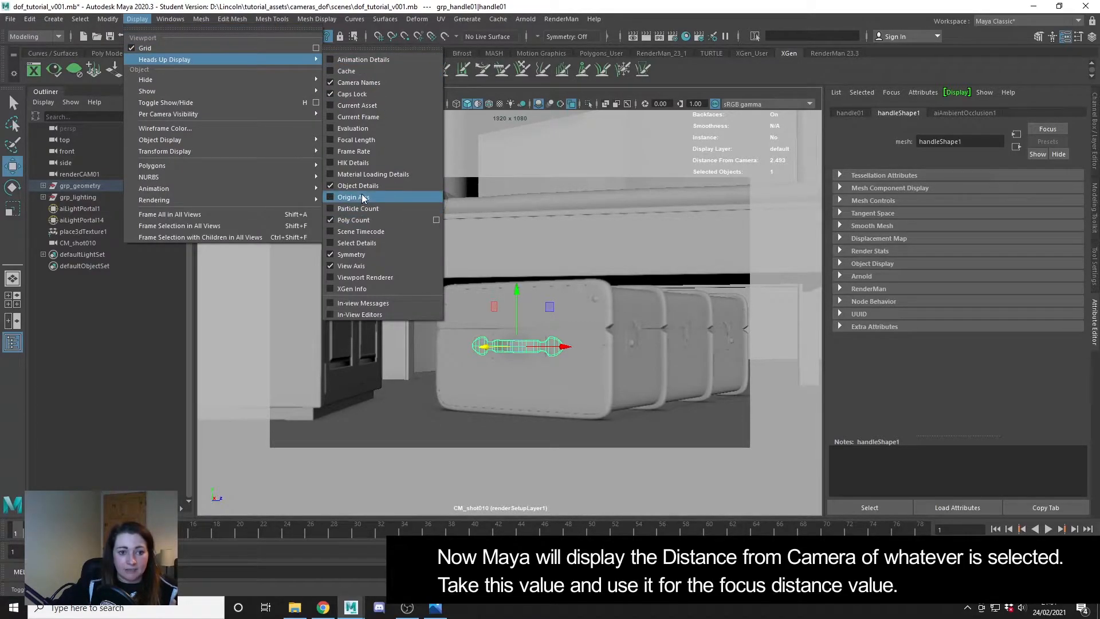
click(358, 185)
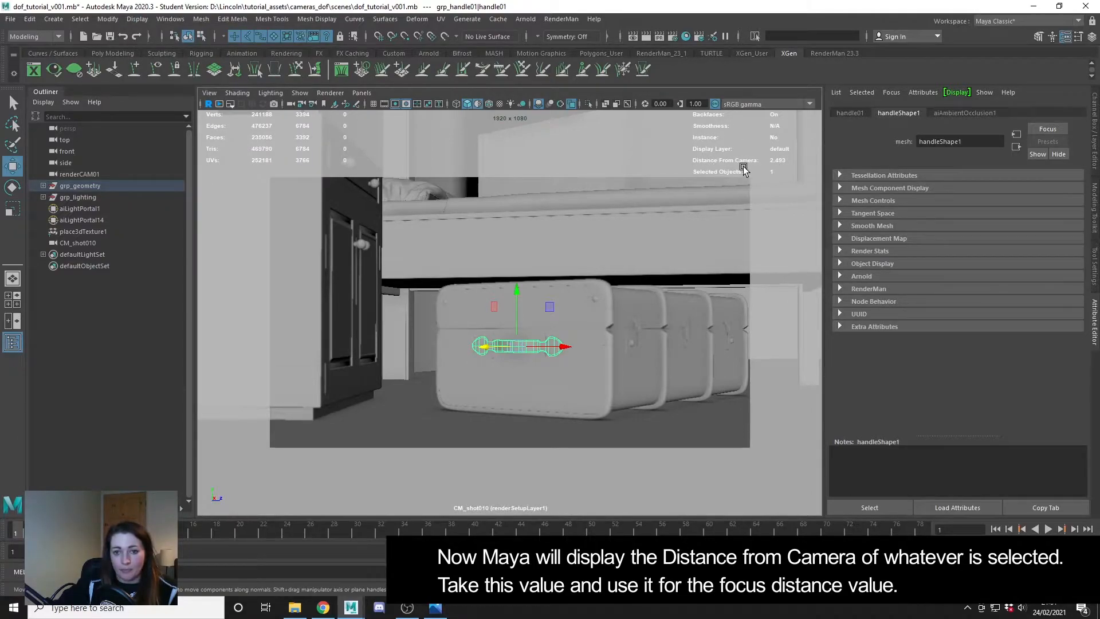
mouse_move(772, 168)
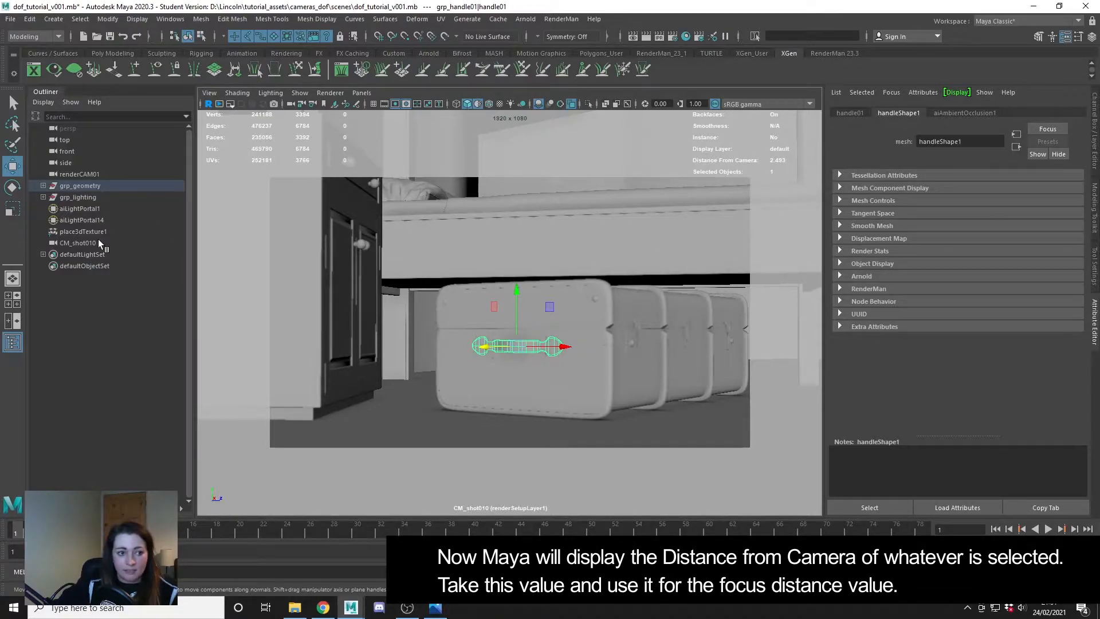
click(78, 243)
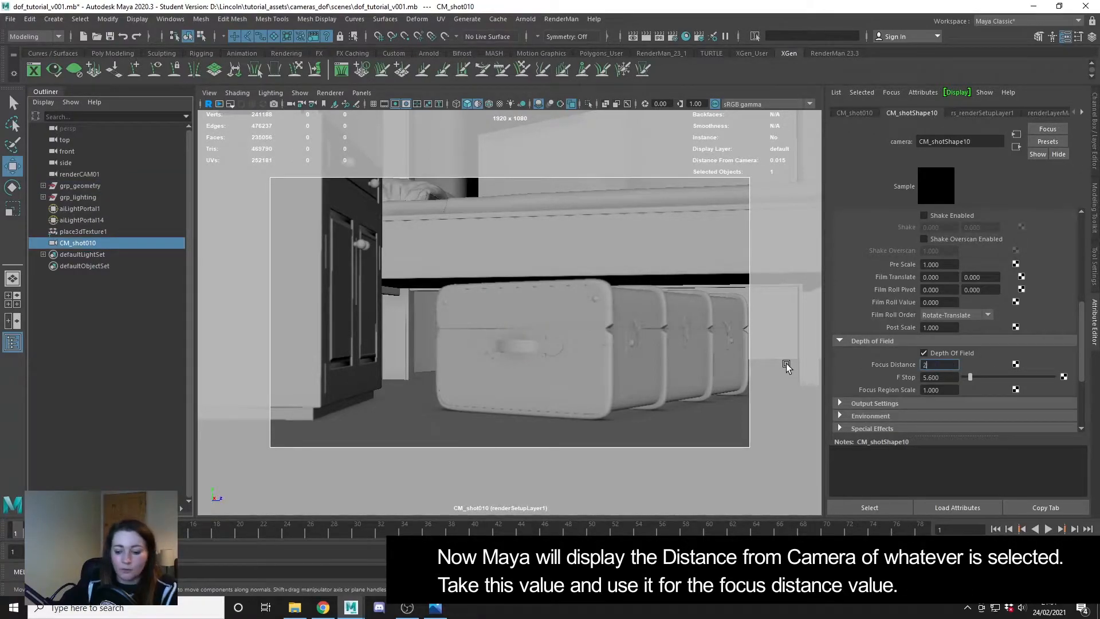
text(2.49)
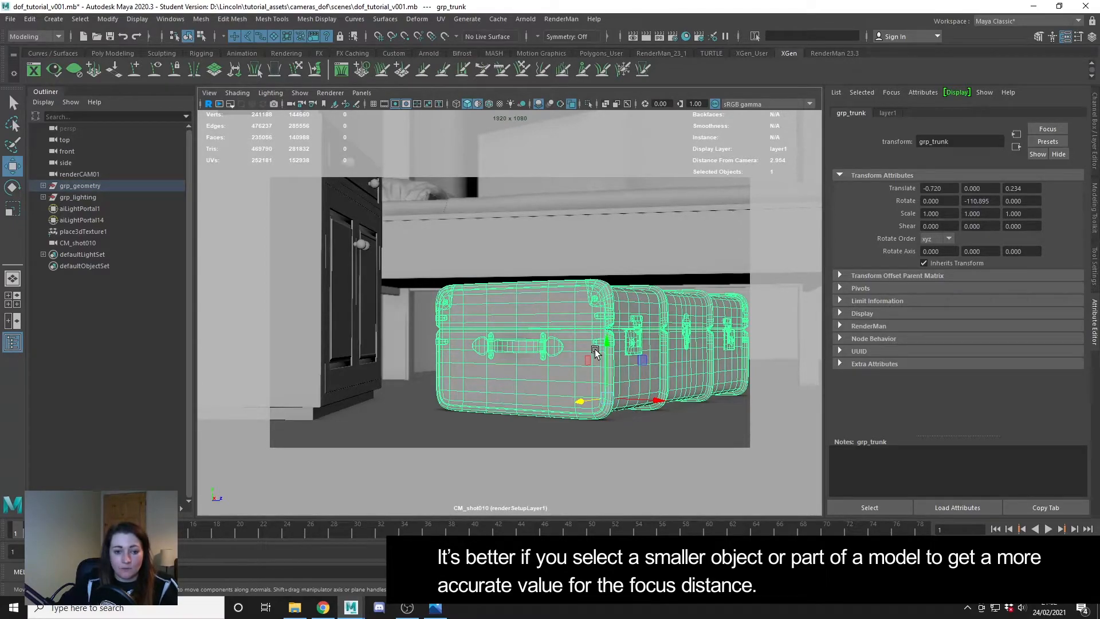
Reselect the trunk handle, then display CM_shot010's depth of field settings (focus 2.493, f-stop 5.6)
click(519, 347)
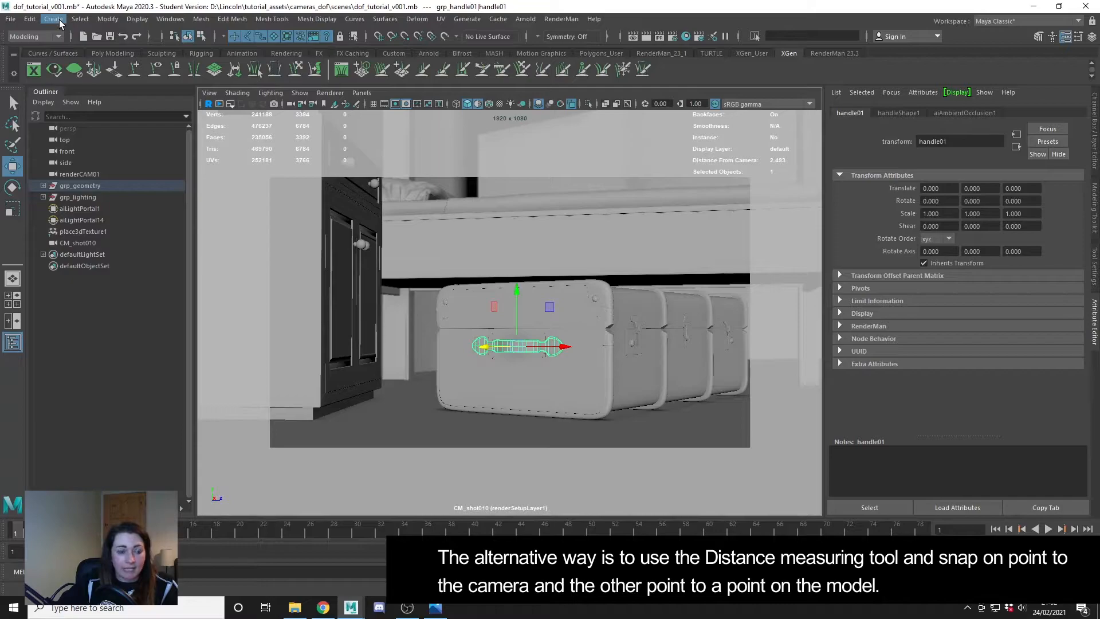
click(53, 19)
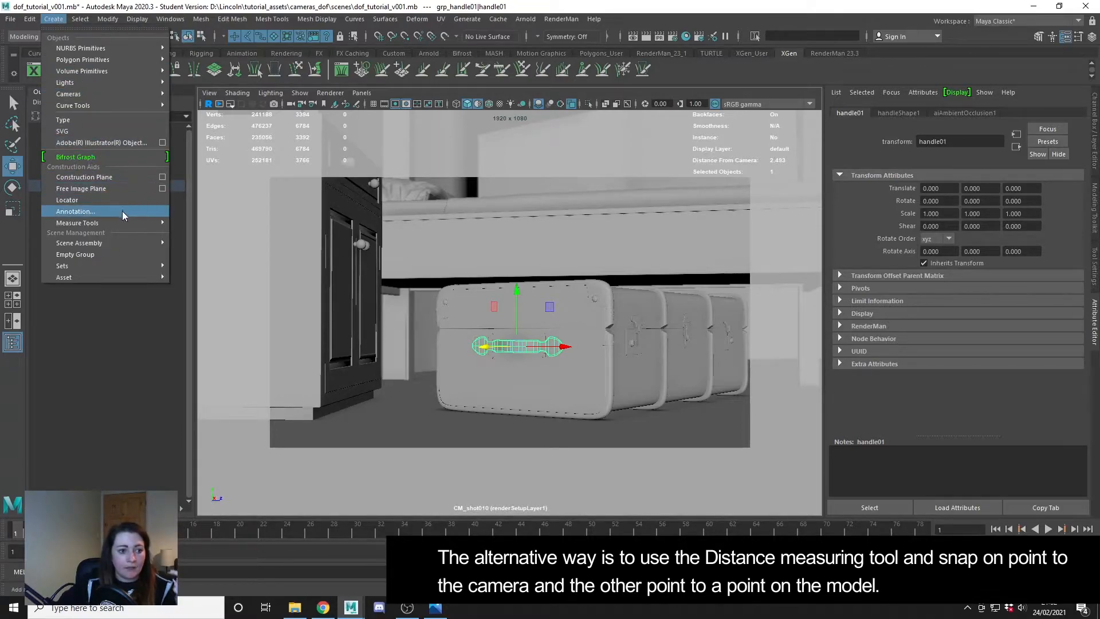
mouse_move(78, 223)
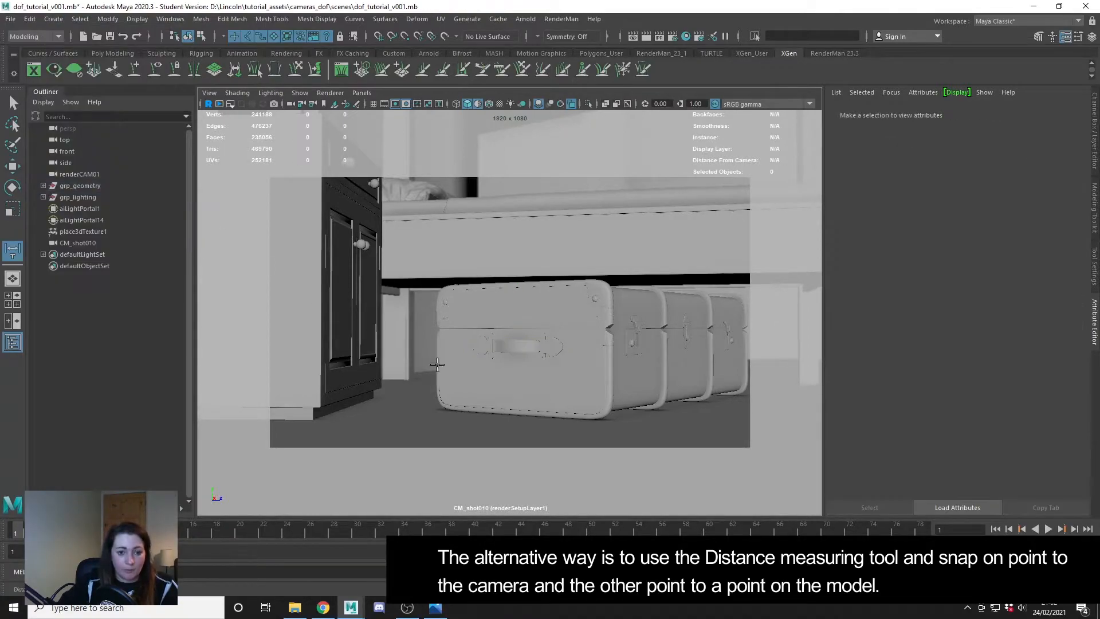
mouse_move(508, 464)
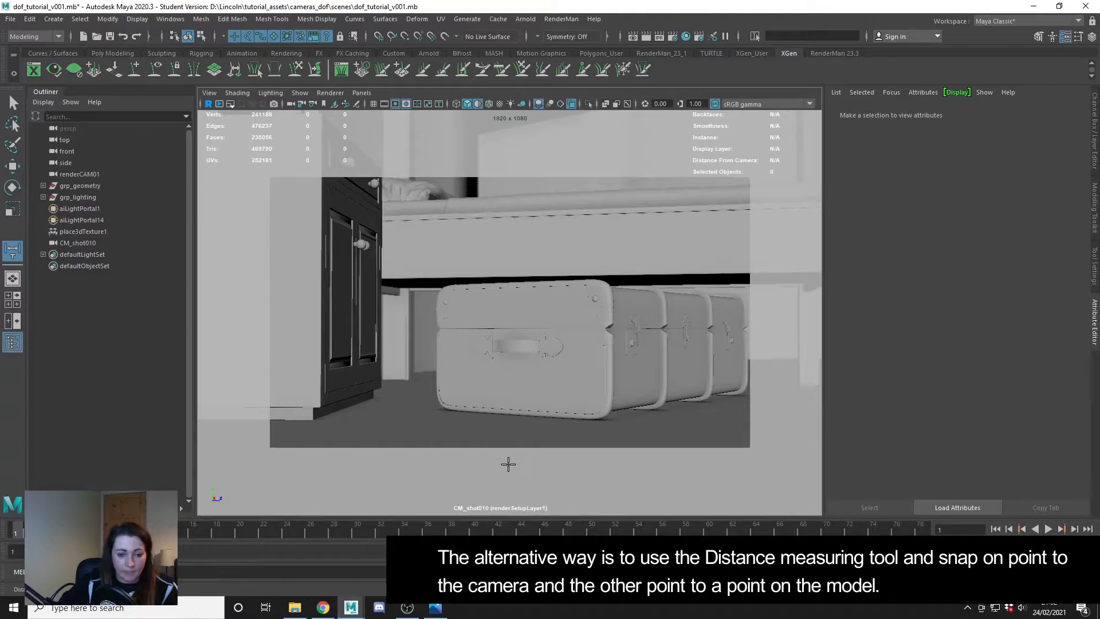
mouse_move(607, 284)
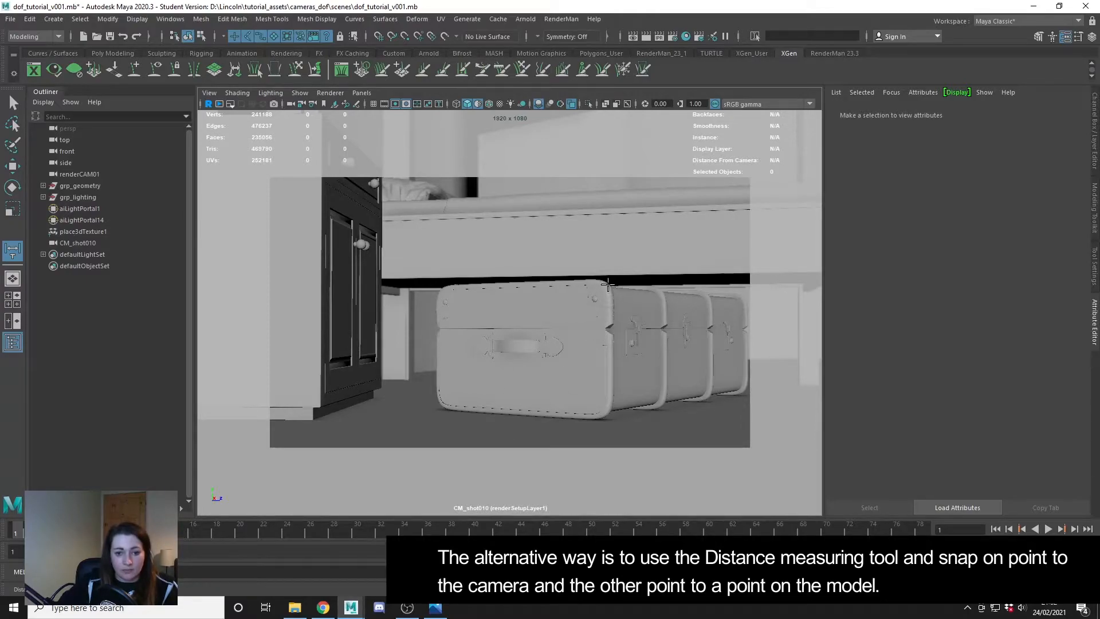
mouse_move(605, 293)
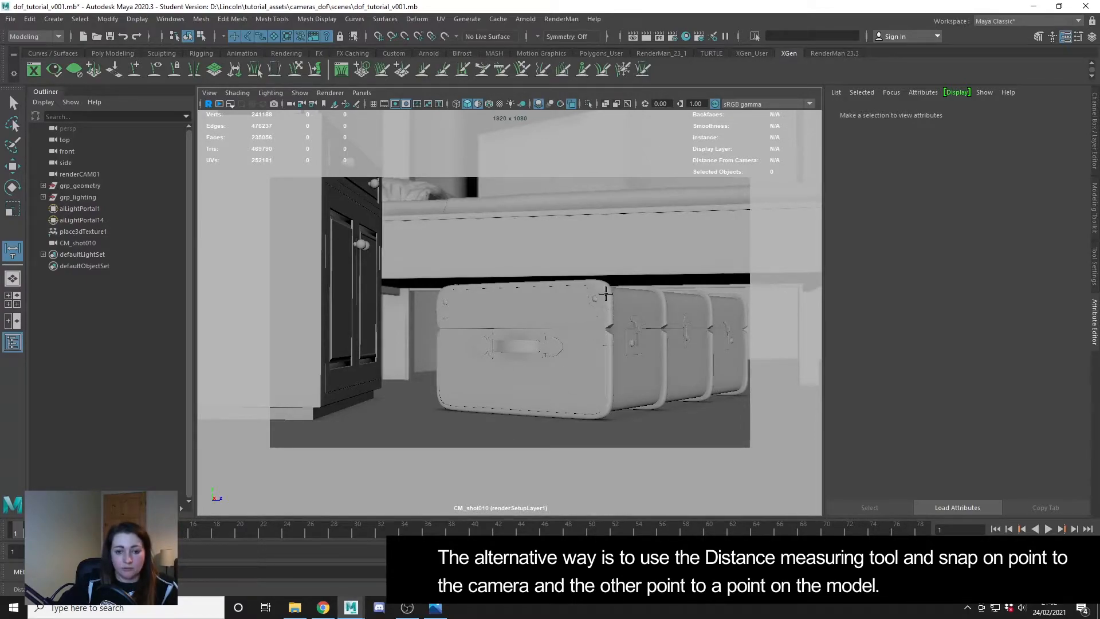
click(78, 242)
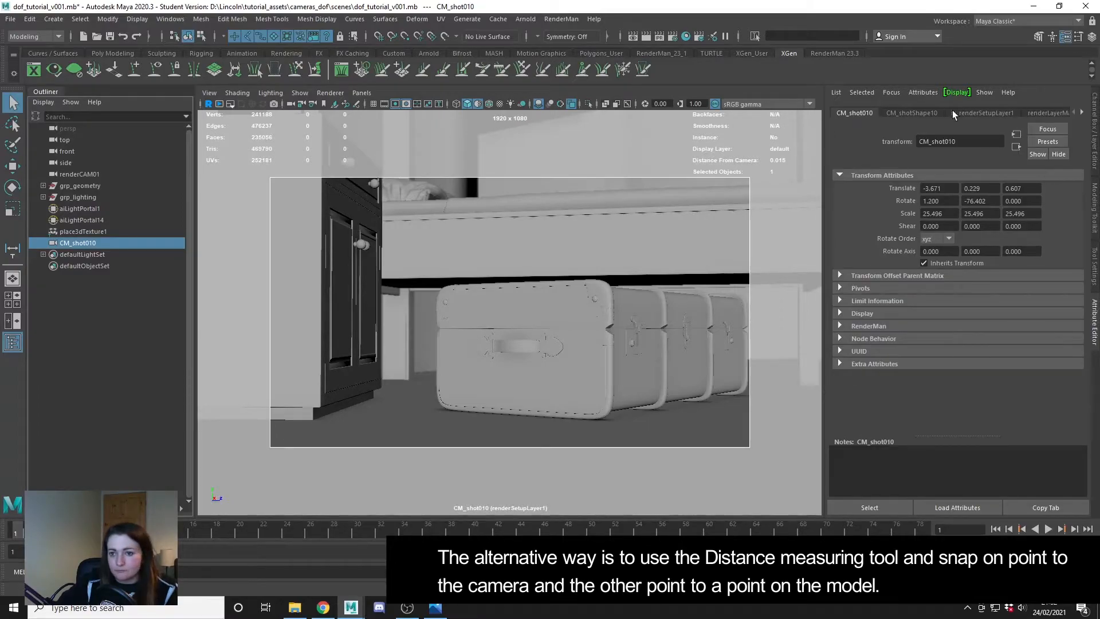
click(912, 112)
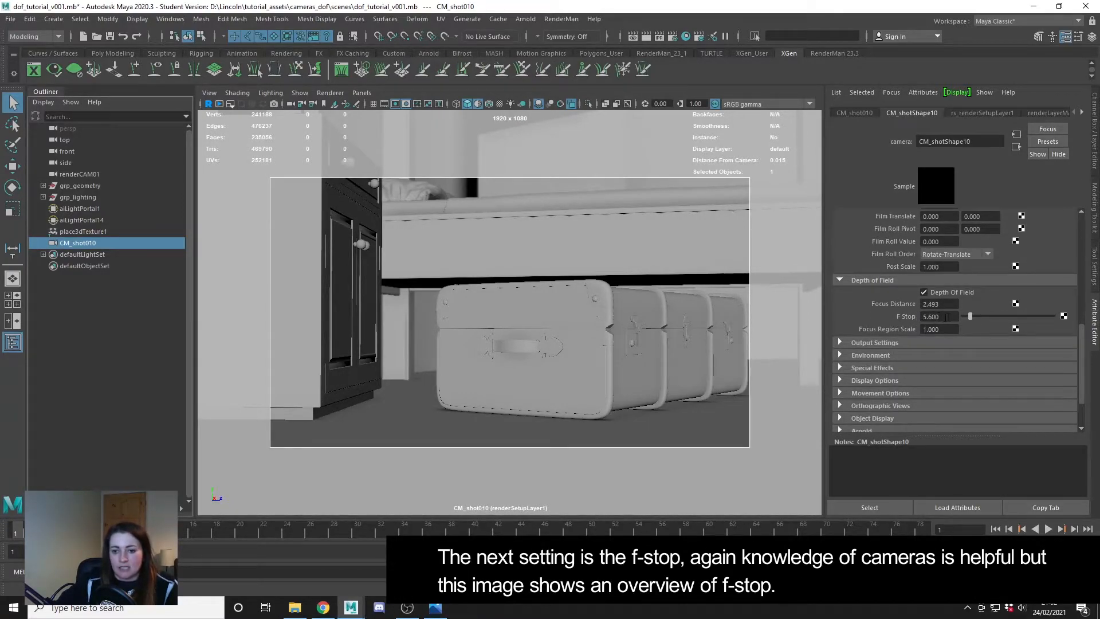
View the f/16 to f/2.8 aperture chart in Photos, then return to Maya
click(939, 317)
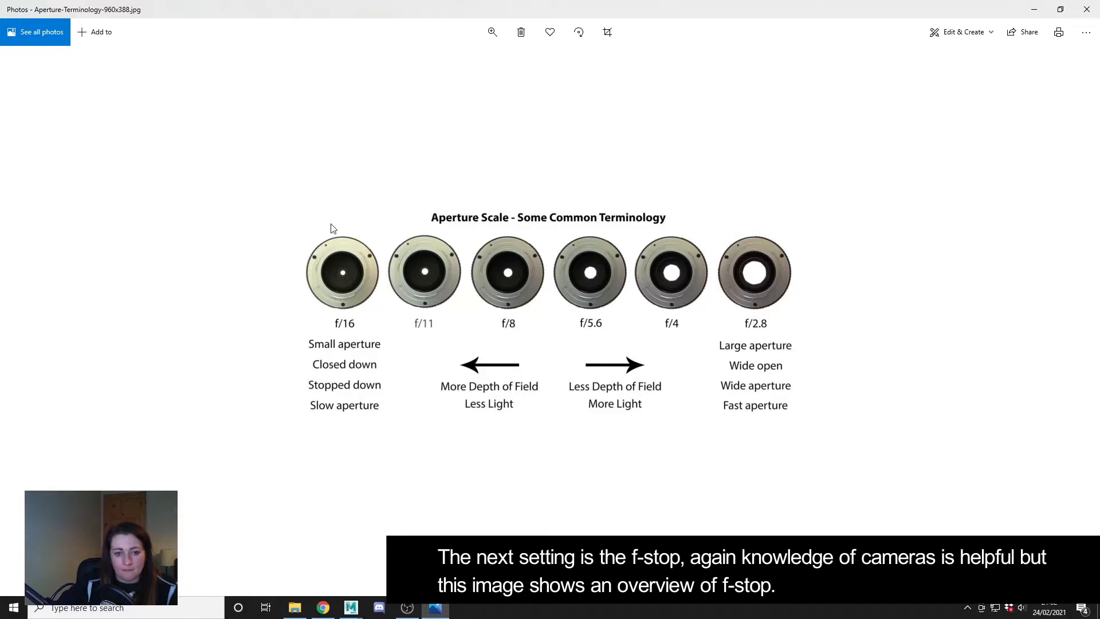
mouse_move(526, 349)
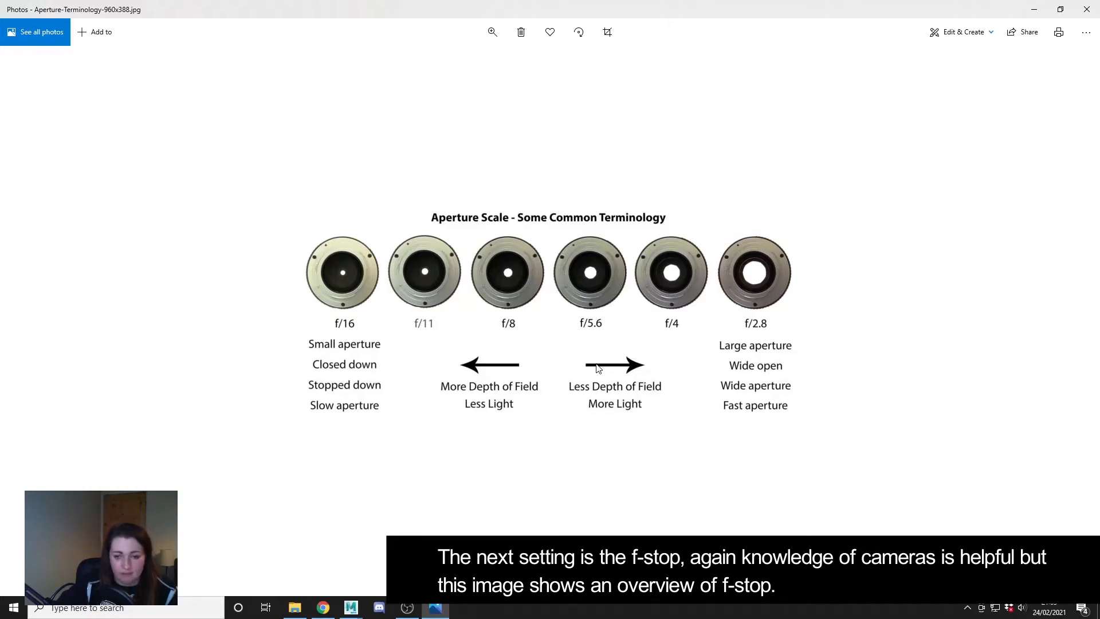
mouse_move(440, 210)
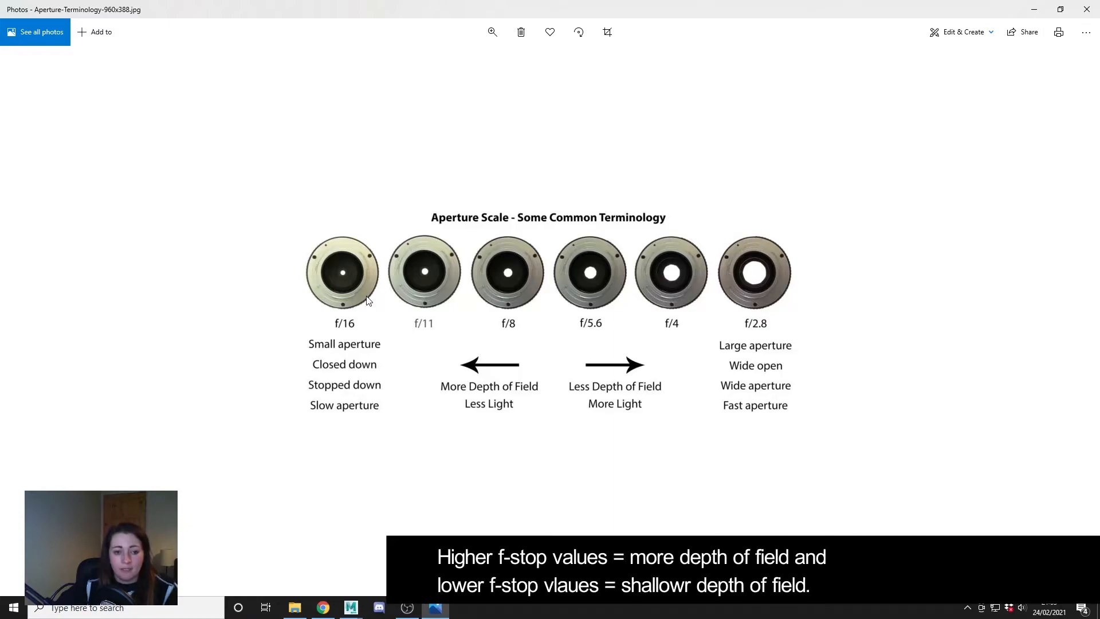
mouse_move(354, 303)
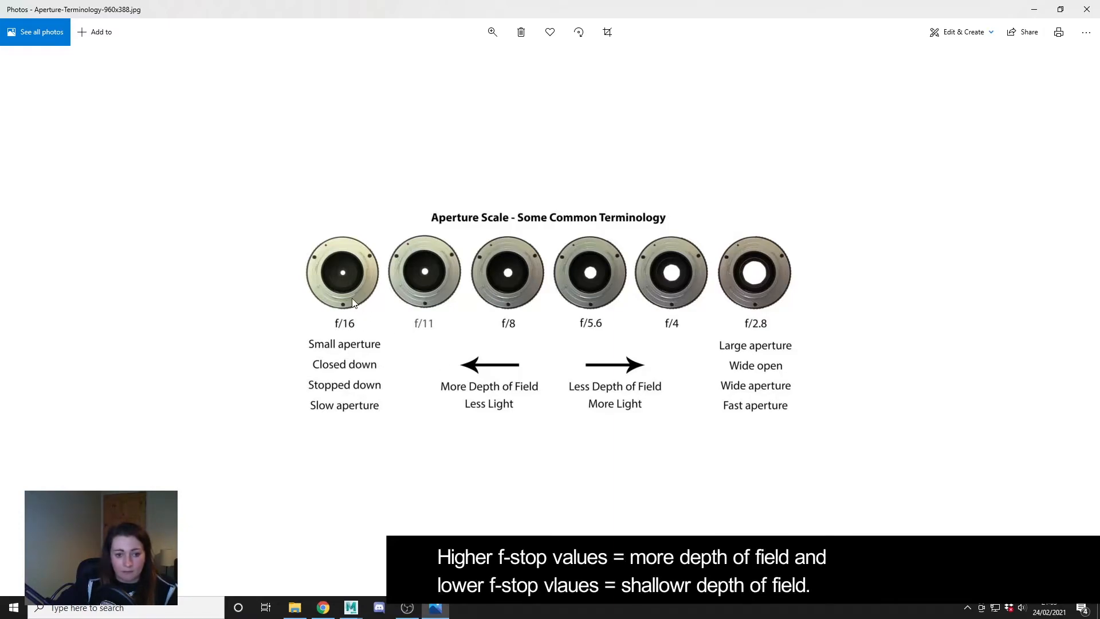
mouse_move(456, 394)
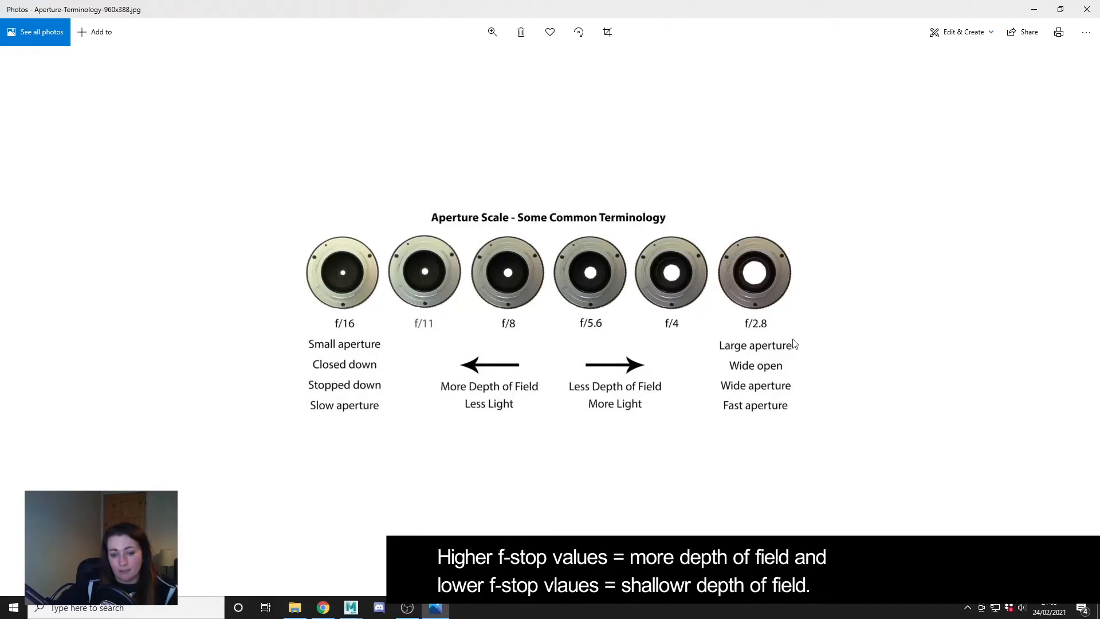
mouse_move(668, 398)
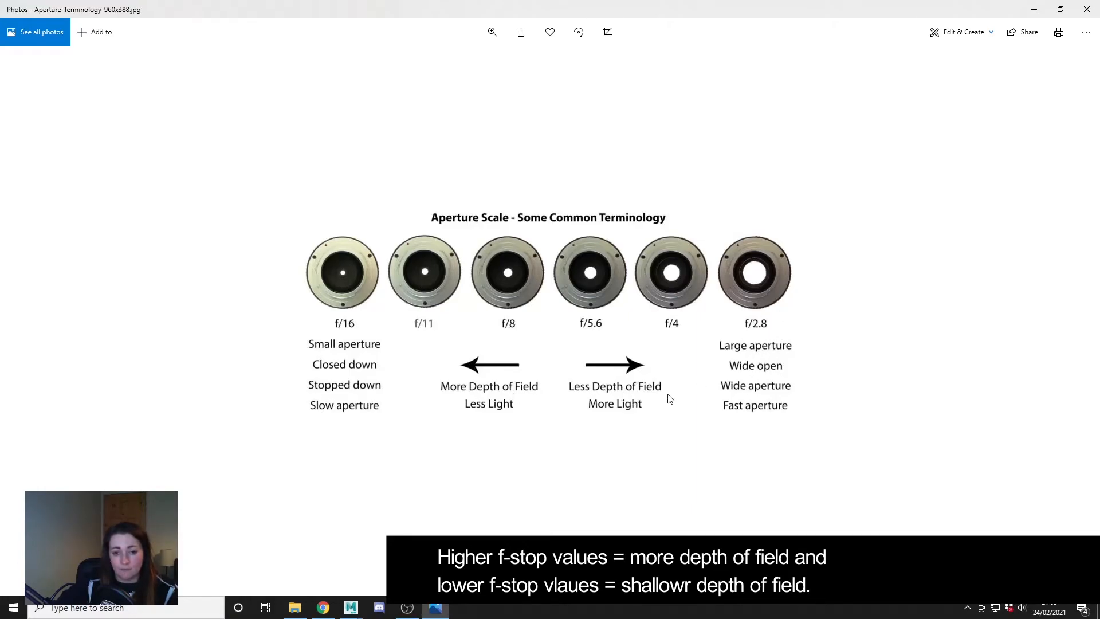
click(350, 607)
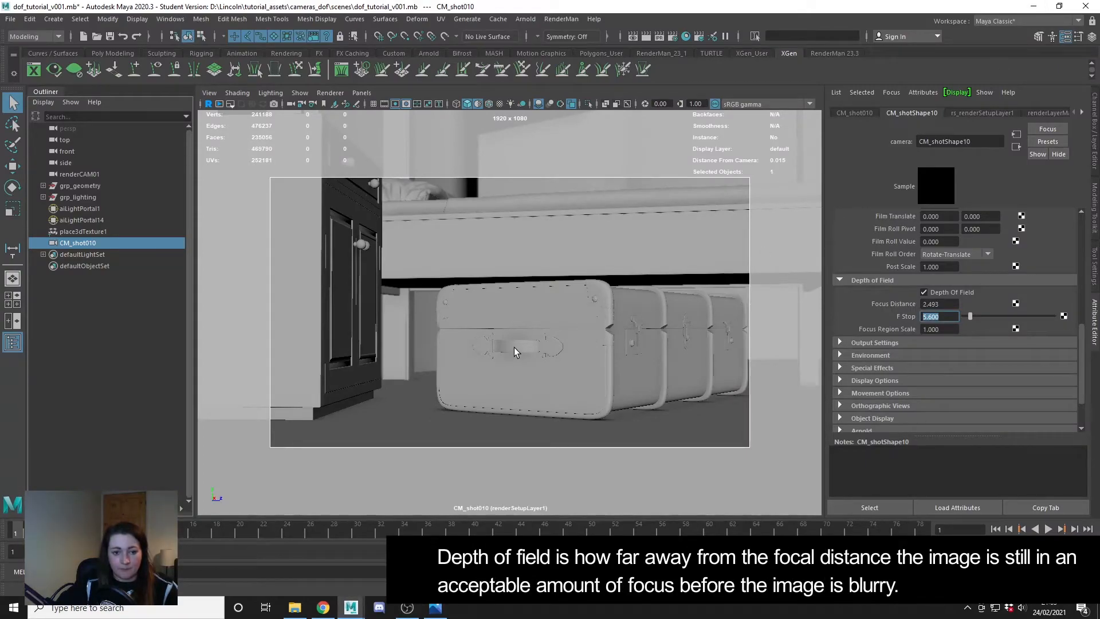
mouse_move(737, 321)
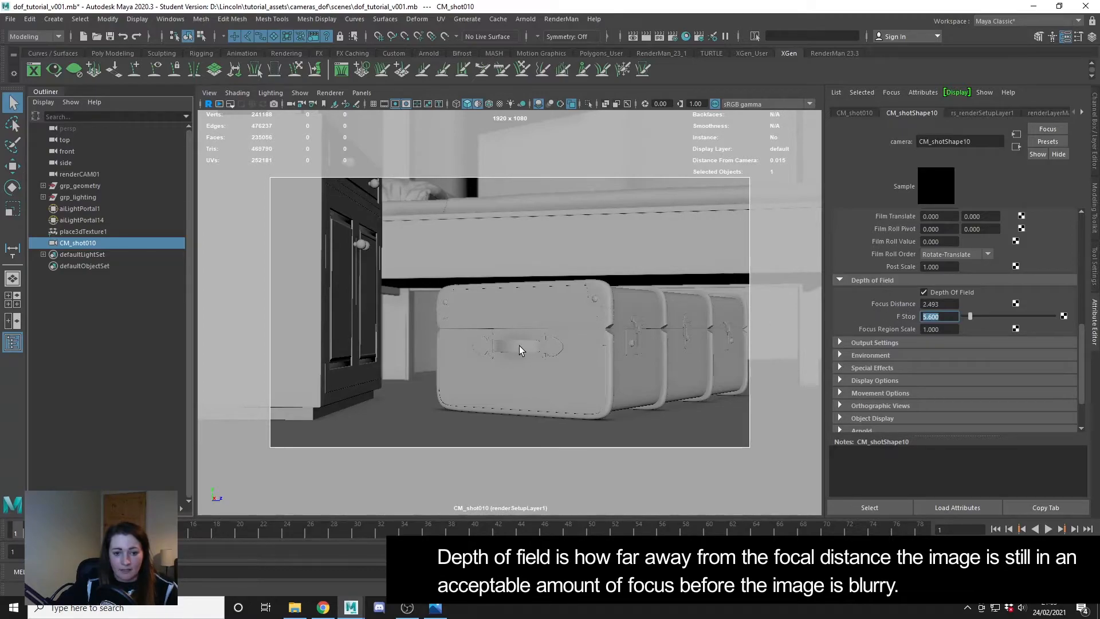
mouse_move(509, 318)
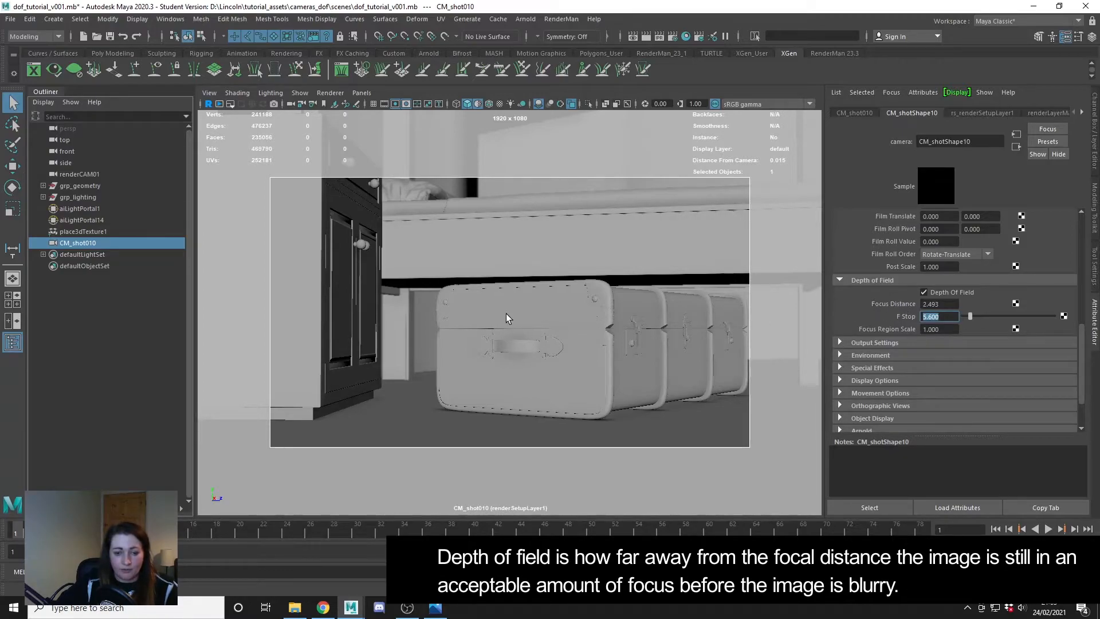
mouse_move(472, 224)
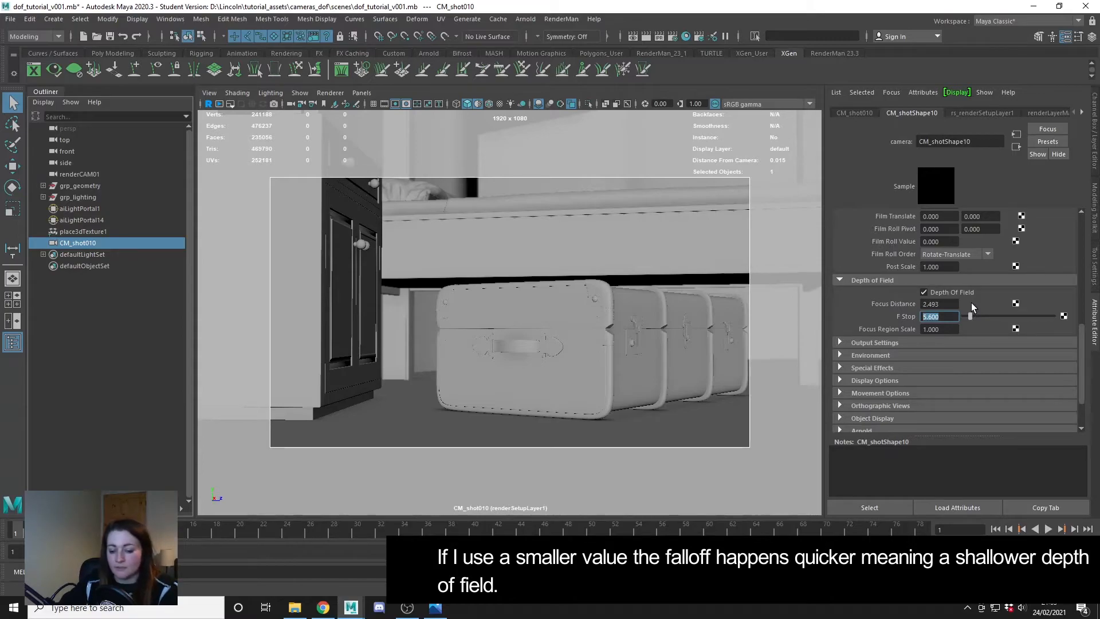
Try CM_shot010's f-stop at 2.8 and 1.4, then settle on 16
text(2.8)
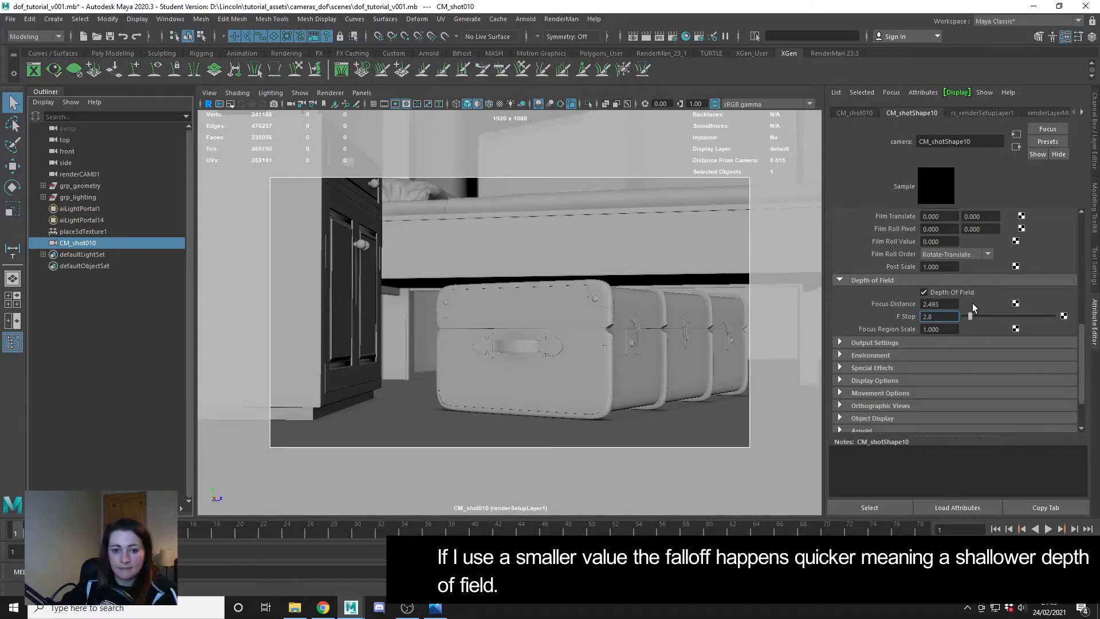
click(938, 315)
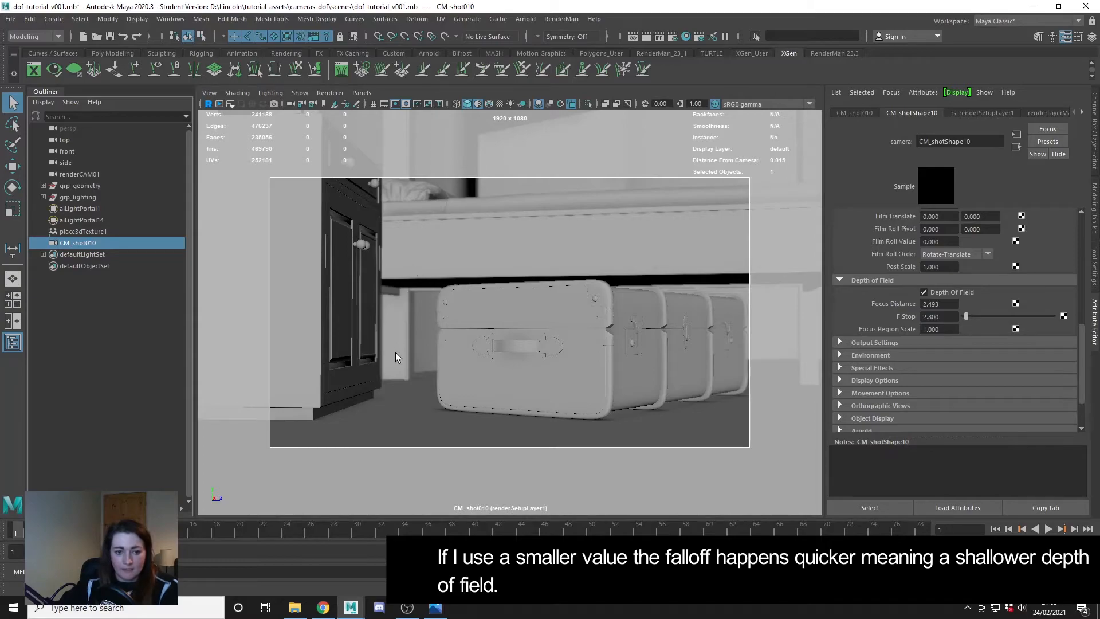
mouse_move(405, 335)
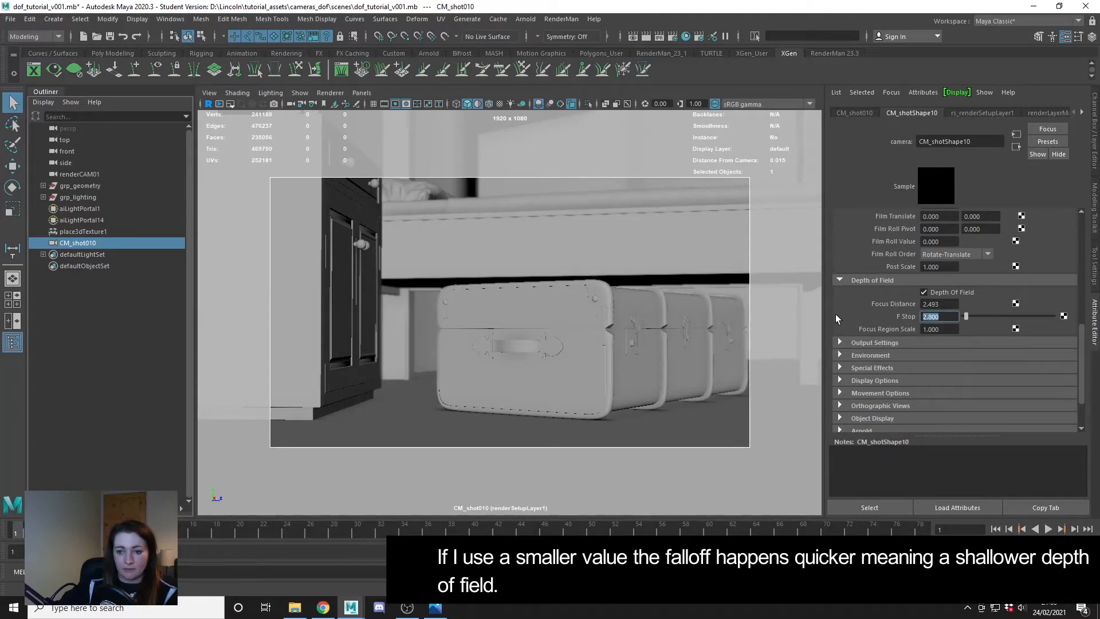
text(1.4)
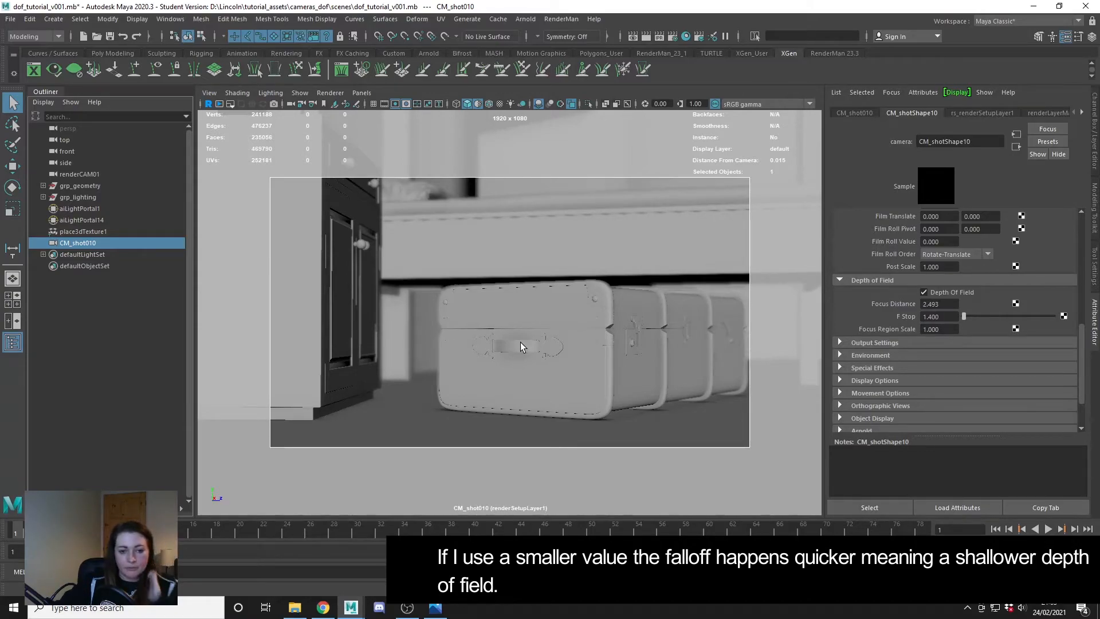
mouse_move(511, 354)
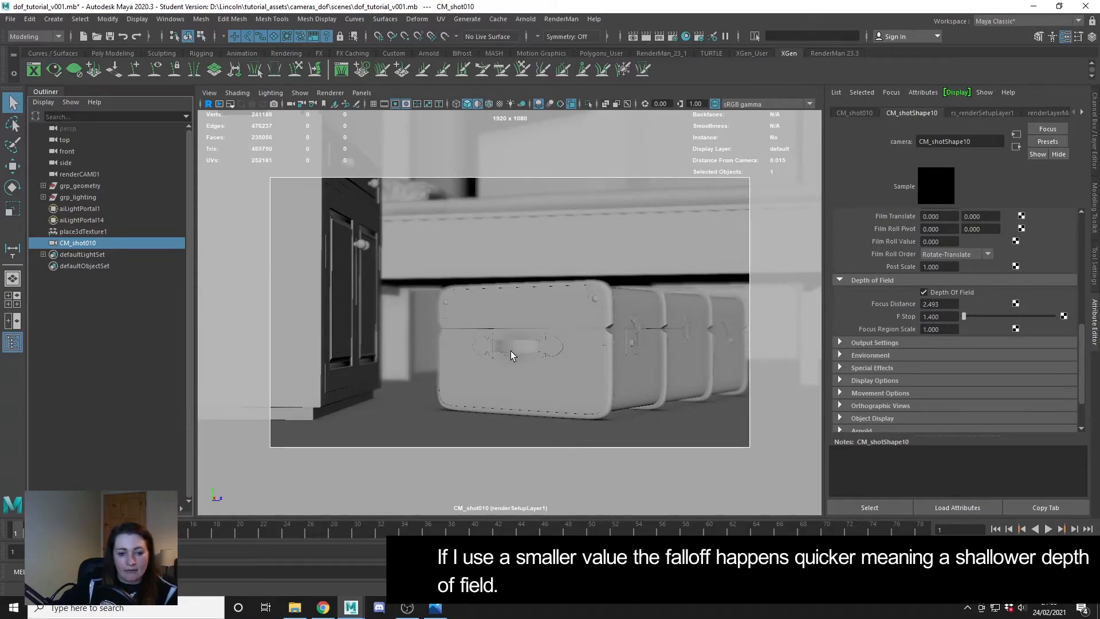
mouse_move(474, 312)
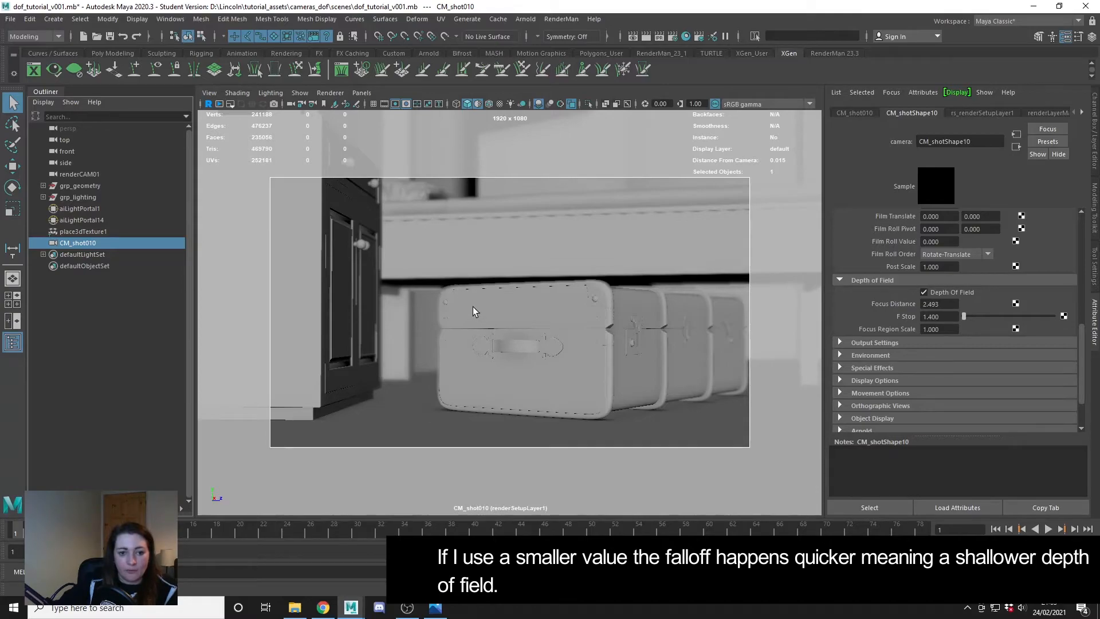
mouse_move(459, 316)
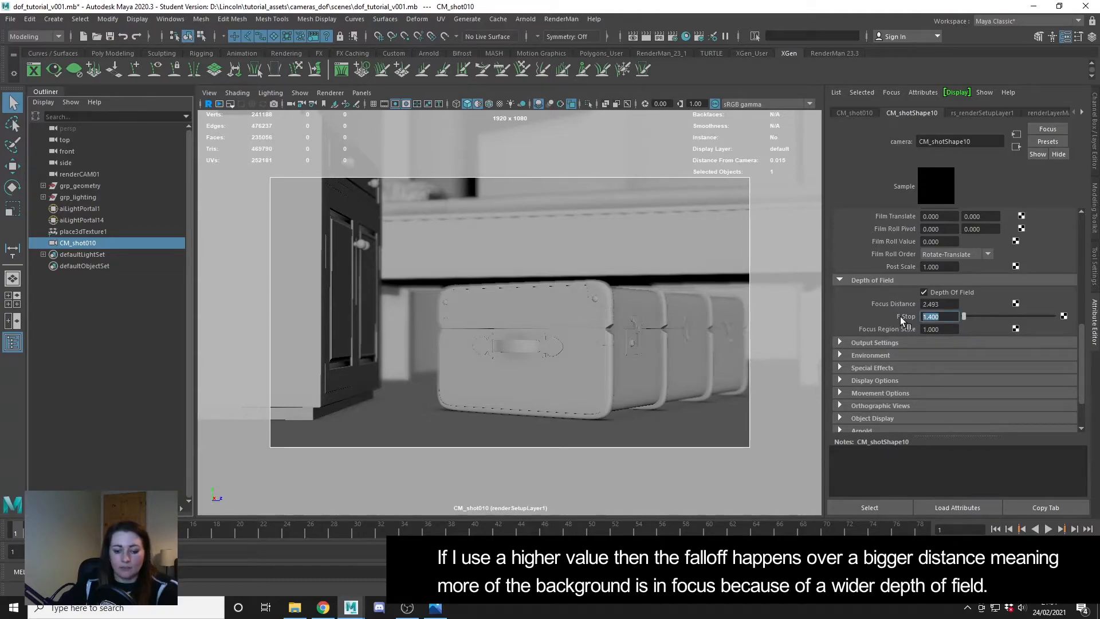
text(16)
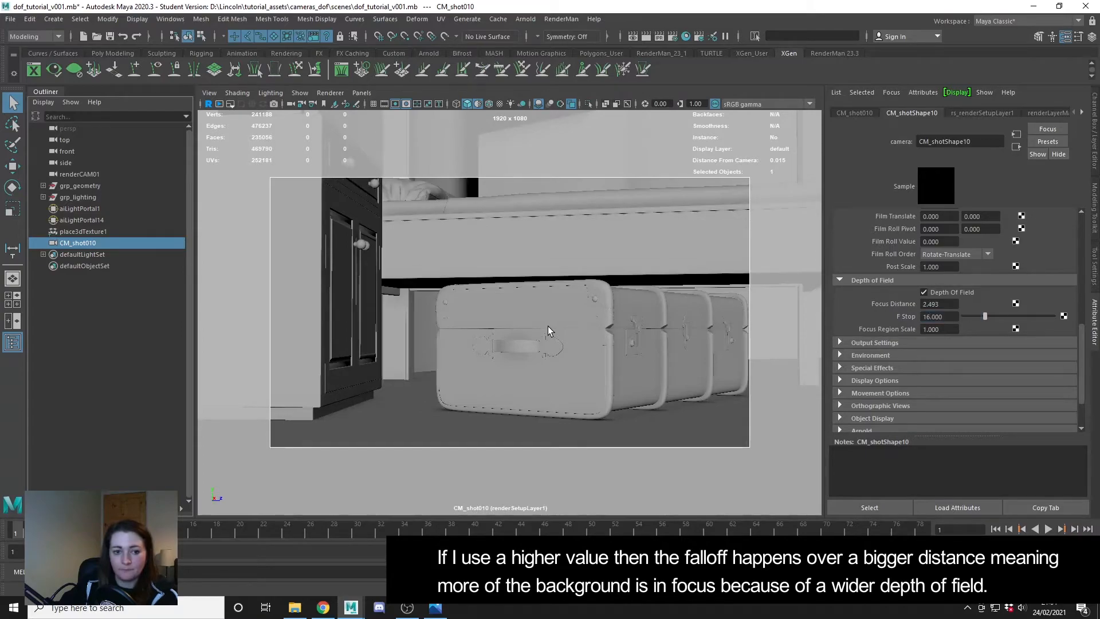
mouse_move(525, 350)
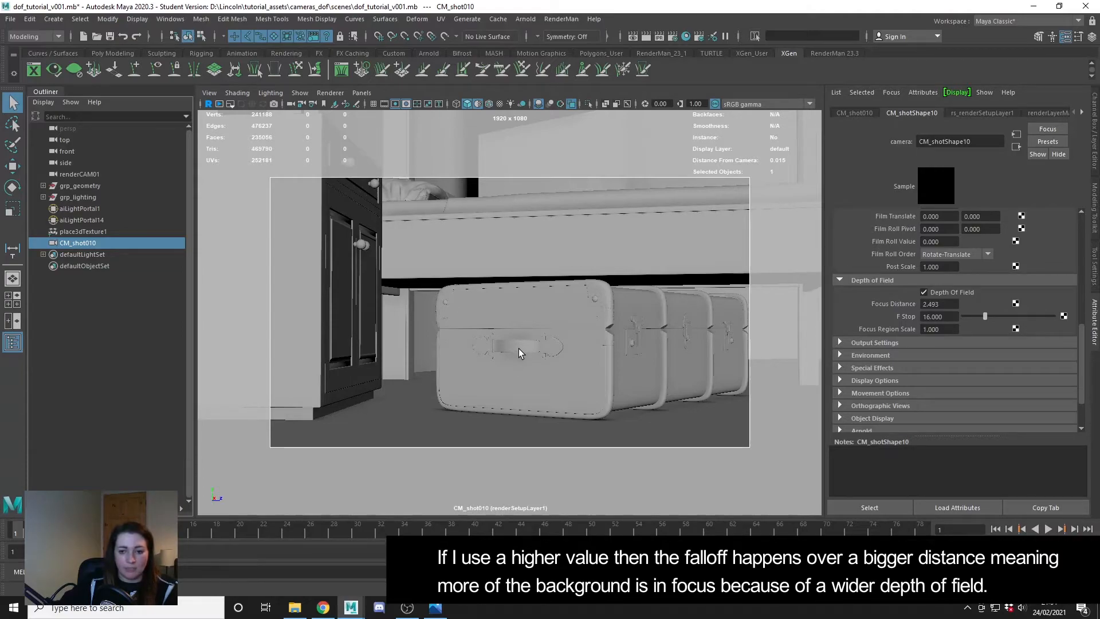
mouse_move(531, 382)
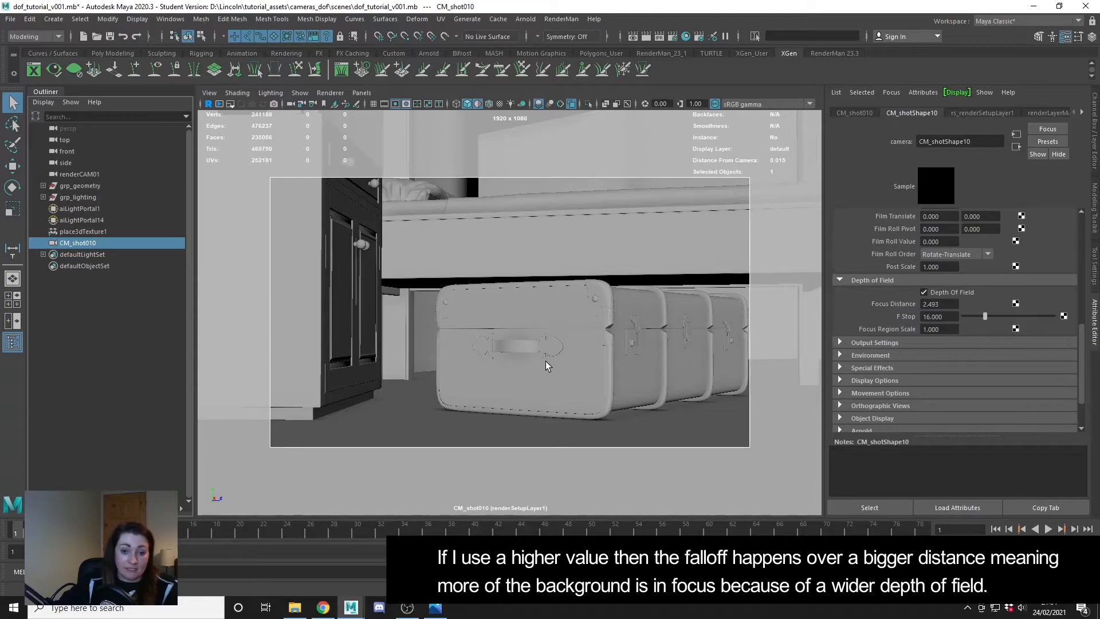
mouse_move(495, 353)
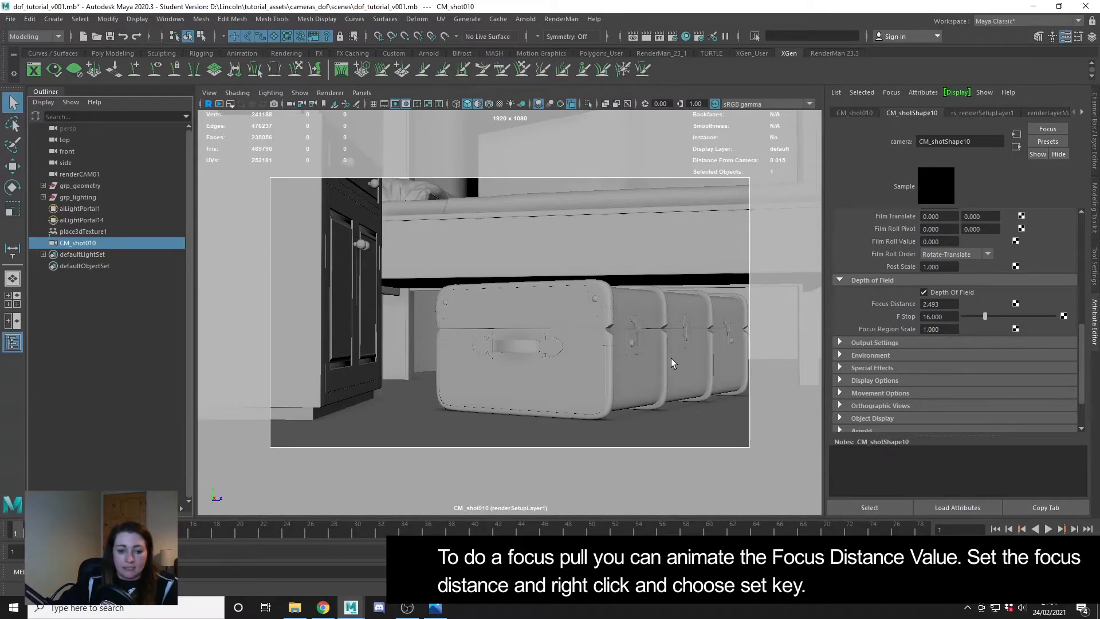
mouse_move(675, 363)
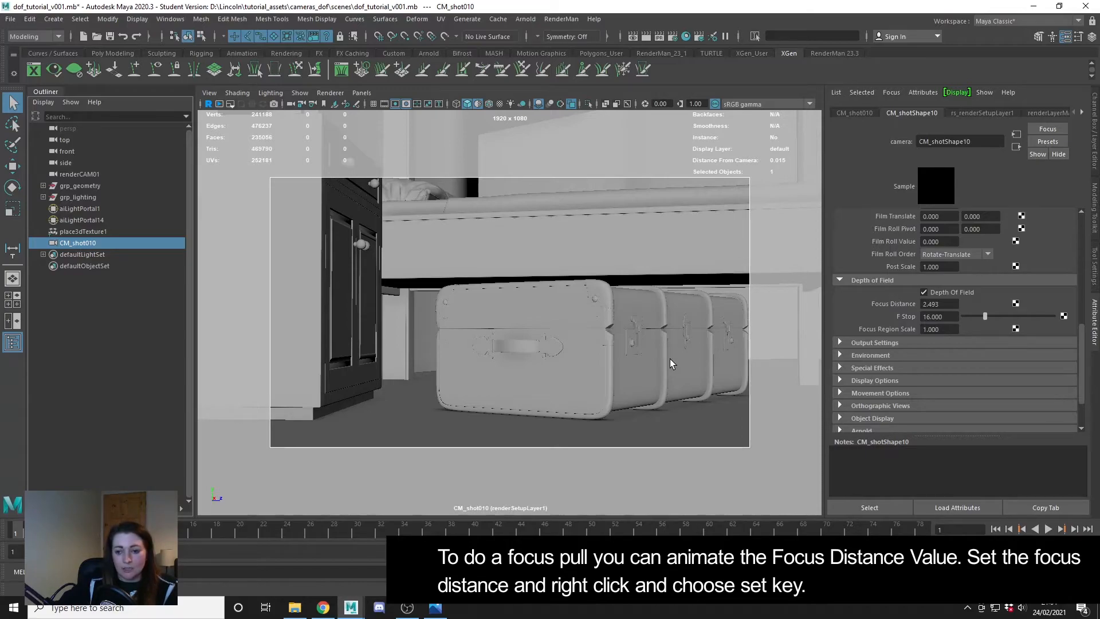
mouse_move(734, 374)
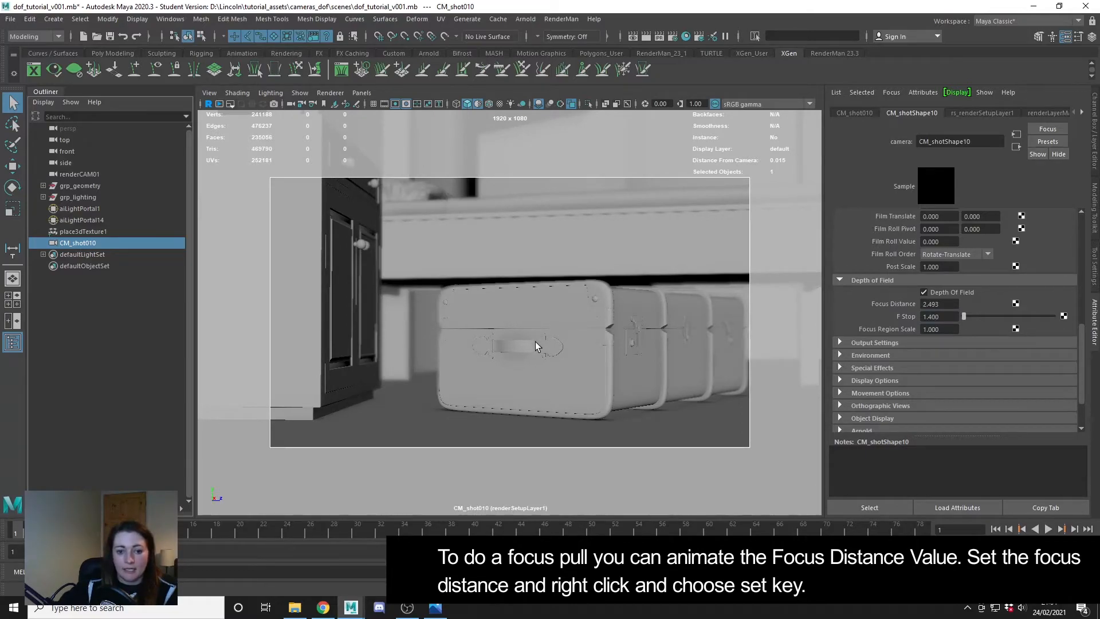
Read the trunk handle's camera distance, reselect CM_shot010, and key focus distance 2.493
click(518, 347)
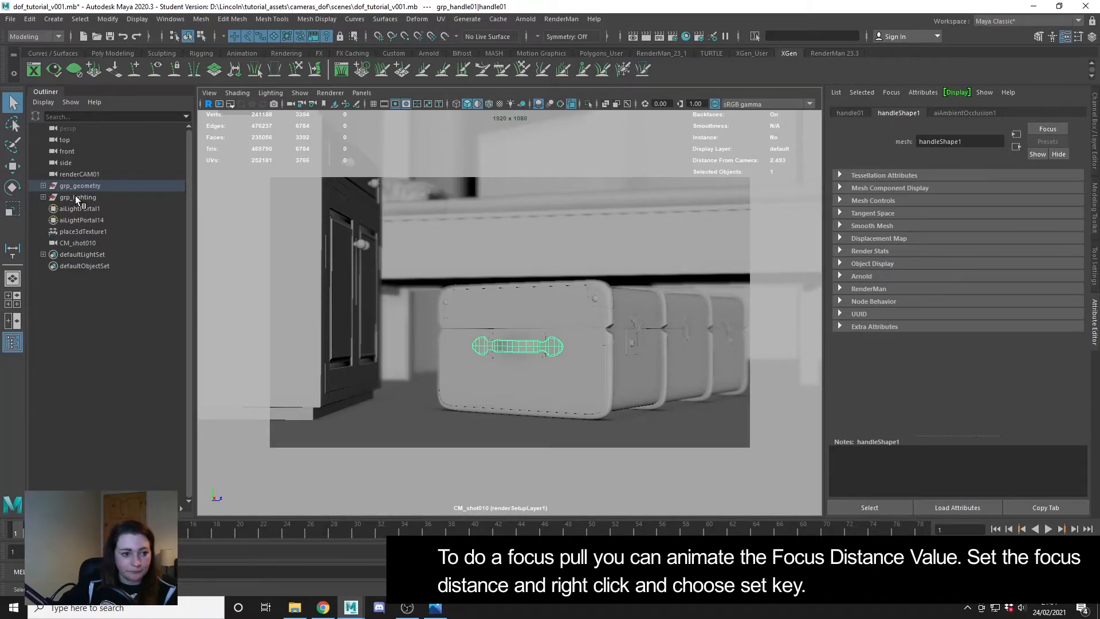
click(79, 242)
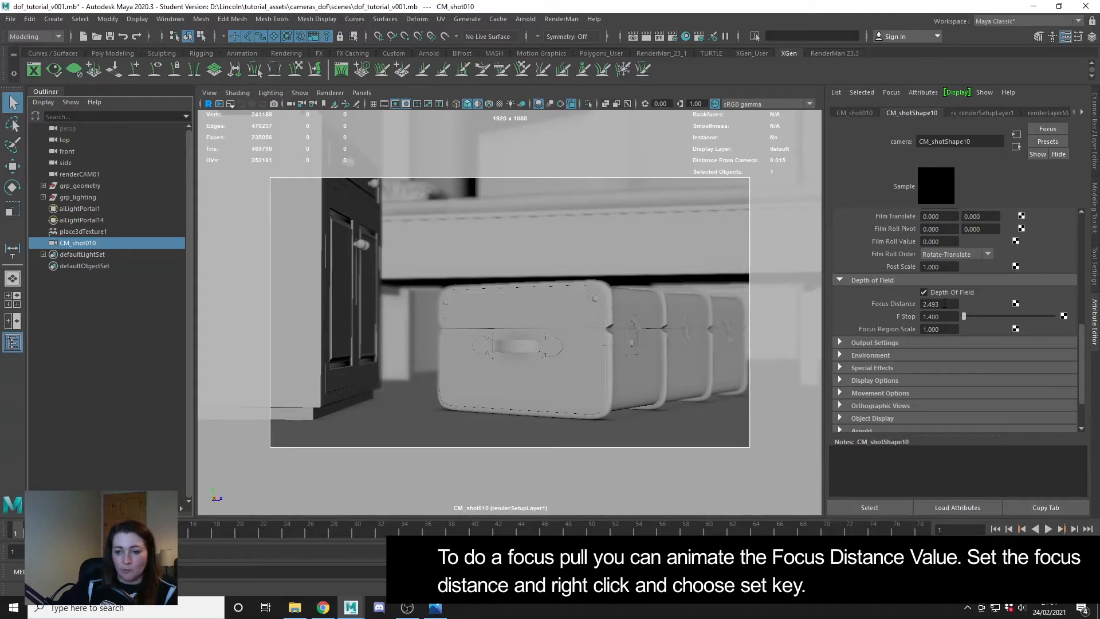
right_click(940, 303)
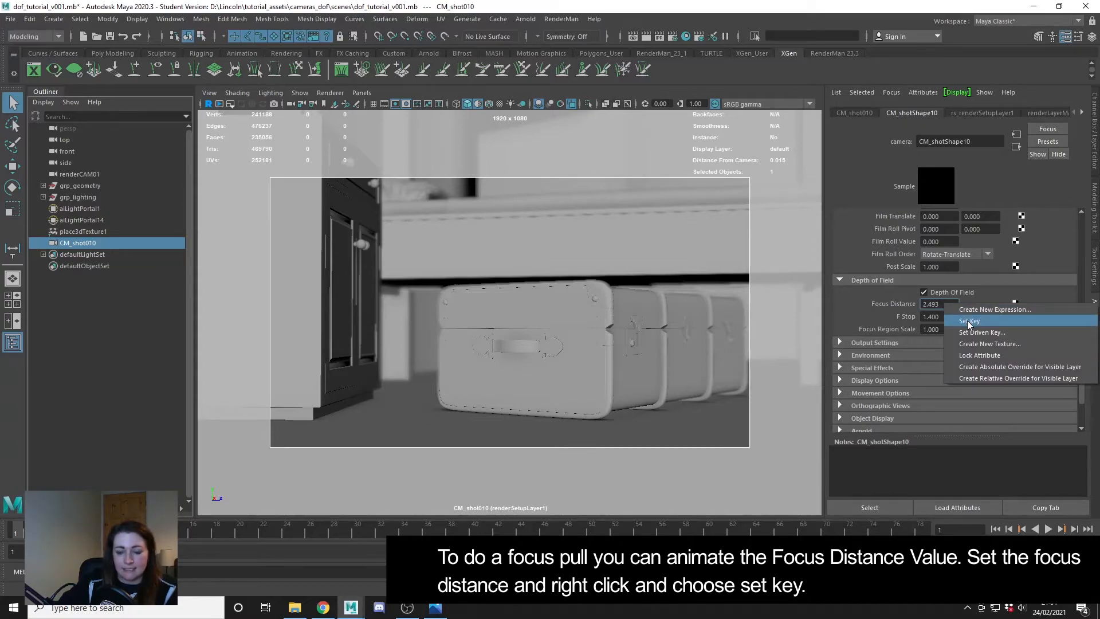
click(969, 320)
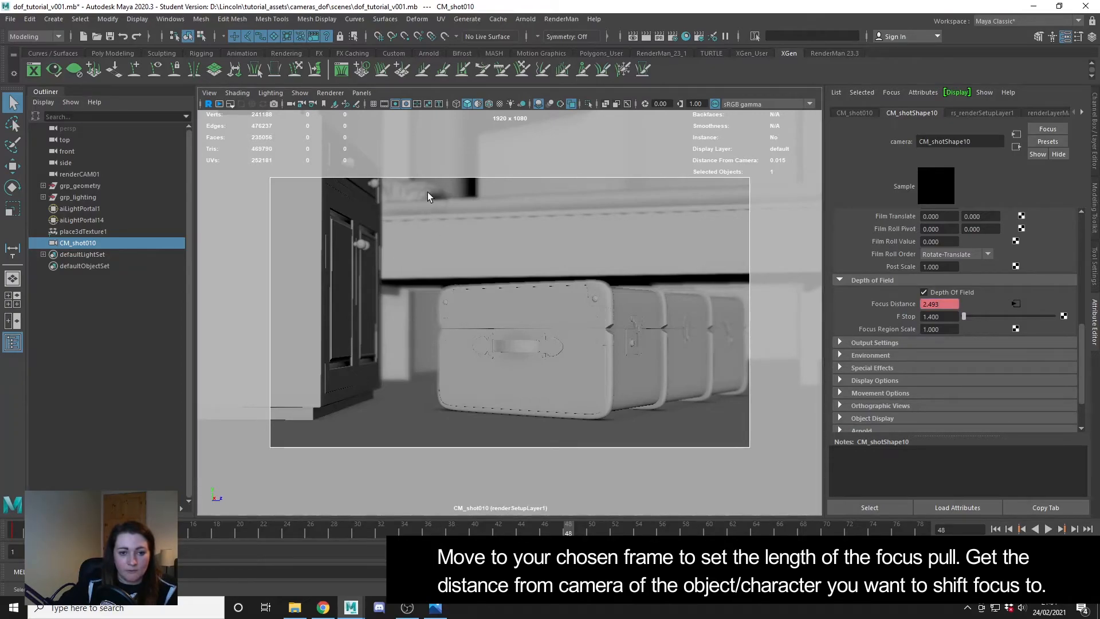
Key focus distance 3.483 at frame 48 and stop playback of the focus pull
click(421, 194)
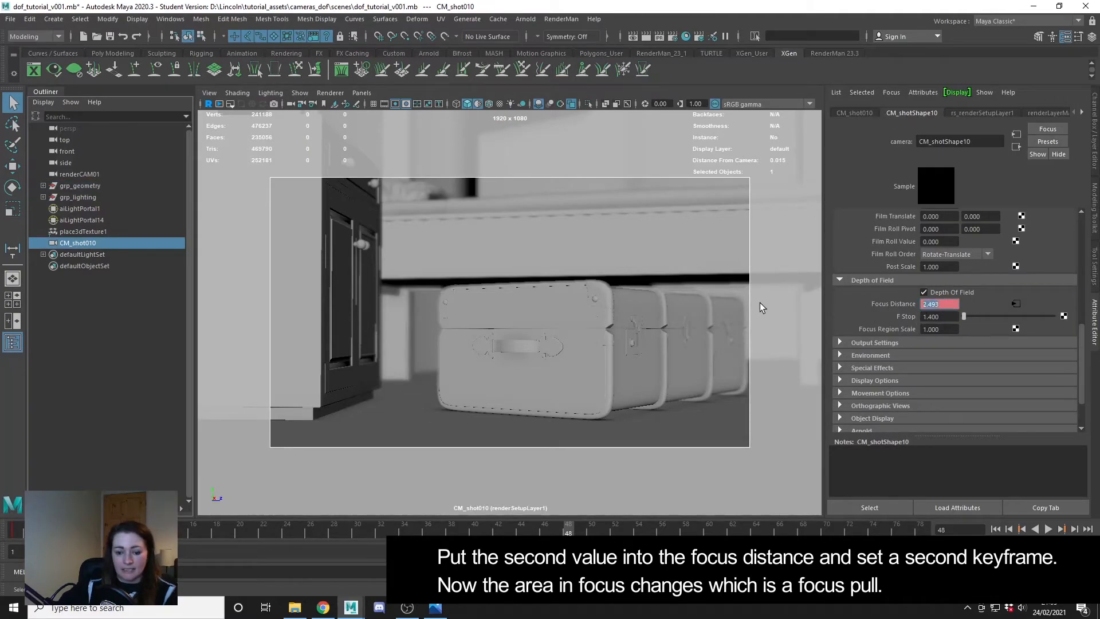
text(3.4)
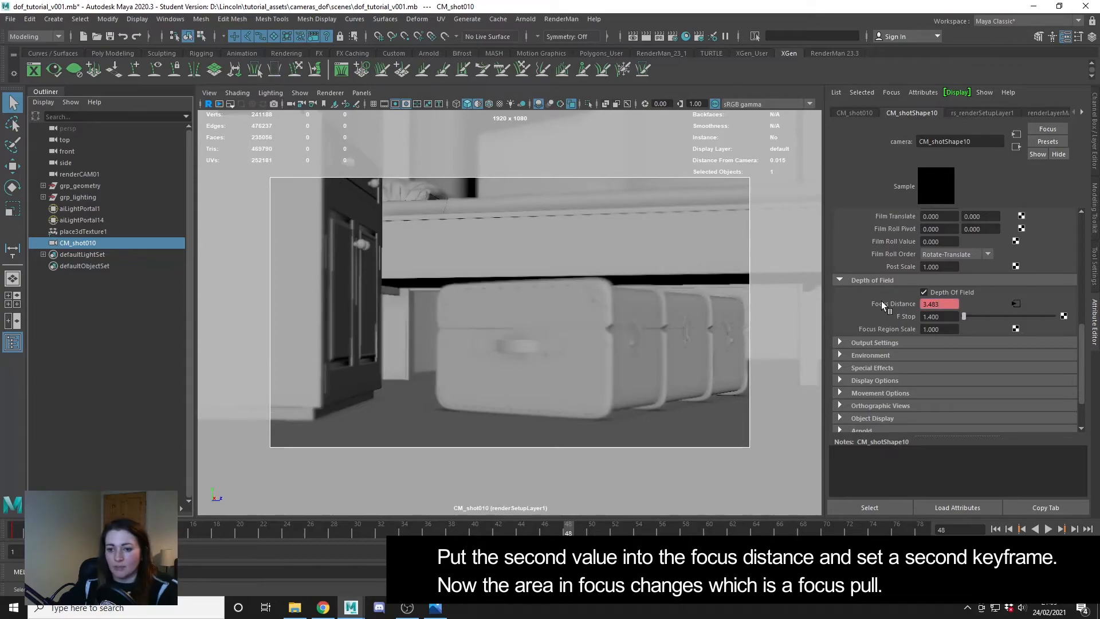
mouse_move(550, 363)
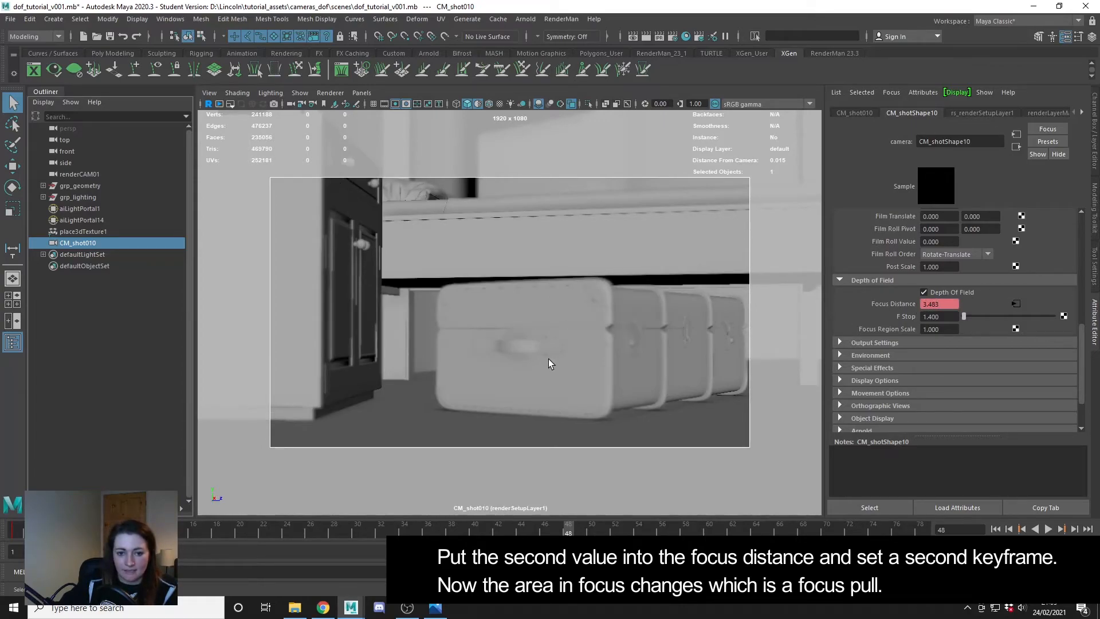
click(939, 303)
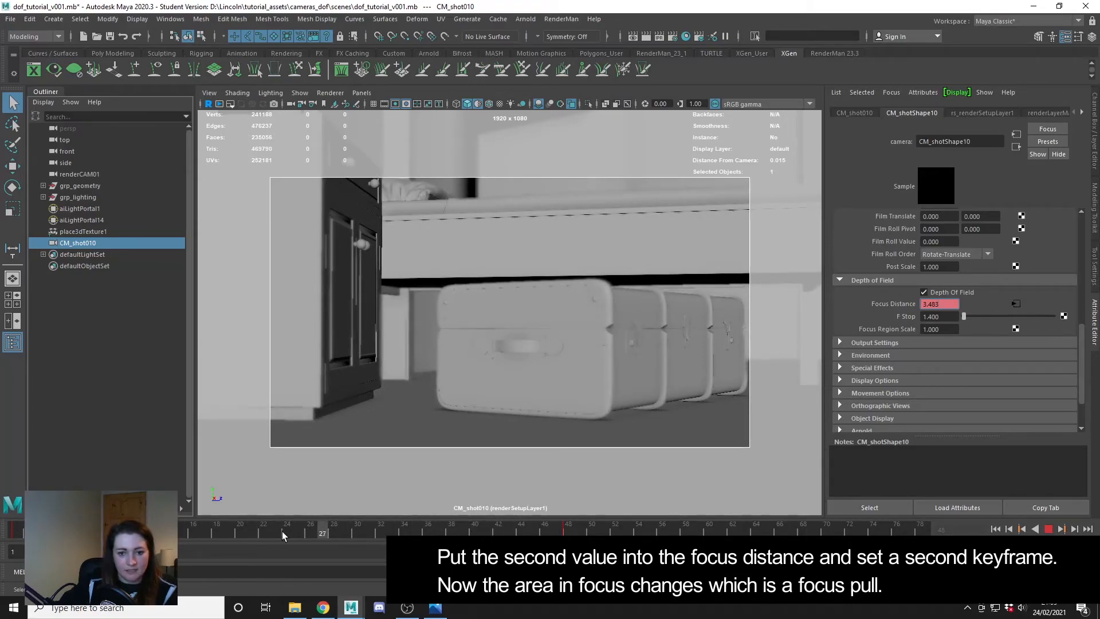
click(463, 532)
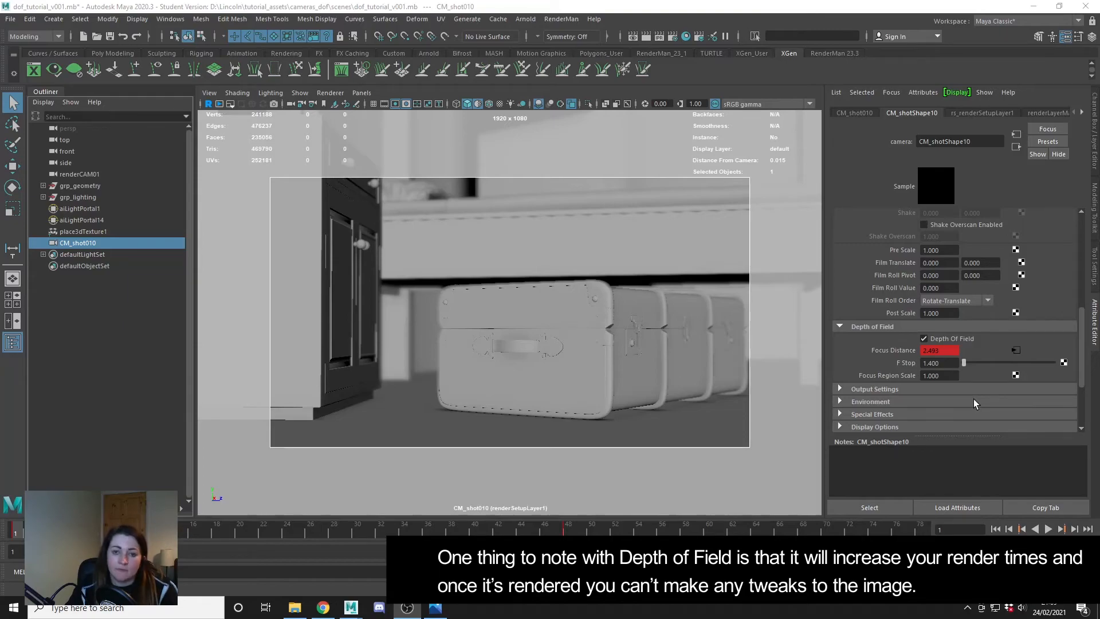
mouse_move(812, 365)
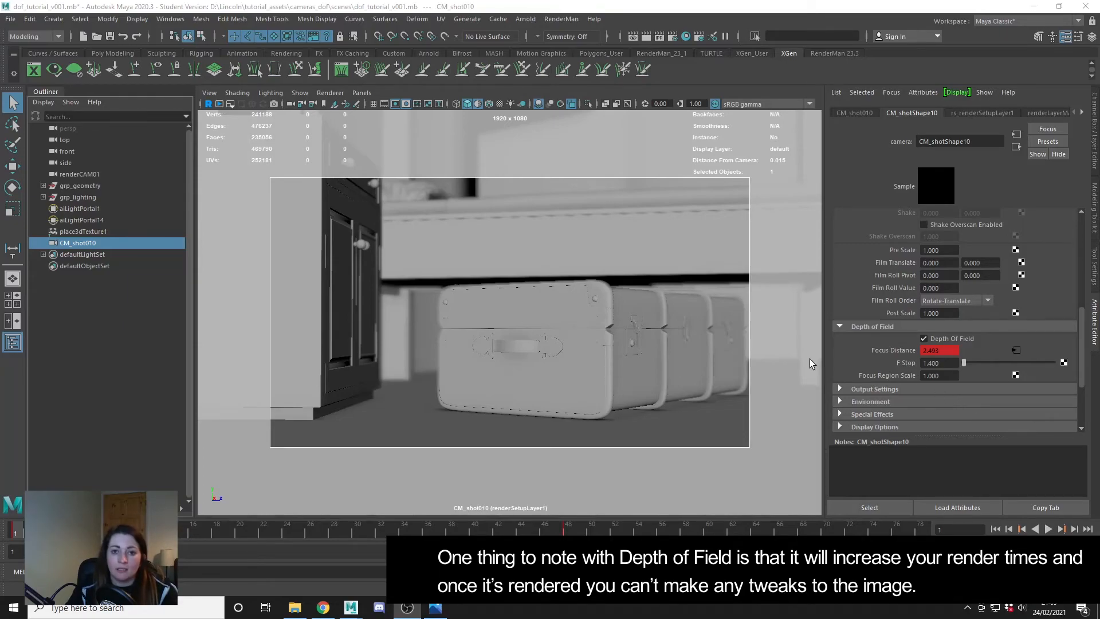
mouse_move(724, 339)
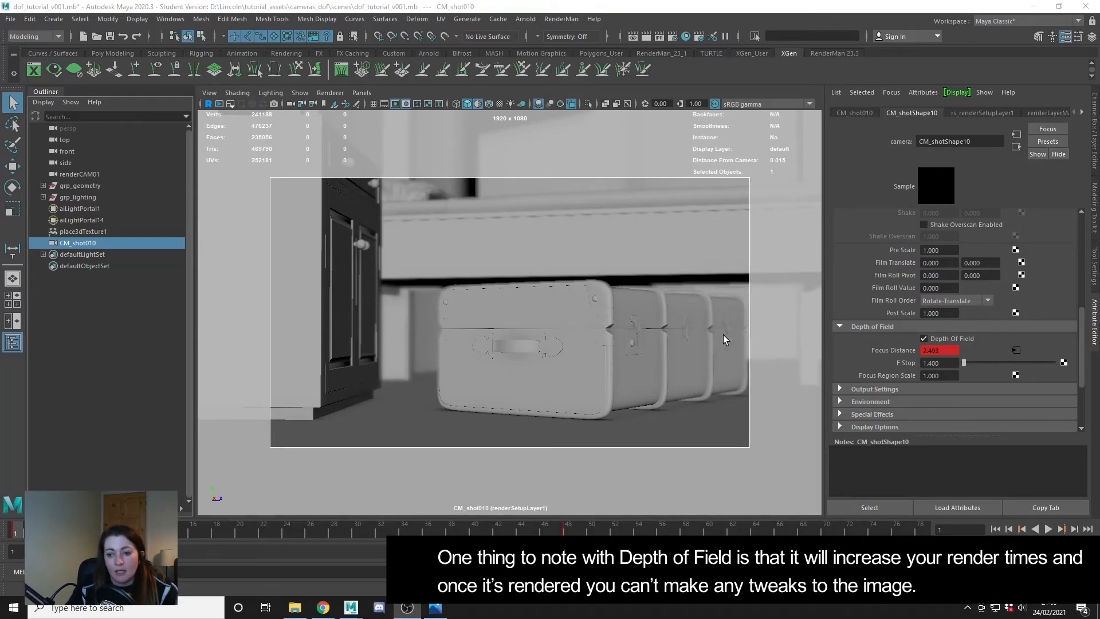
mouse_move(687, 356)
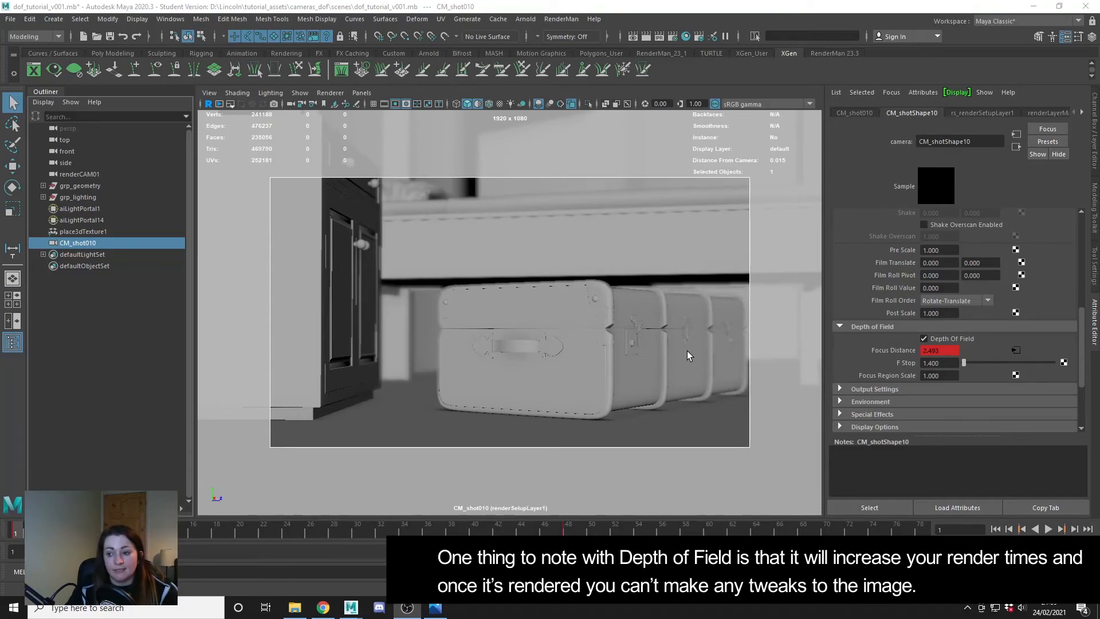
mouse_move(699, 357)
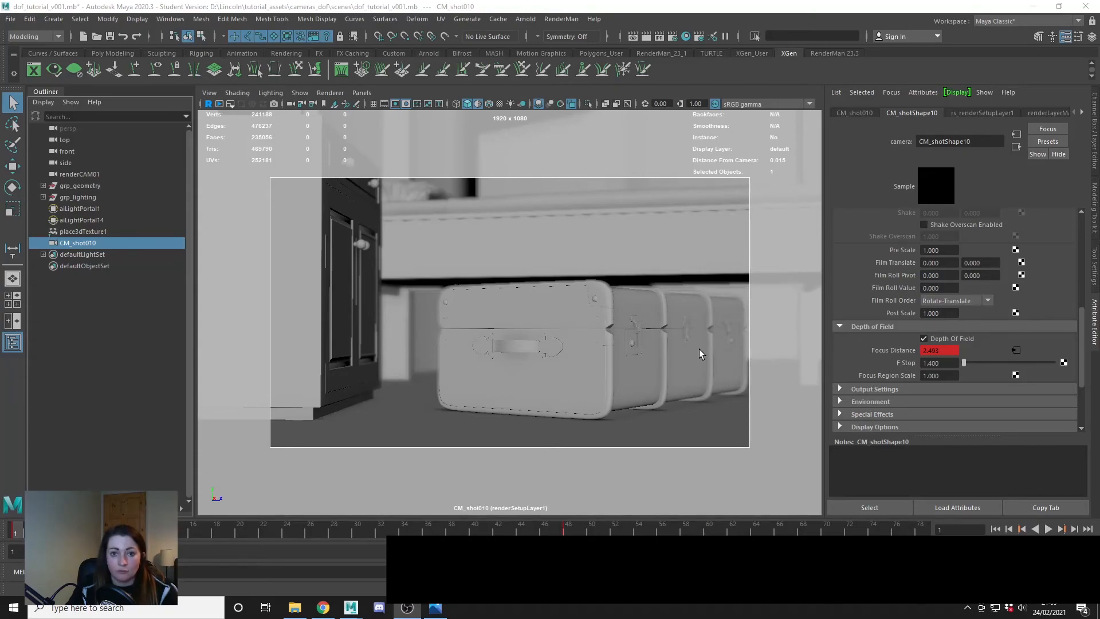
mouse_move(596, 275)
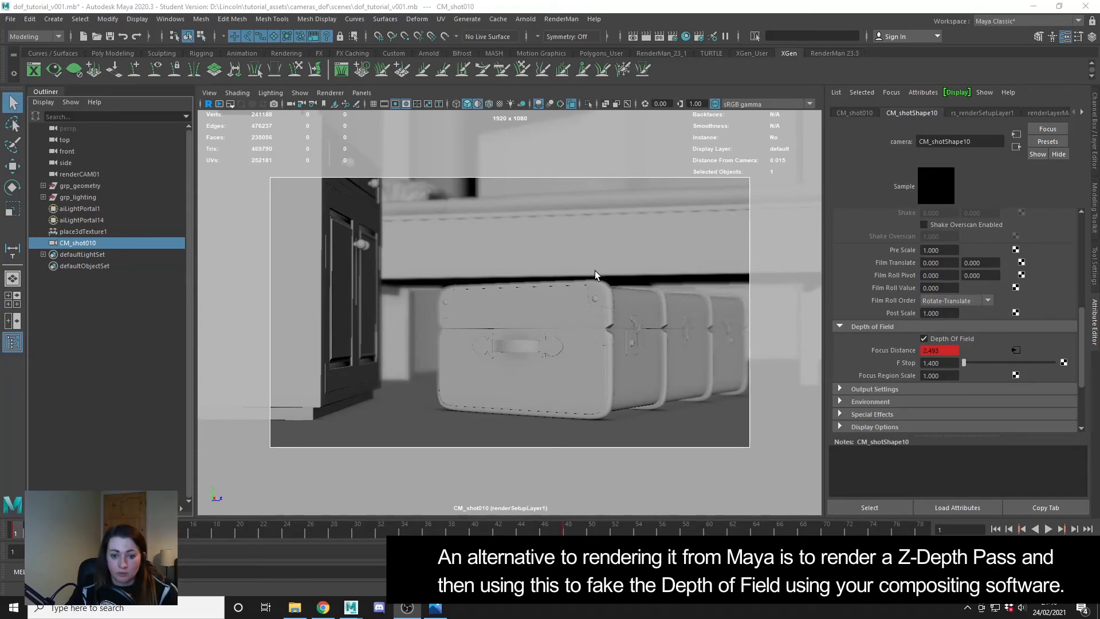